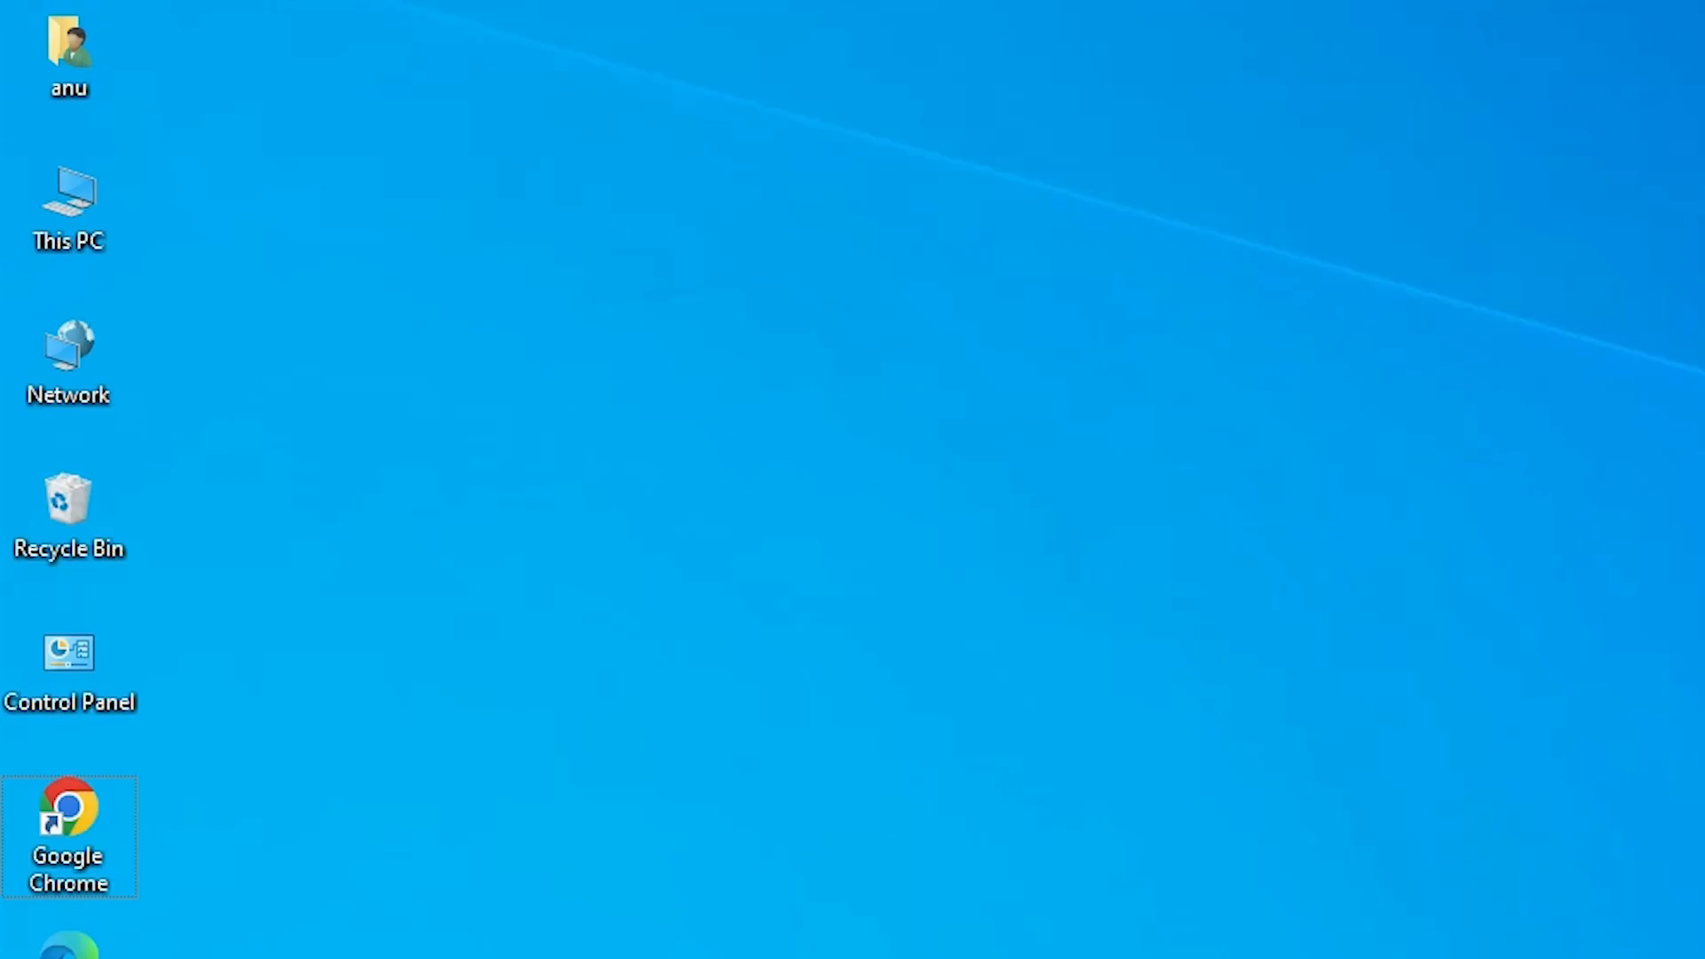
pyautogui.moveTo(67, 205)
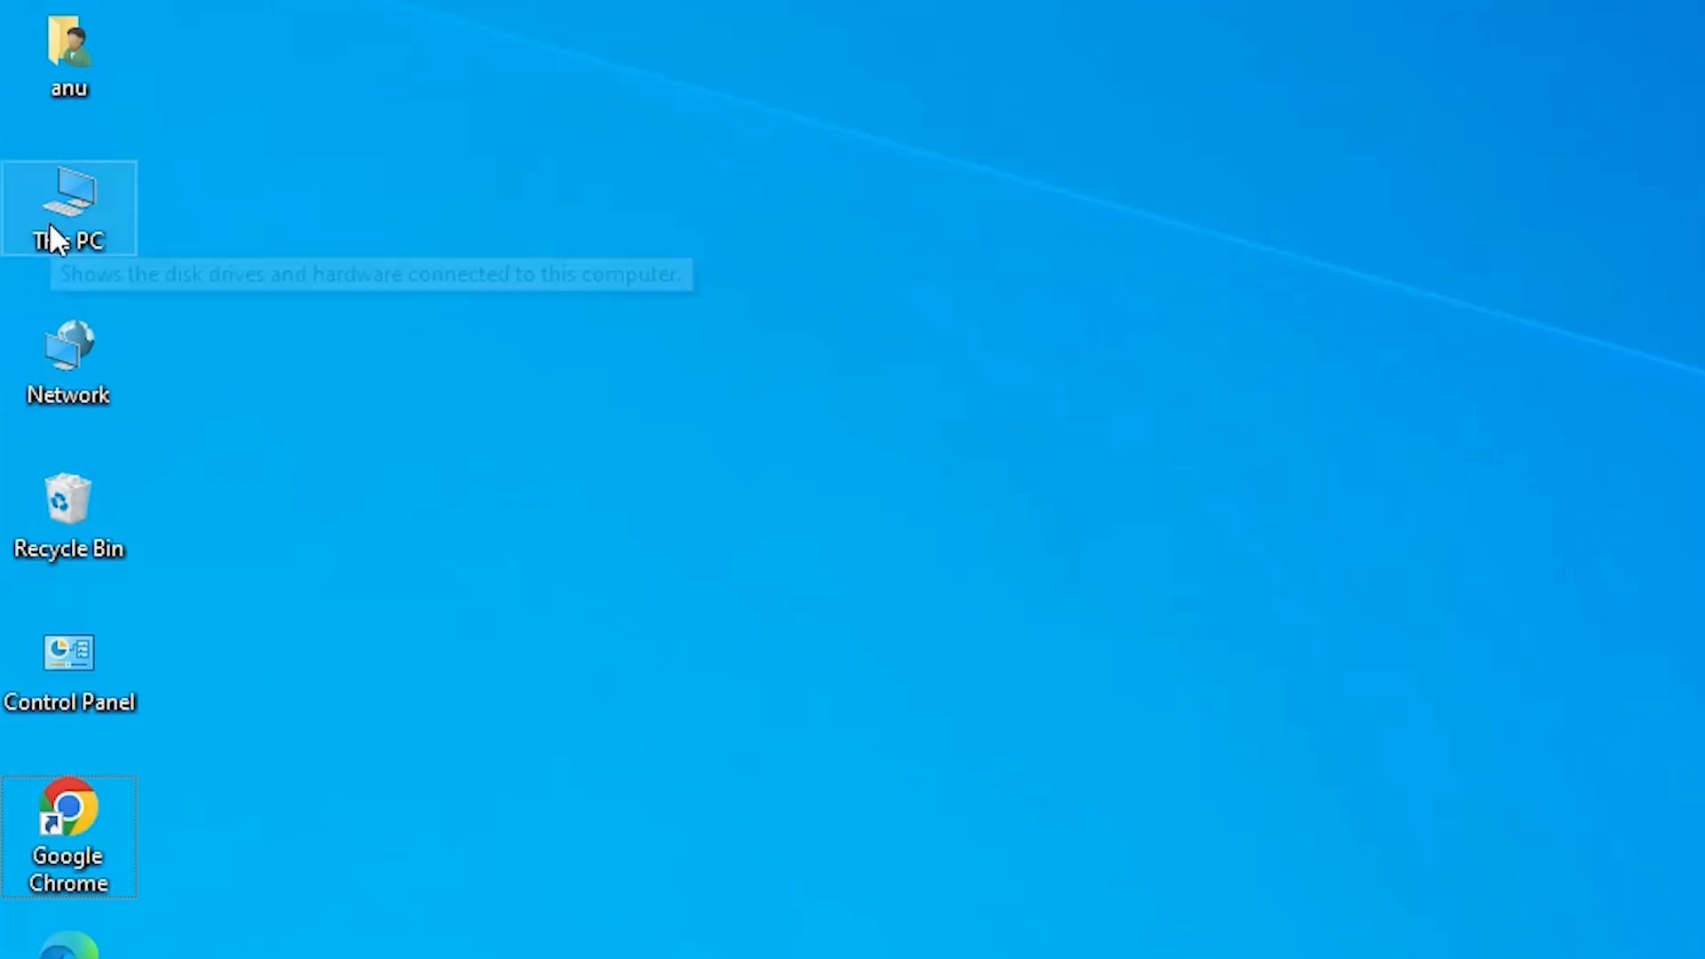
# - View This PC's Properties and check the System type under Device specifications for 64-bit
pyautogui.rightClick(69, 206)
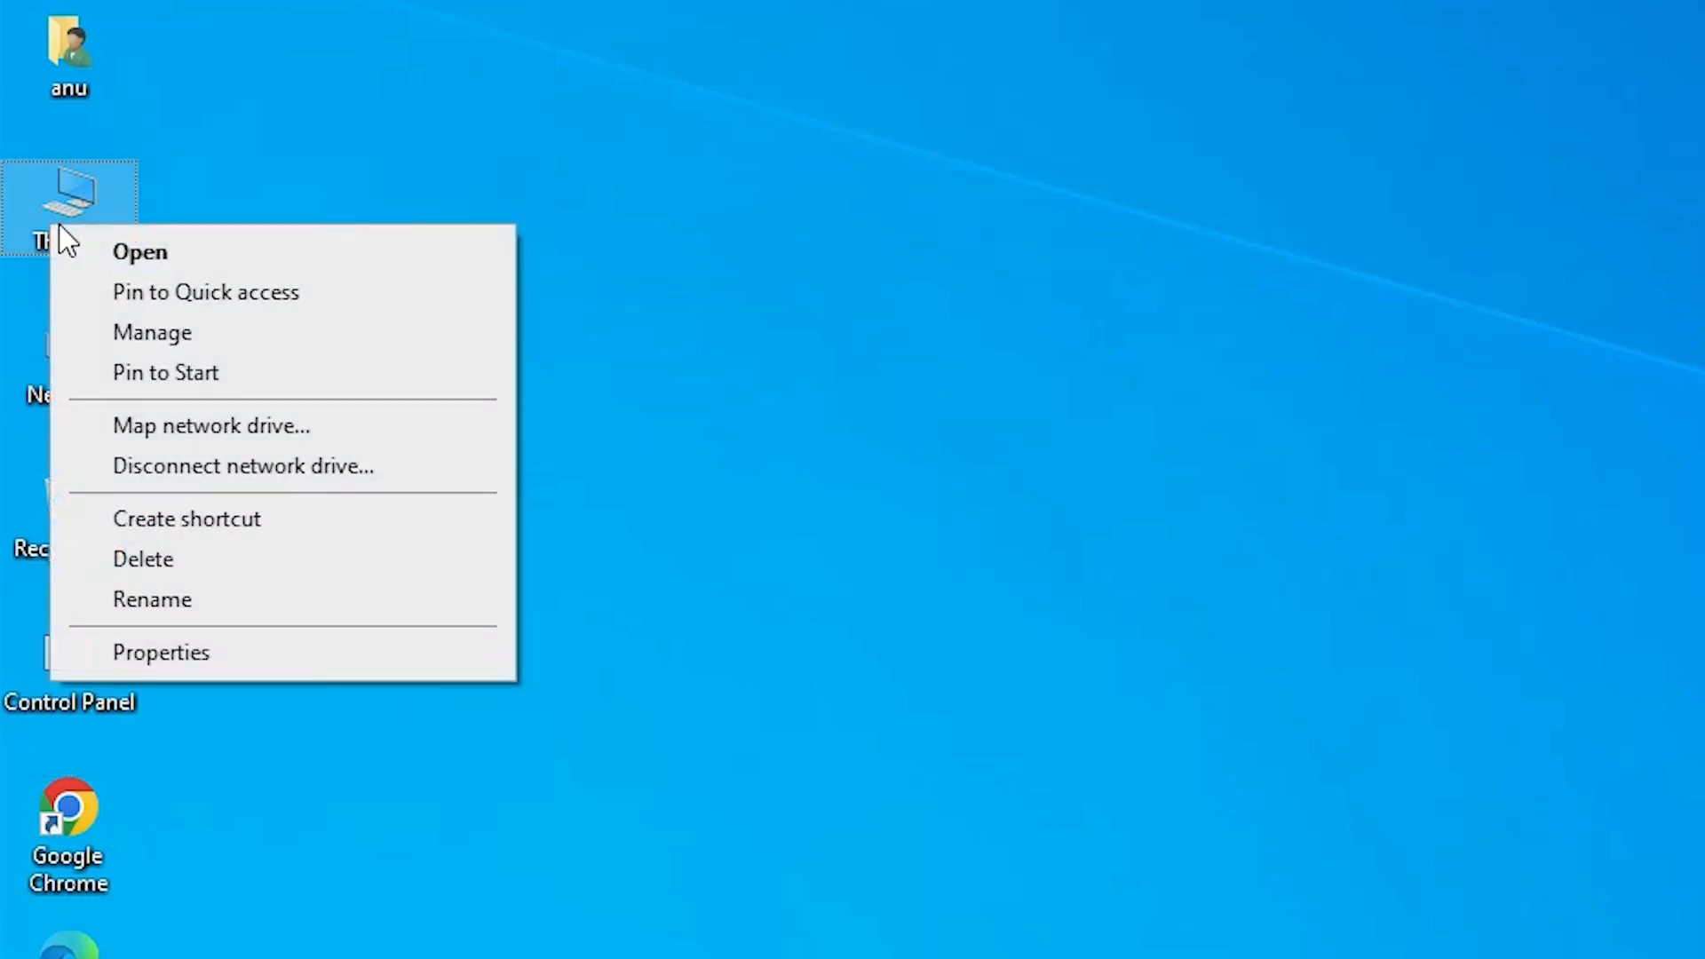
pyautogui.click(161, 652)
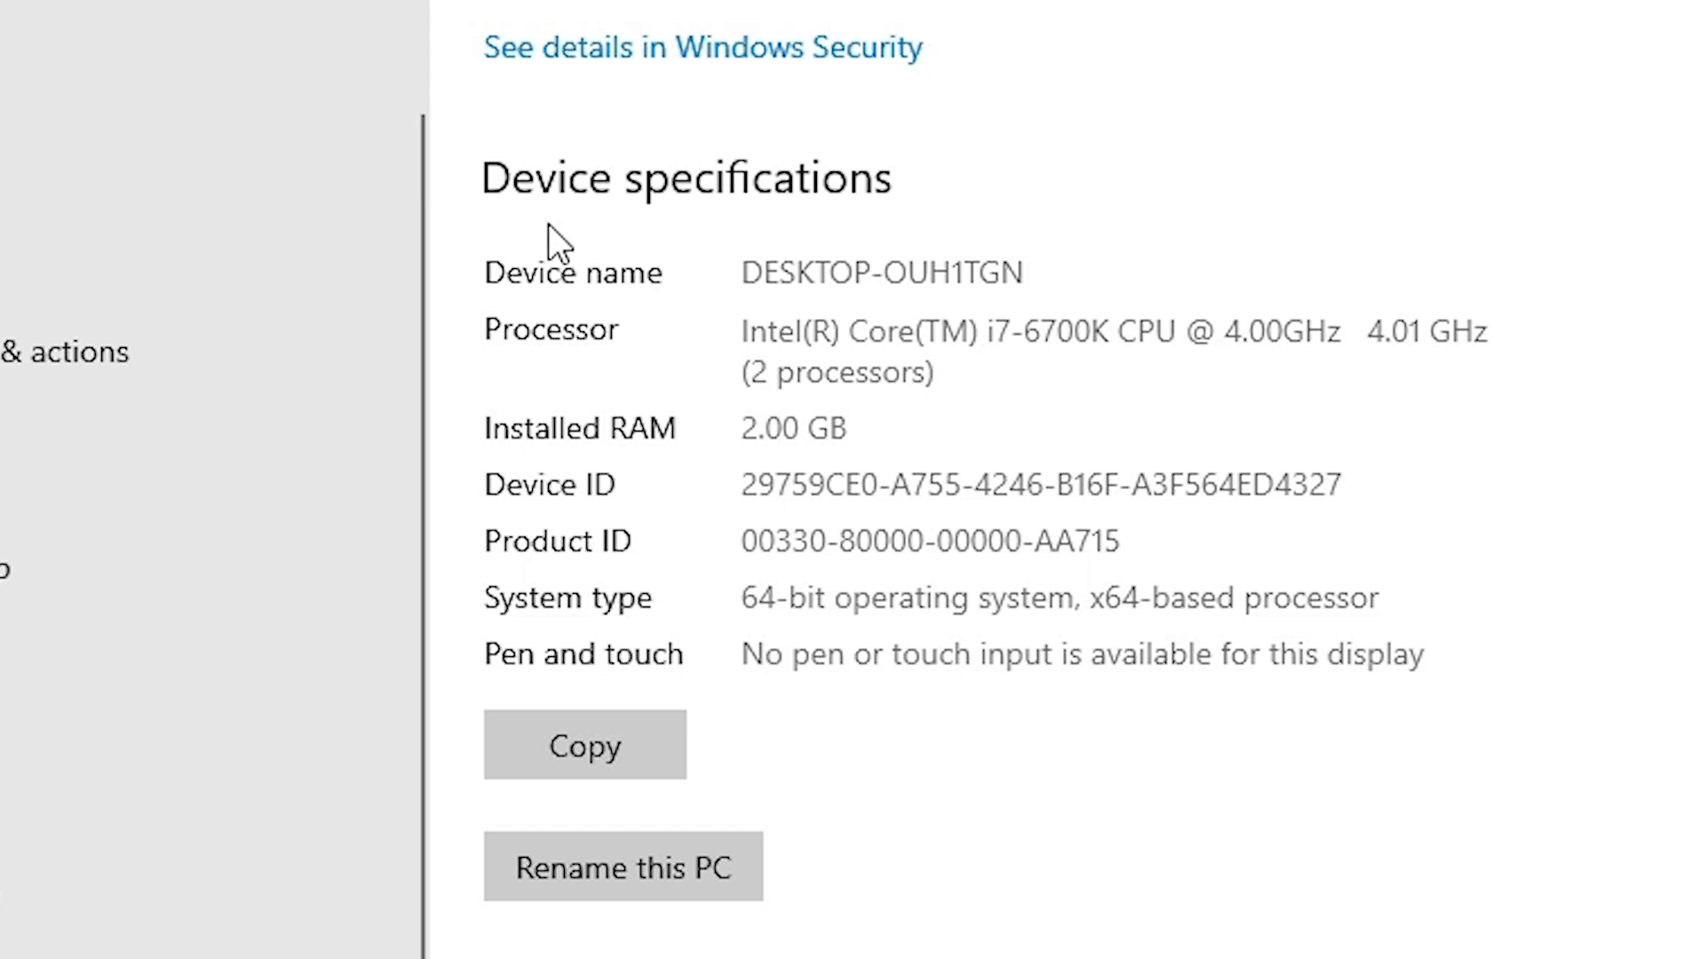
pyautogui.scroll(-3)
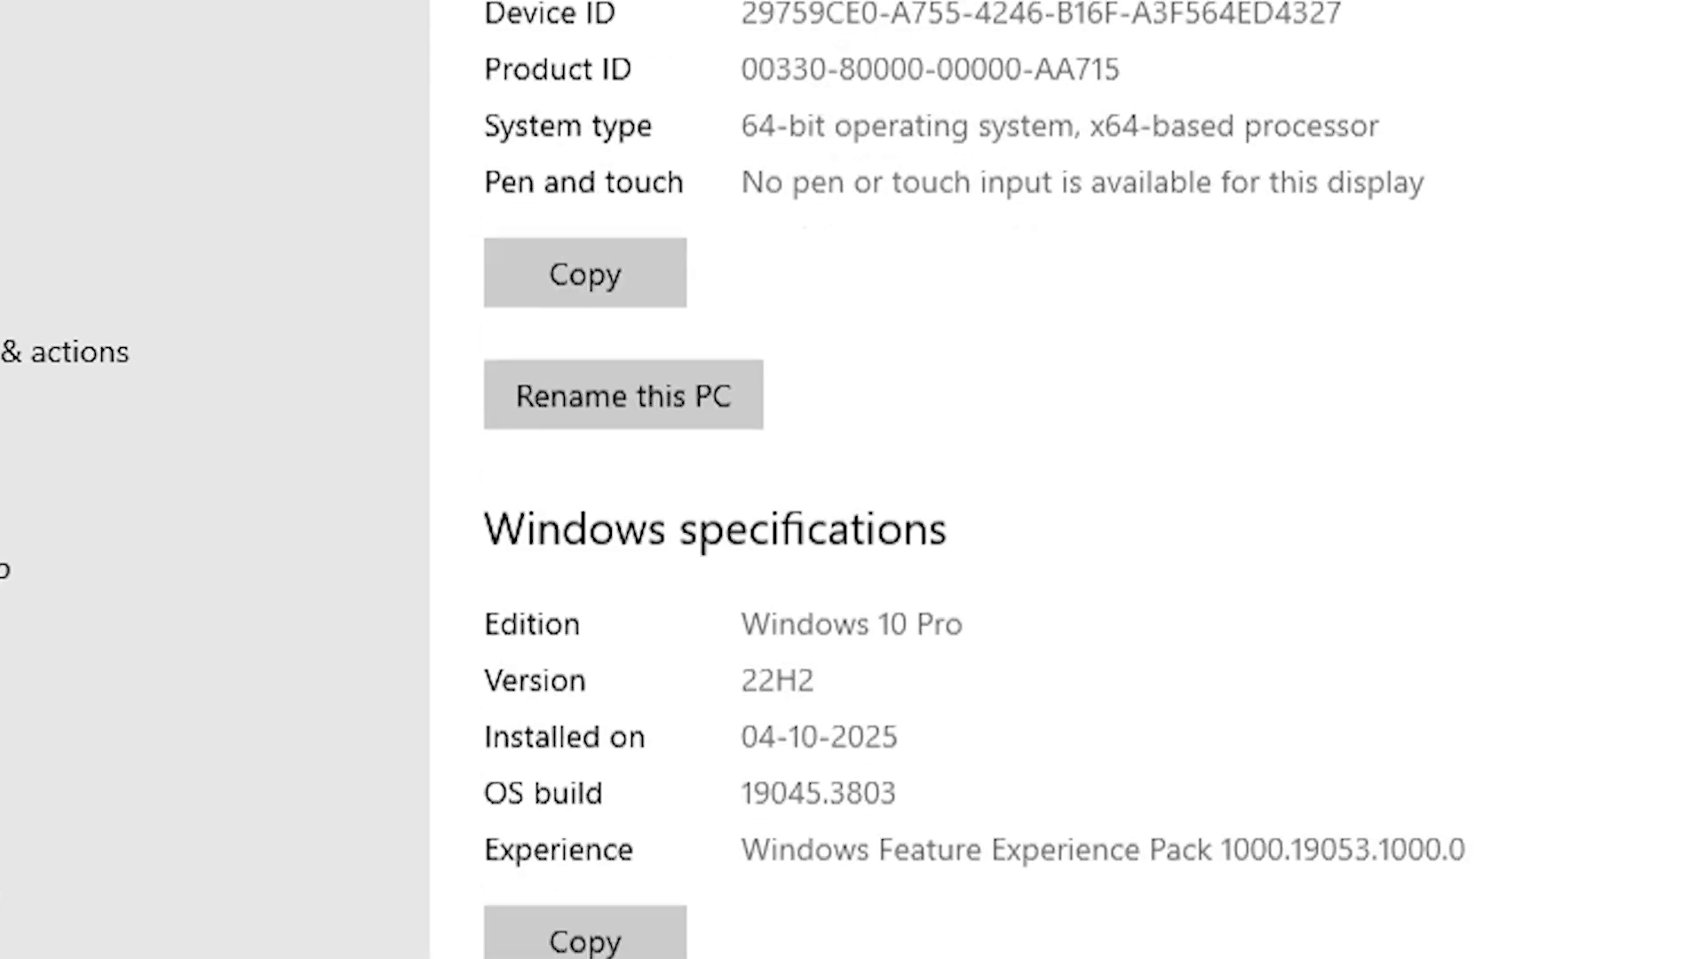
pyautogui.scroll(3)
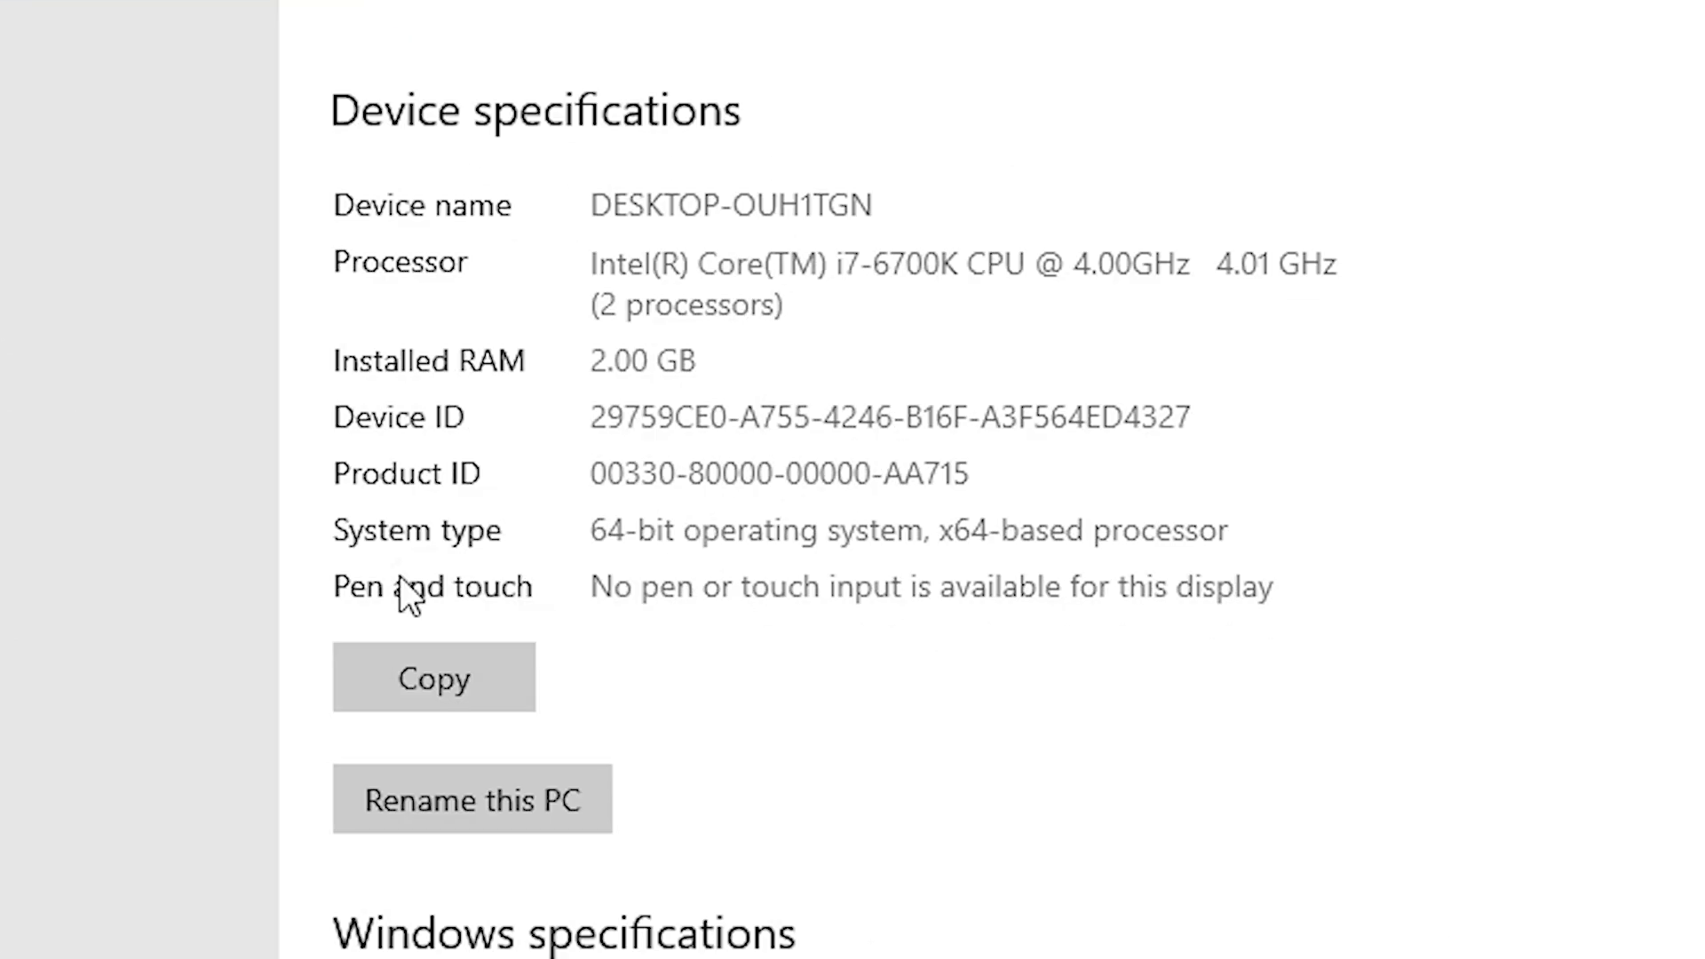
pyautogui.moveTo(457, 559)
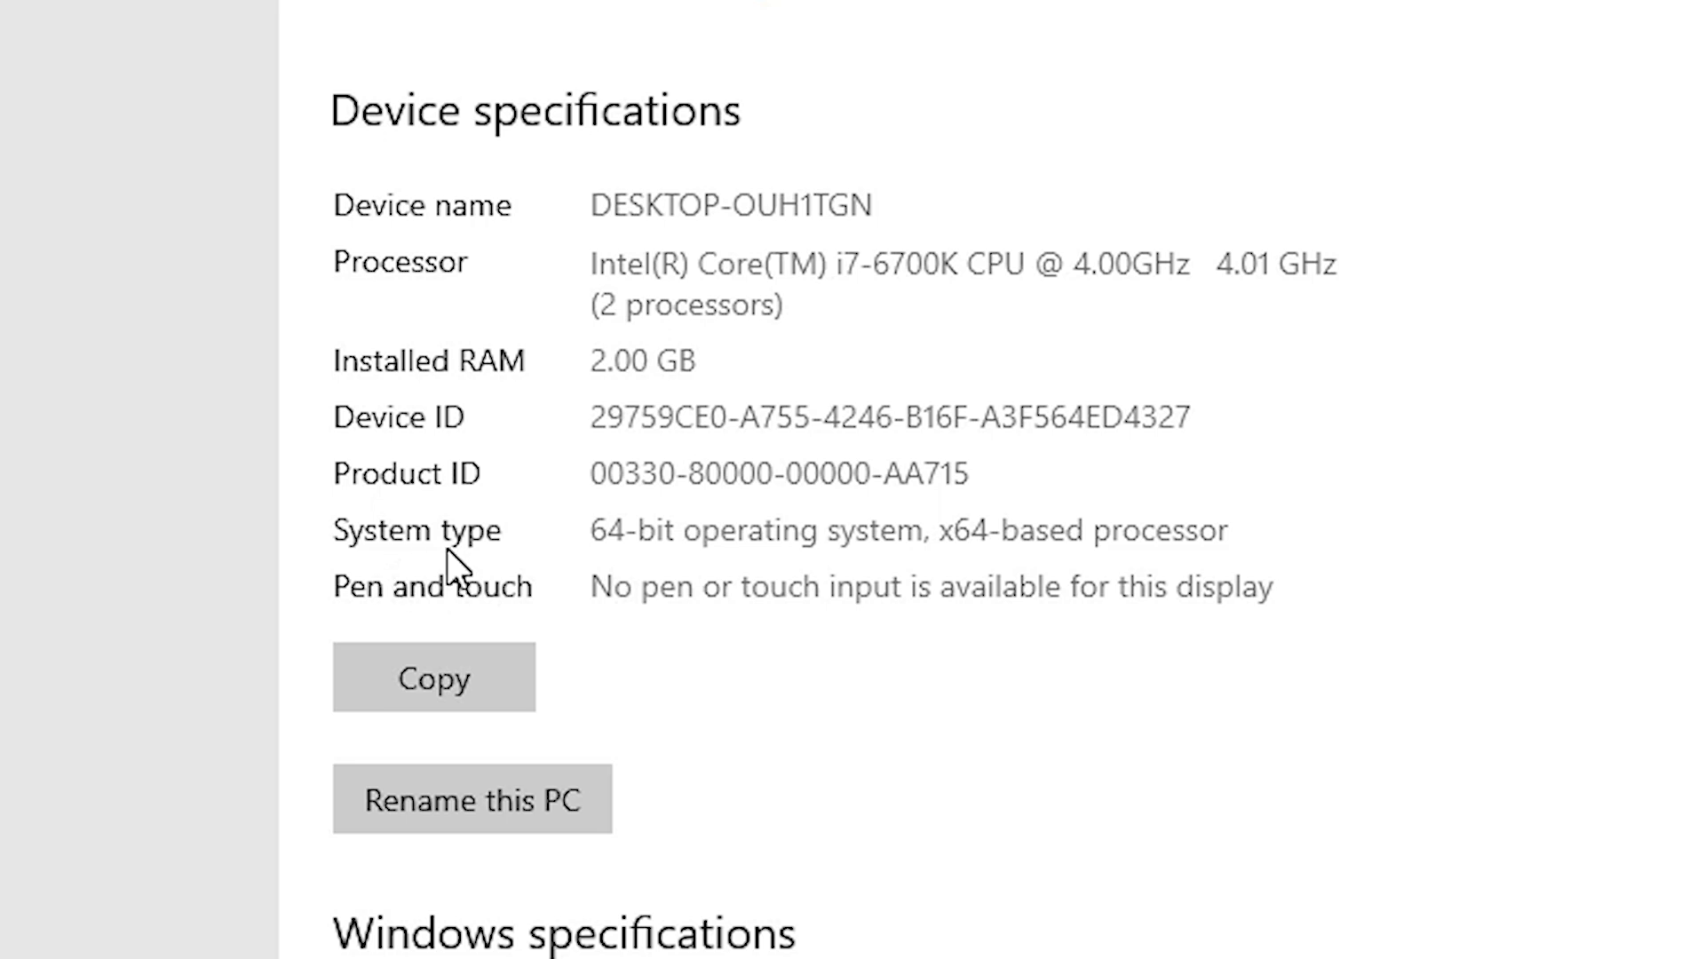
pyautogui.moveTo(455, 564)
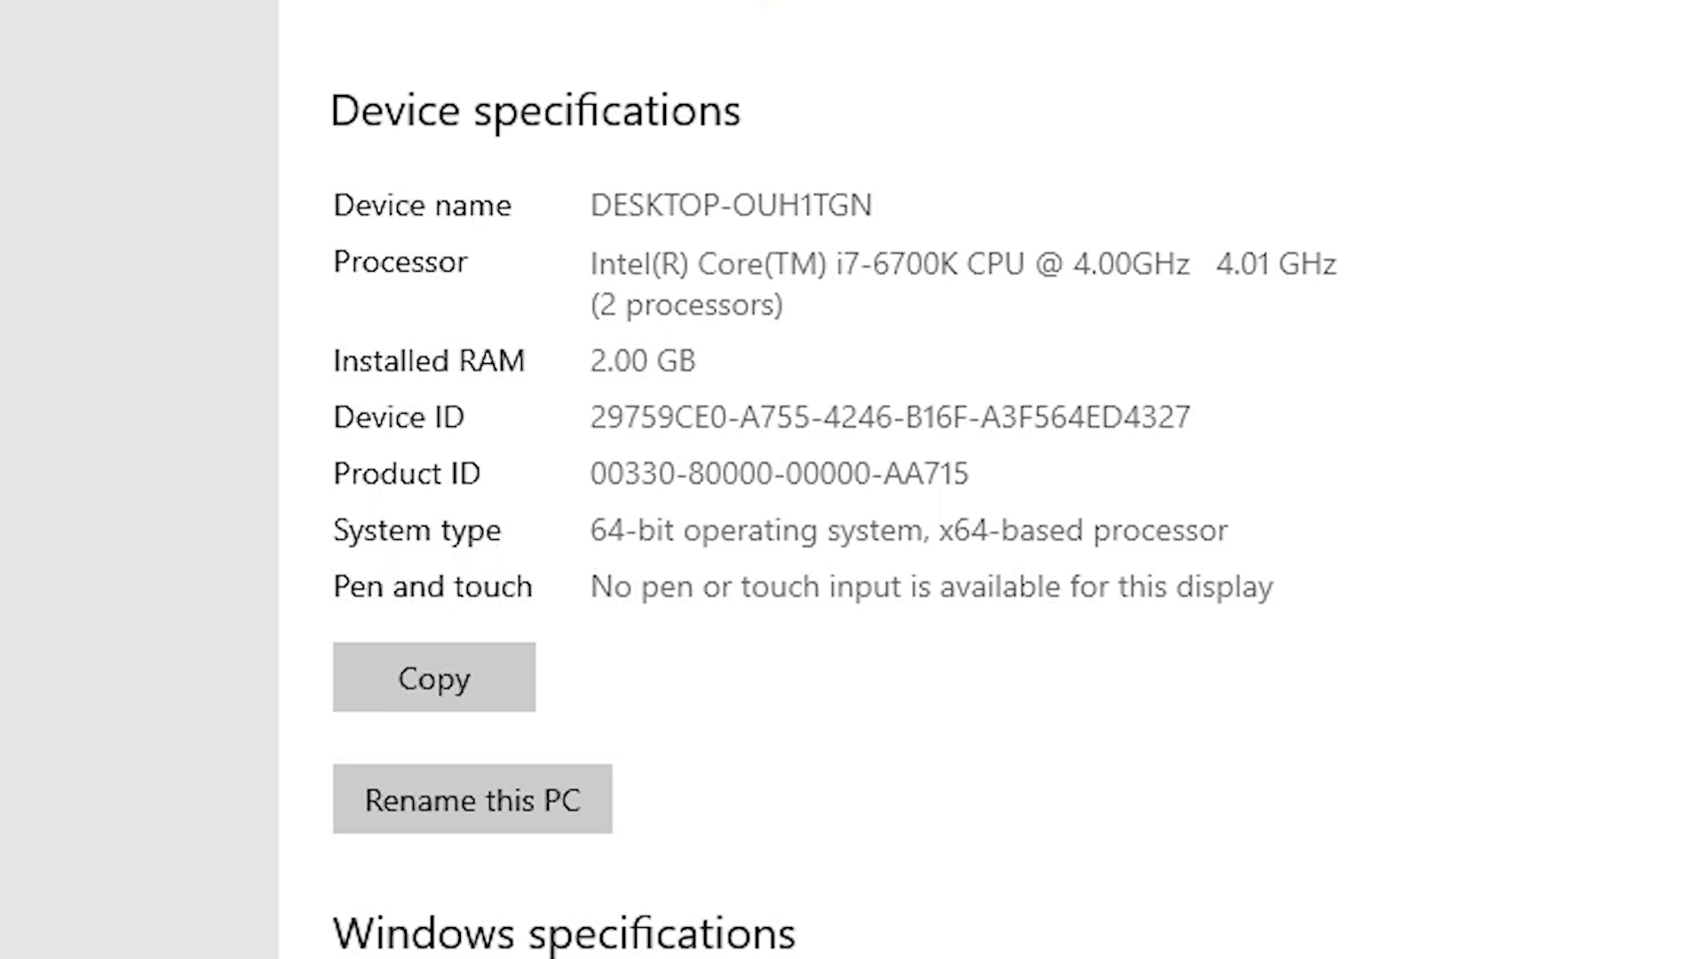
pyautogui.moveTo(761, 576)
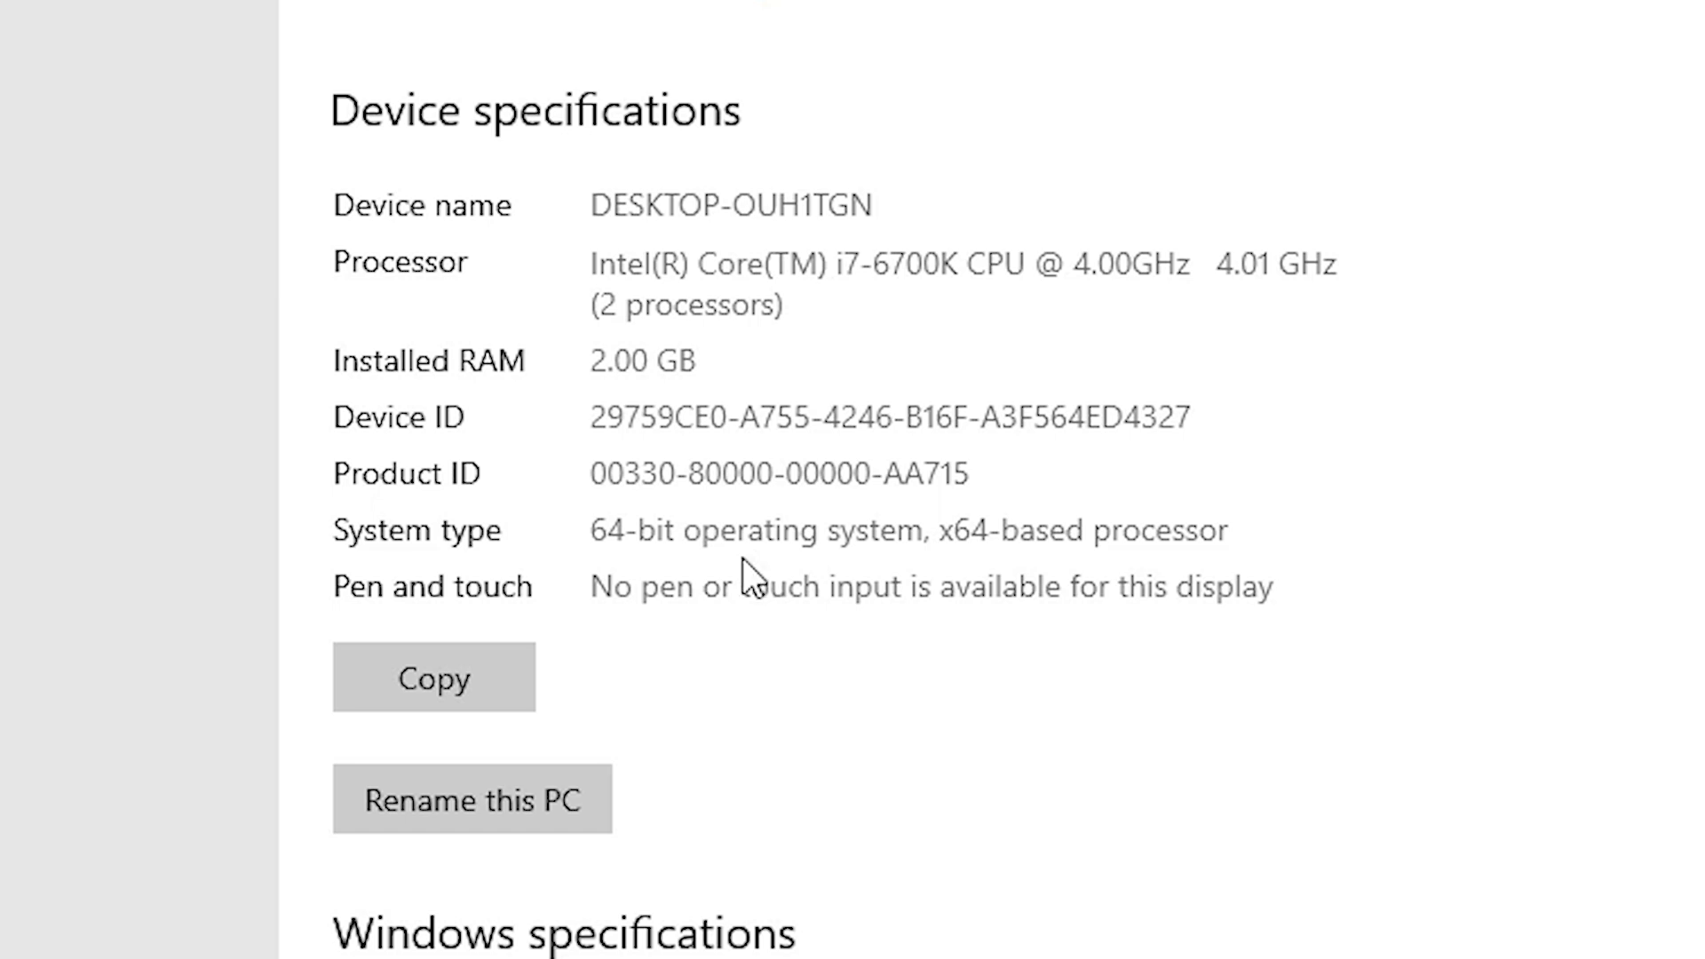
pyautogui.moveTo(752, 577)
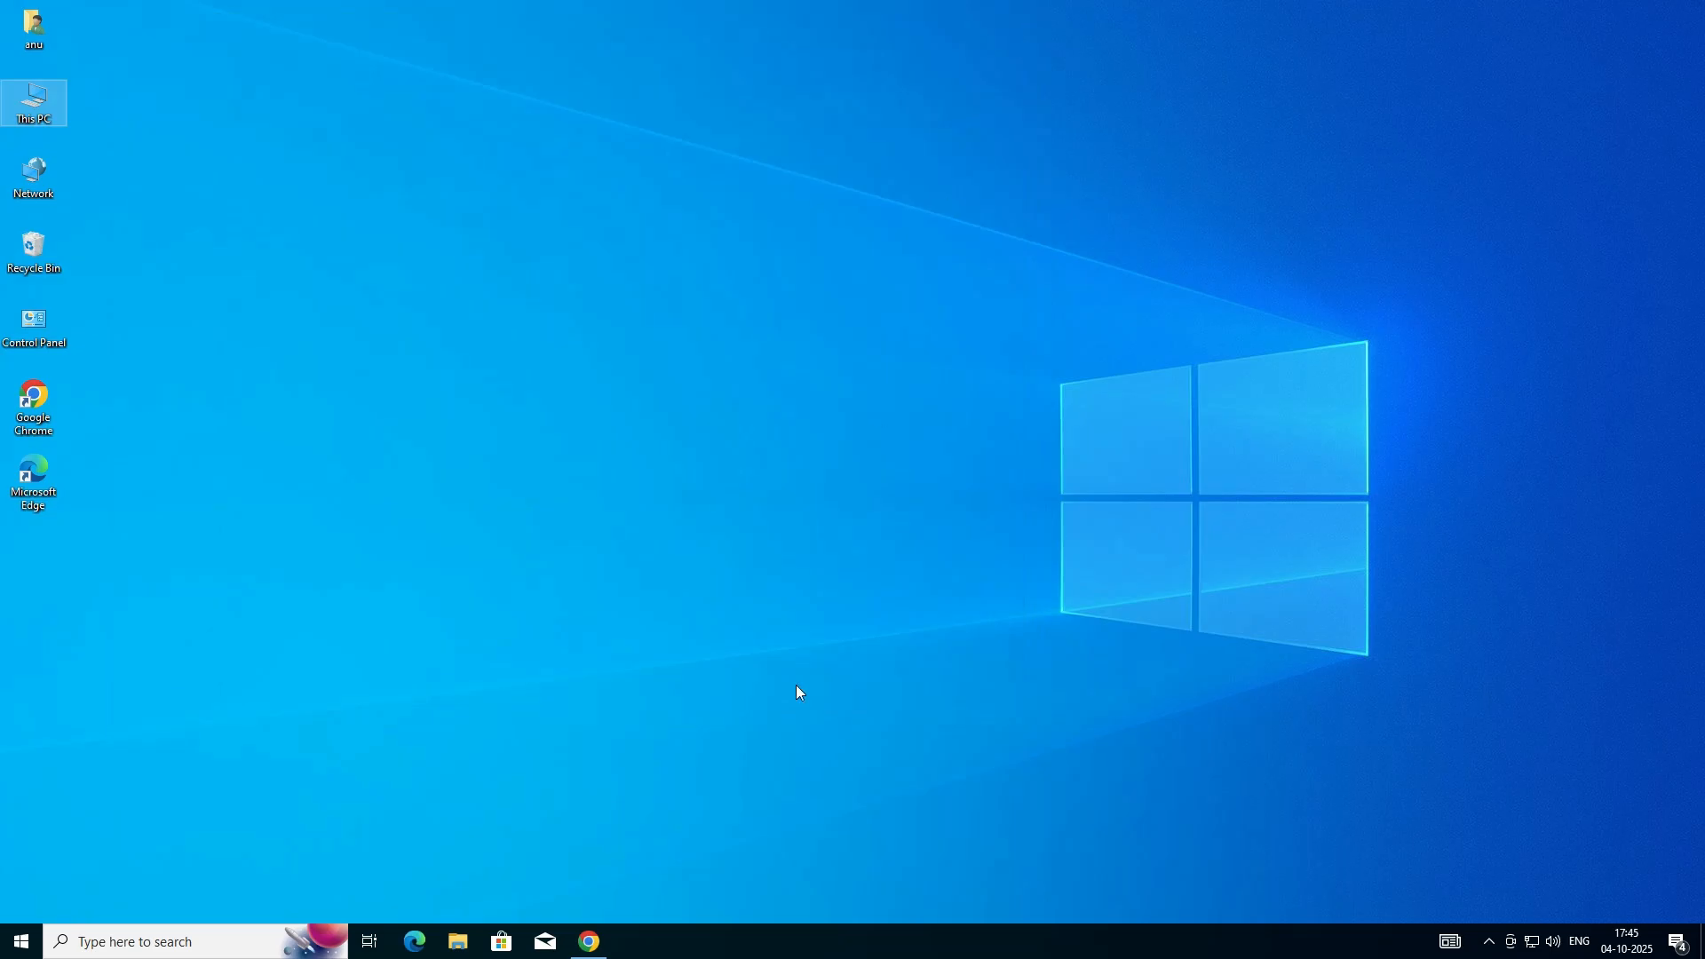
pyautogui.moveTo(587, 941)
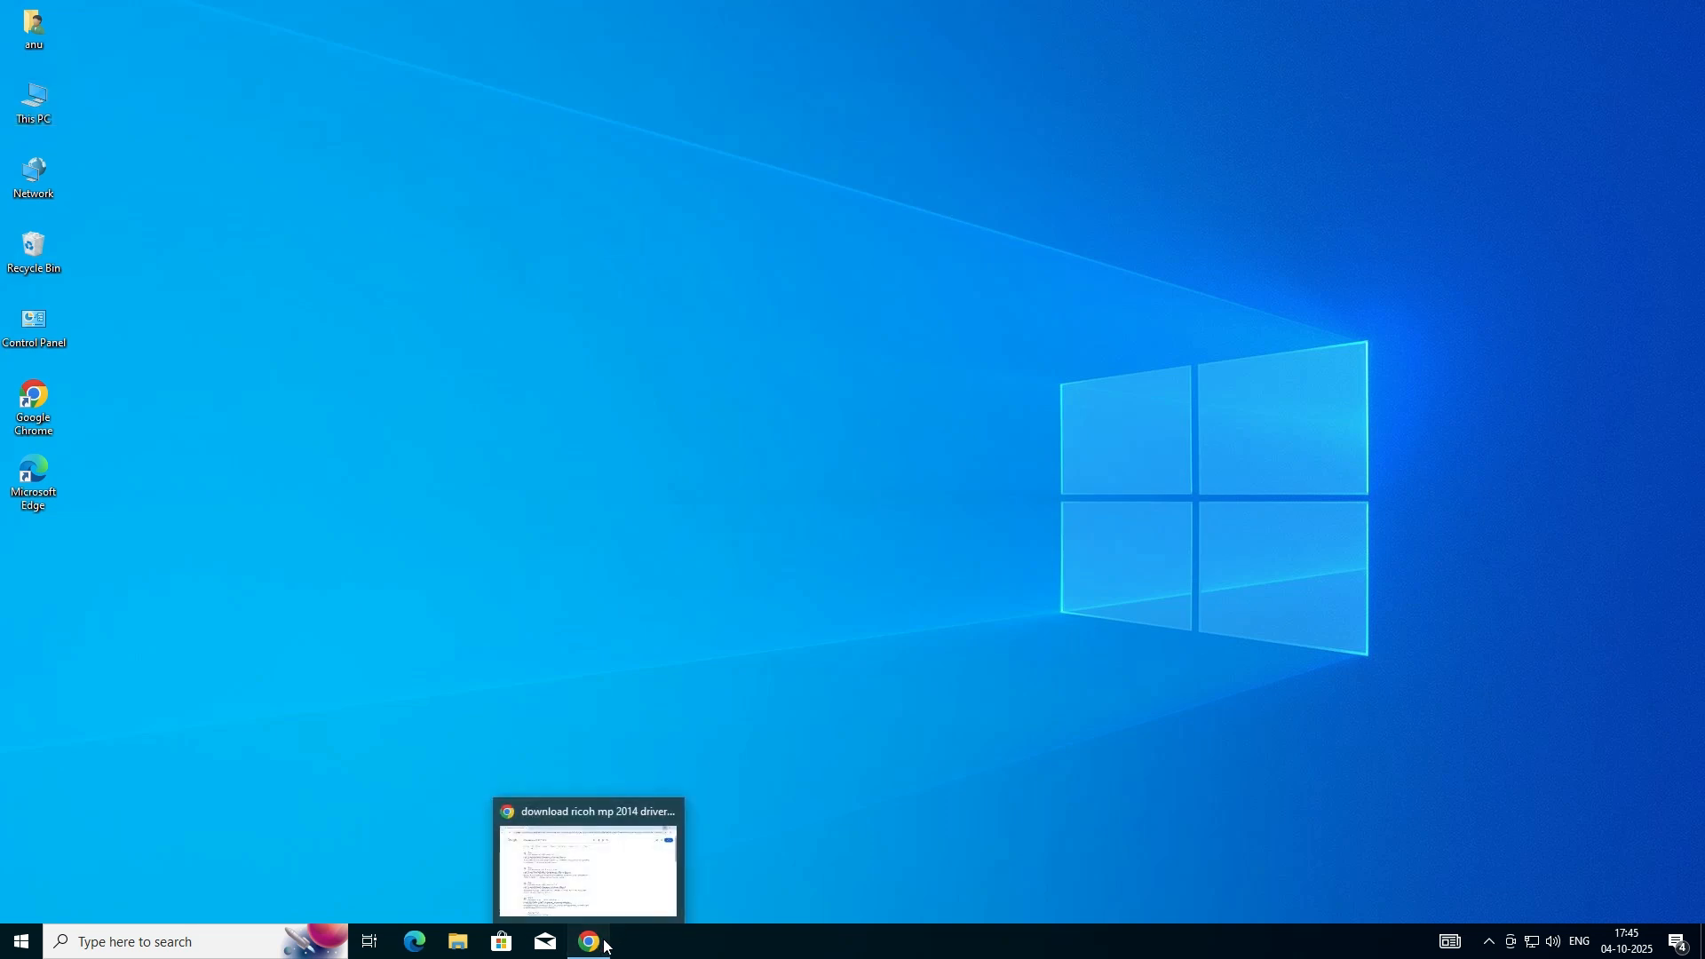
# - Return to the driver search results and switch to the Ricoh MP 2014D/2014AD downloads page
pyautogui.click(586, 860)
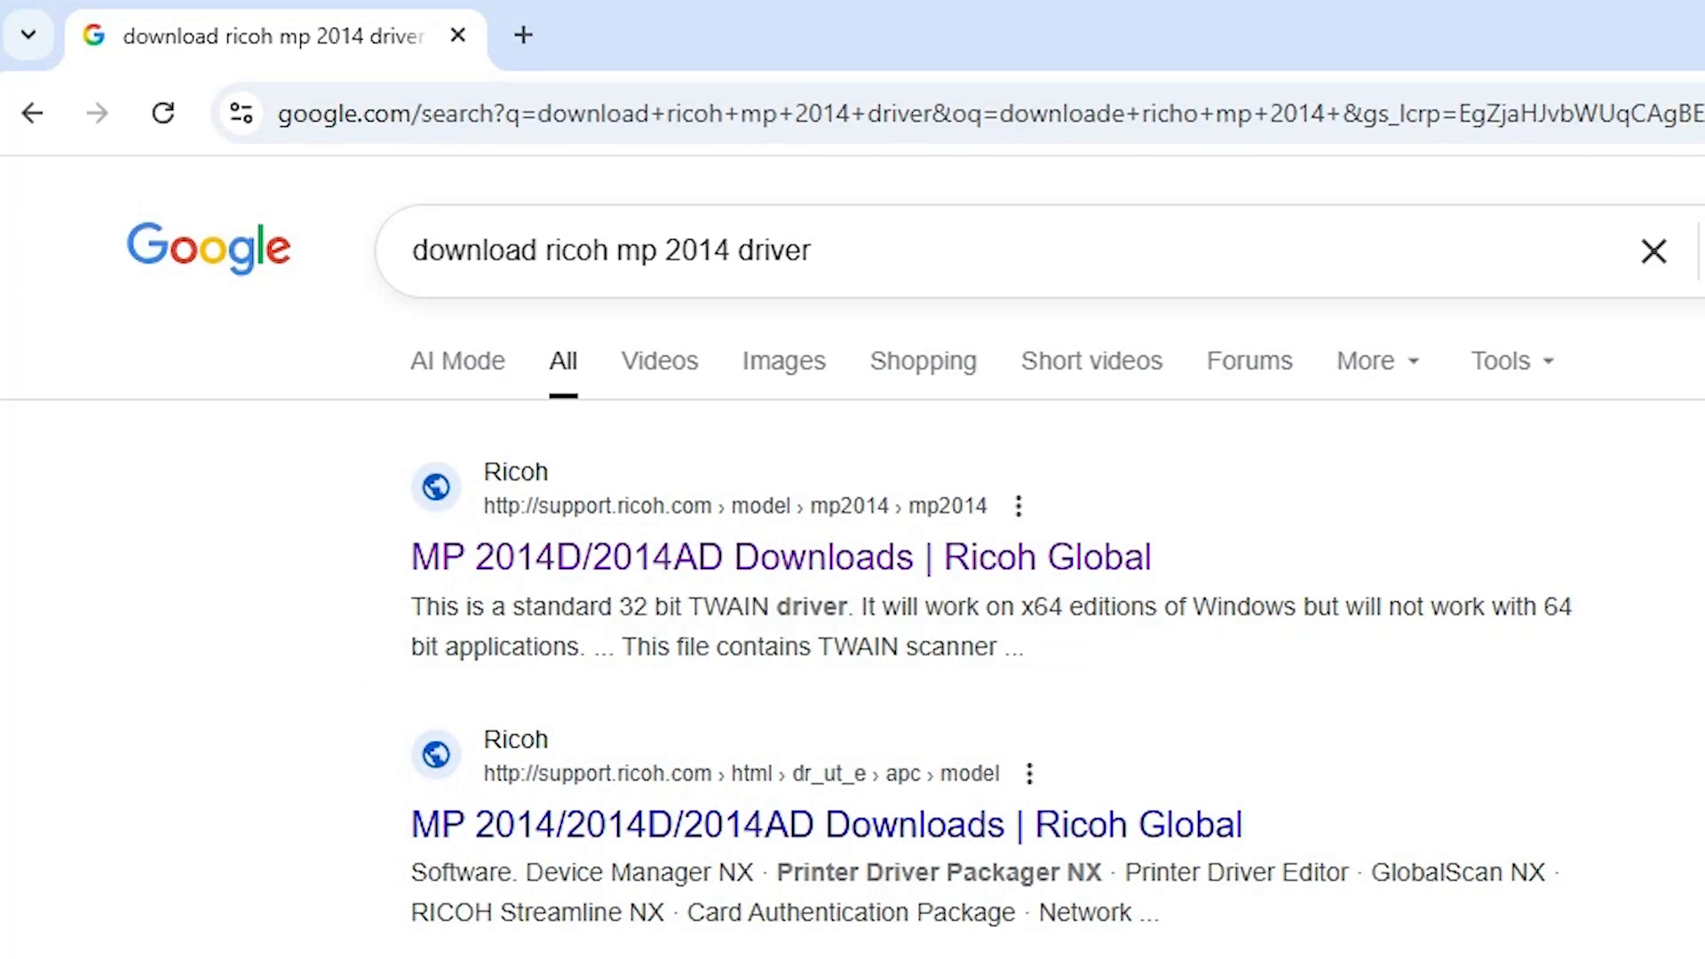
pyautogui.moveTo(845, 337)
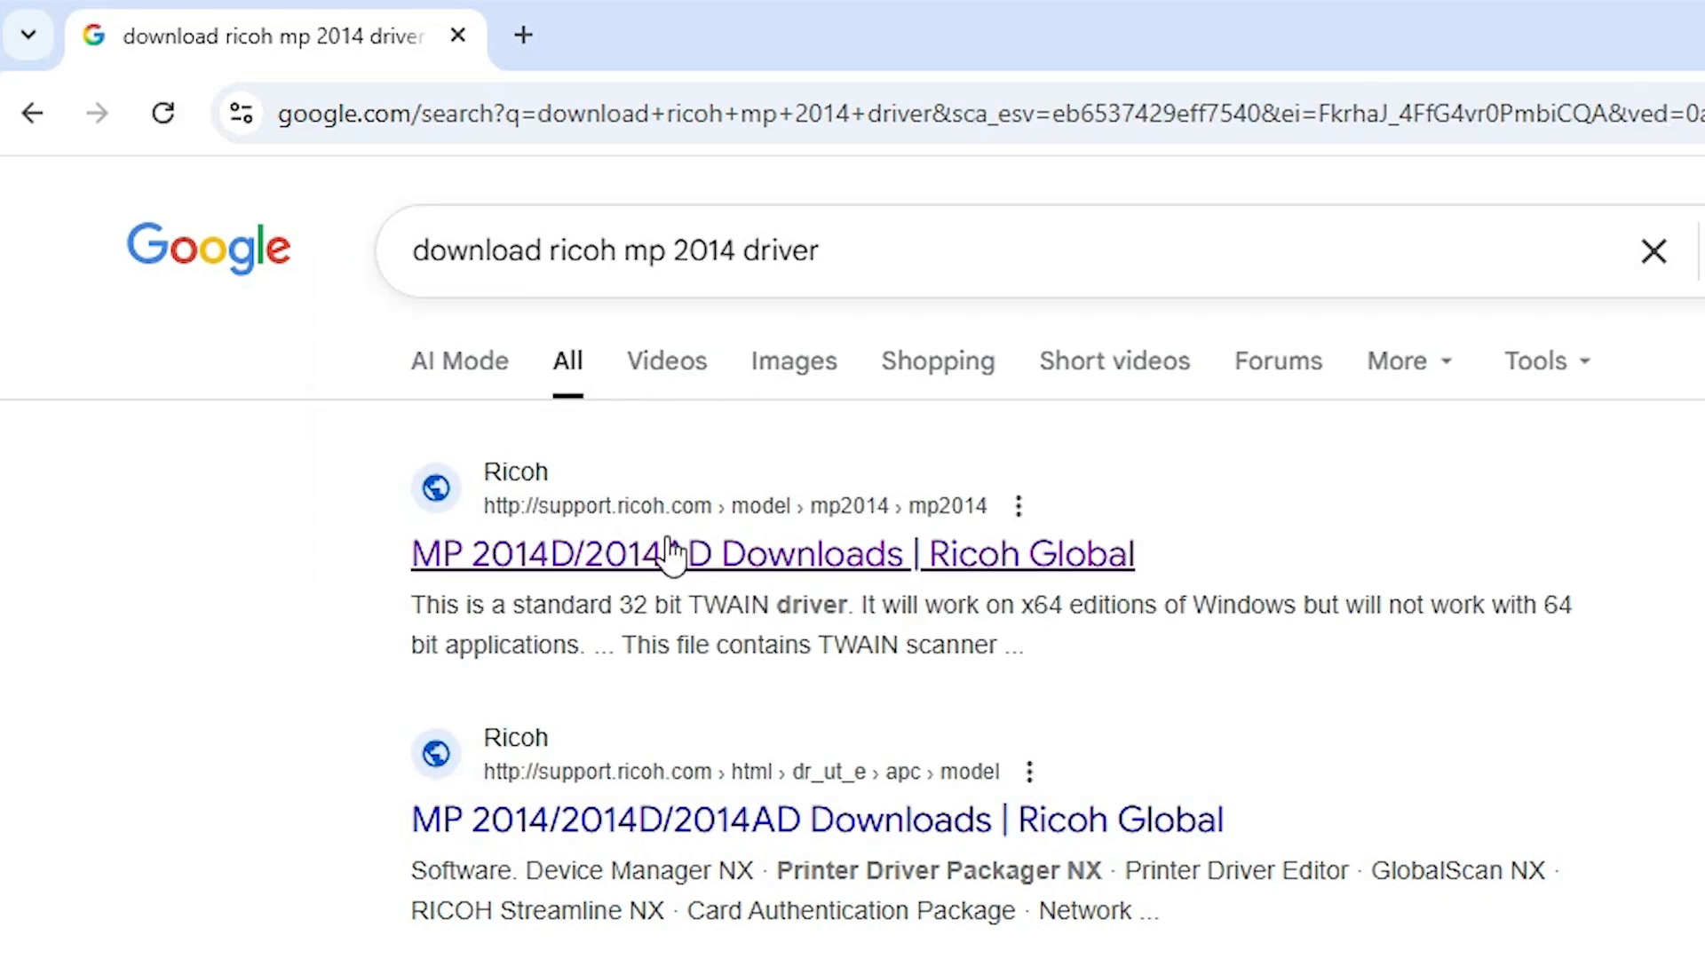
pyautogui.moveTo(719, 533)
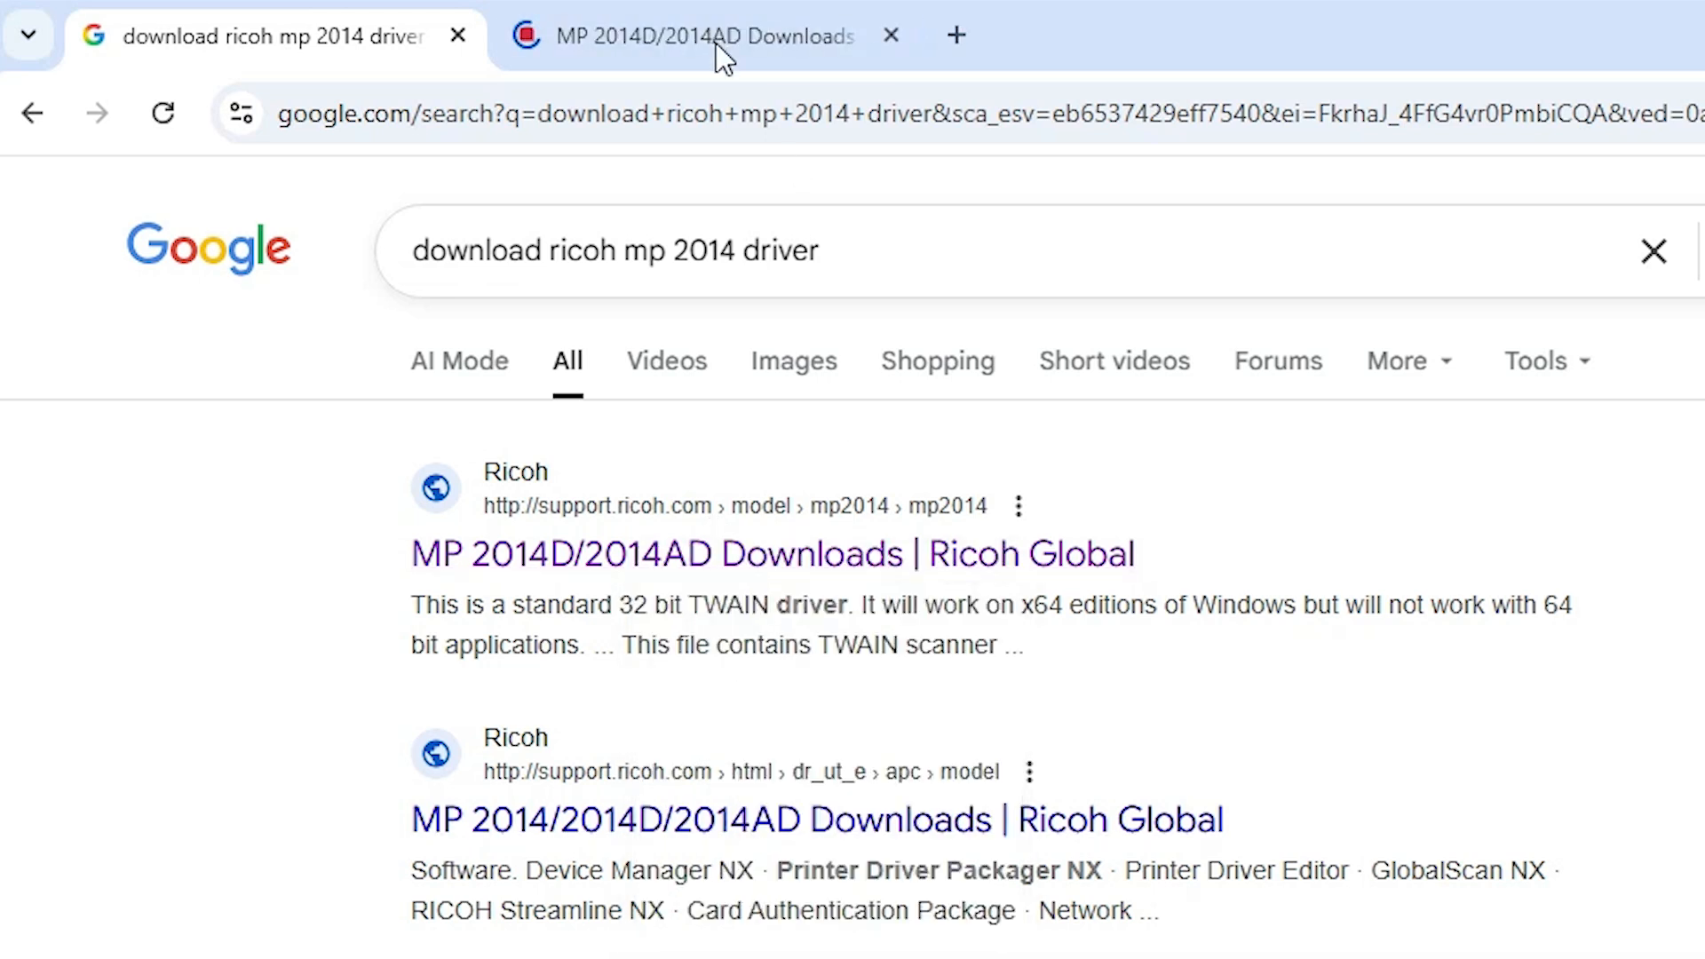
pyautogui.click(690, 35)
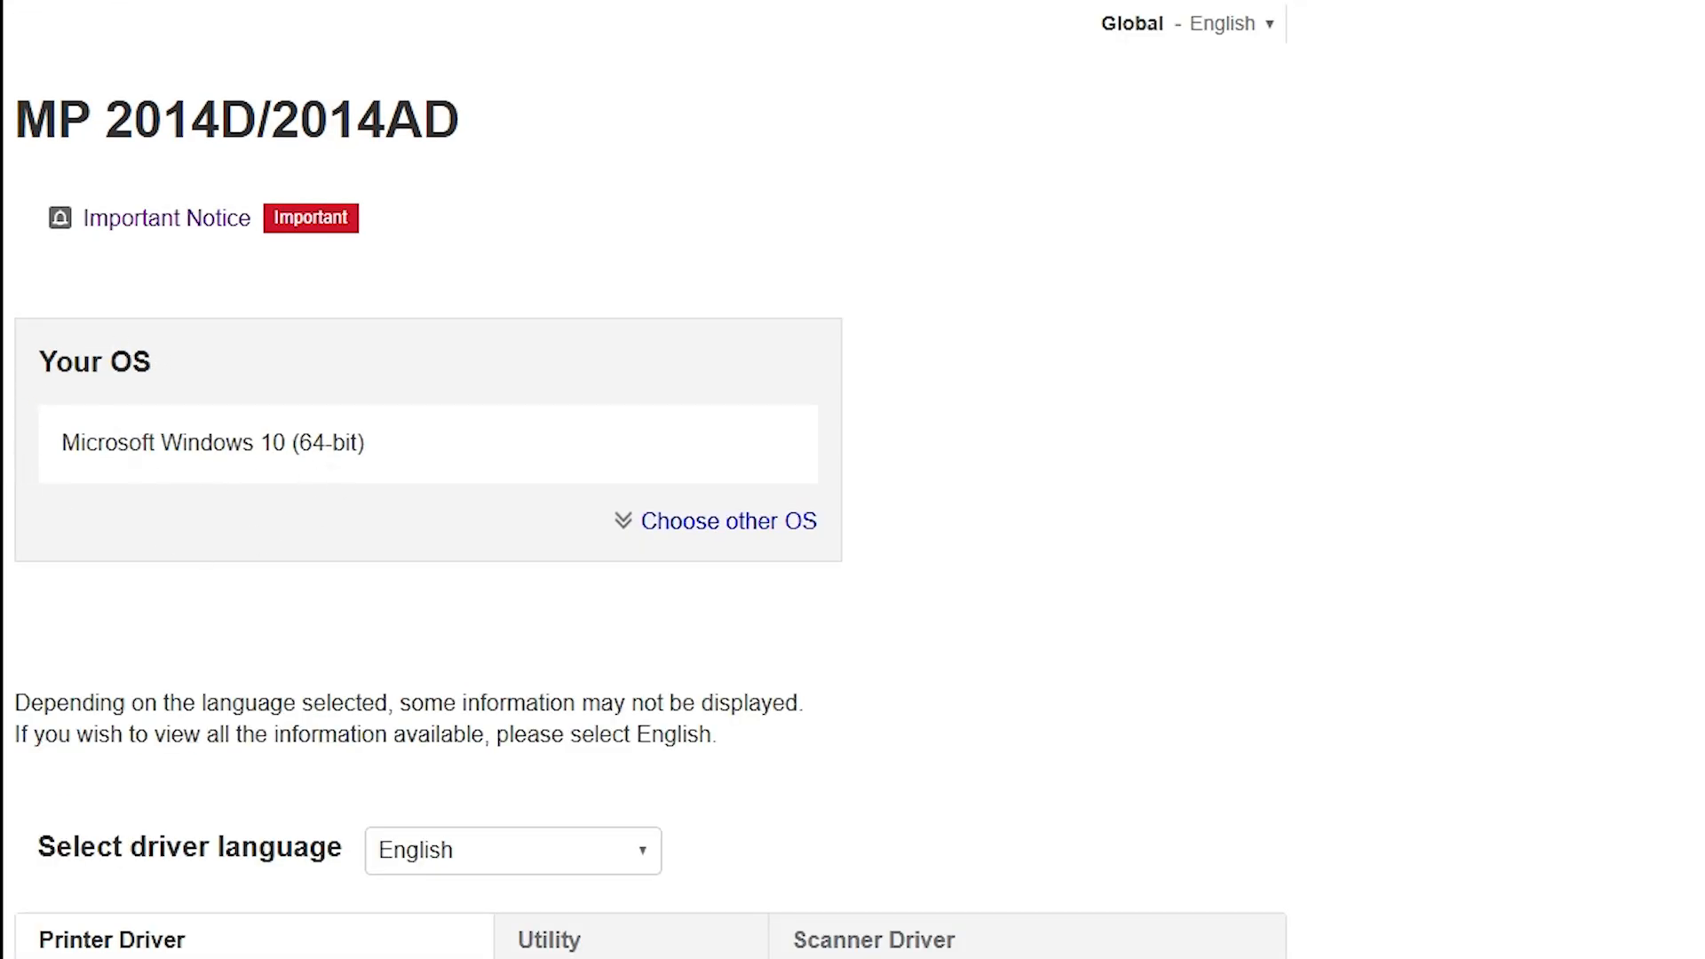
pyautogui.moveTo(358, 468)
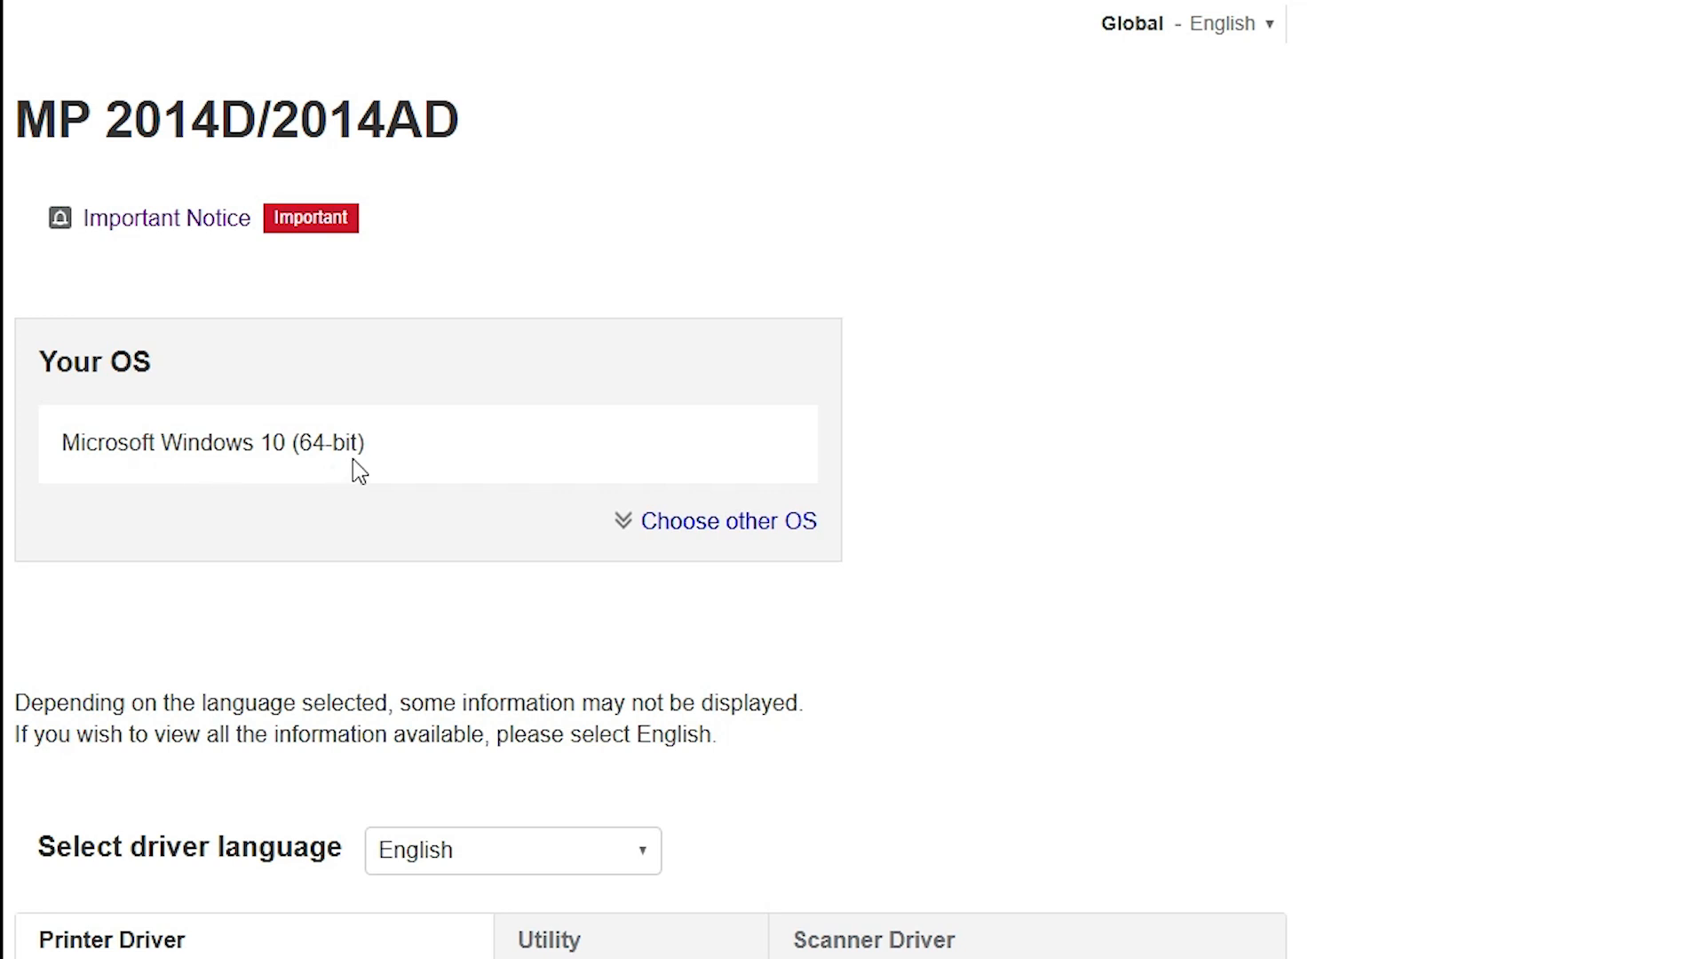
pyautogui.moveTo(418, 458)
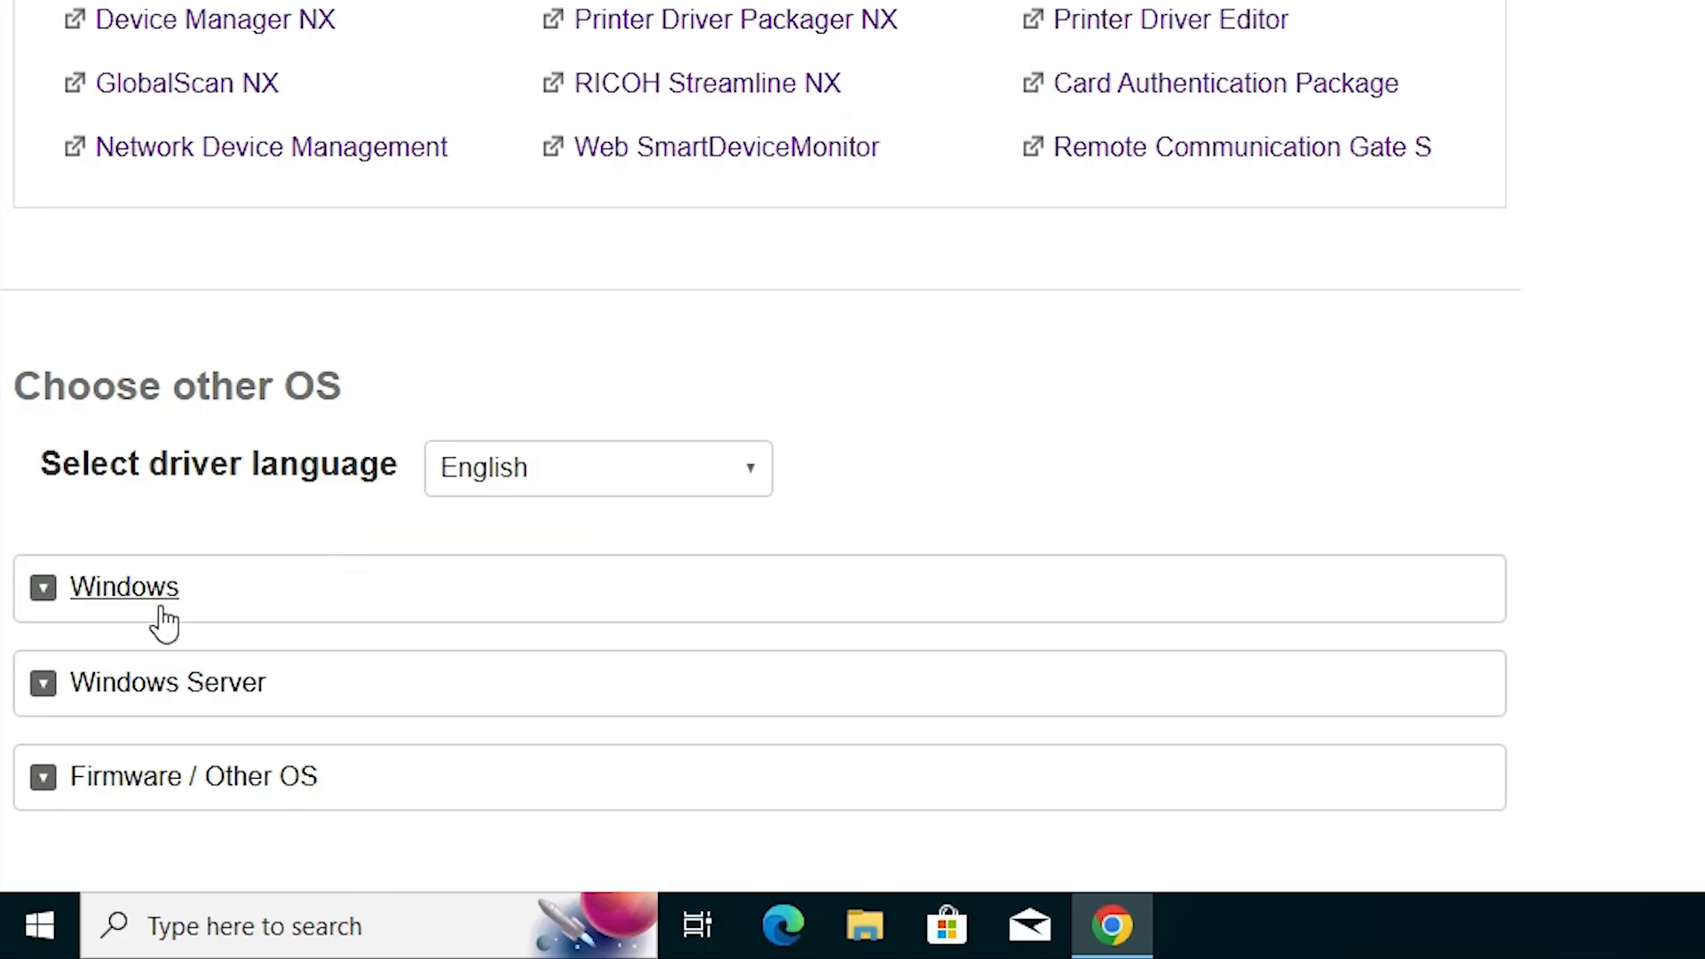
# - Expand the Windows driver options, review the Windows 10 entries, and download the DDST Printer Driver
pyautogui.click(125, 588)
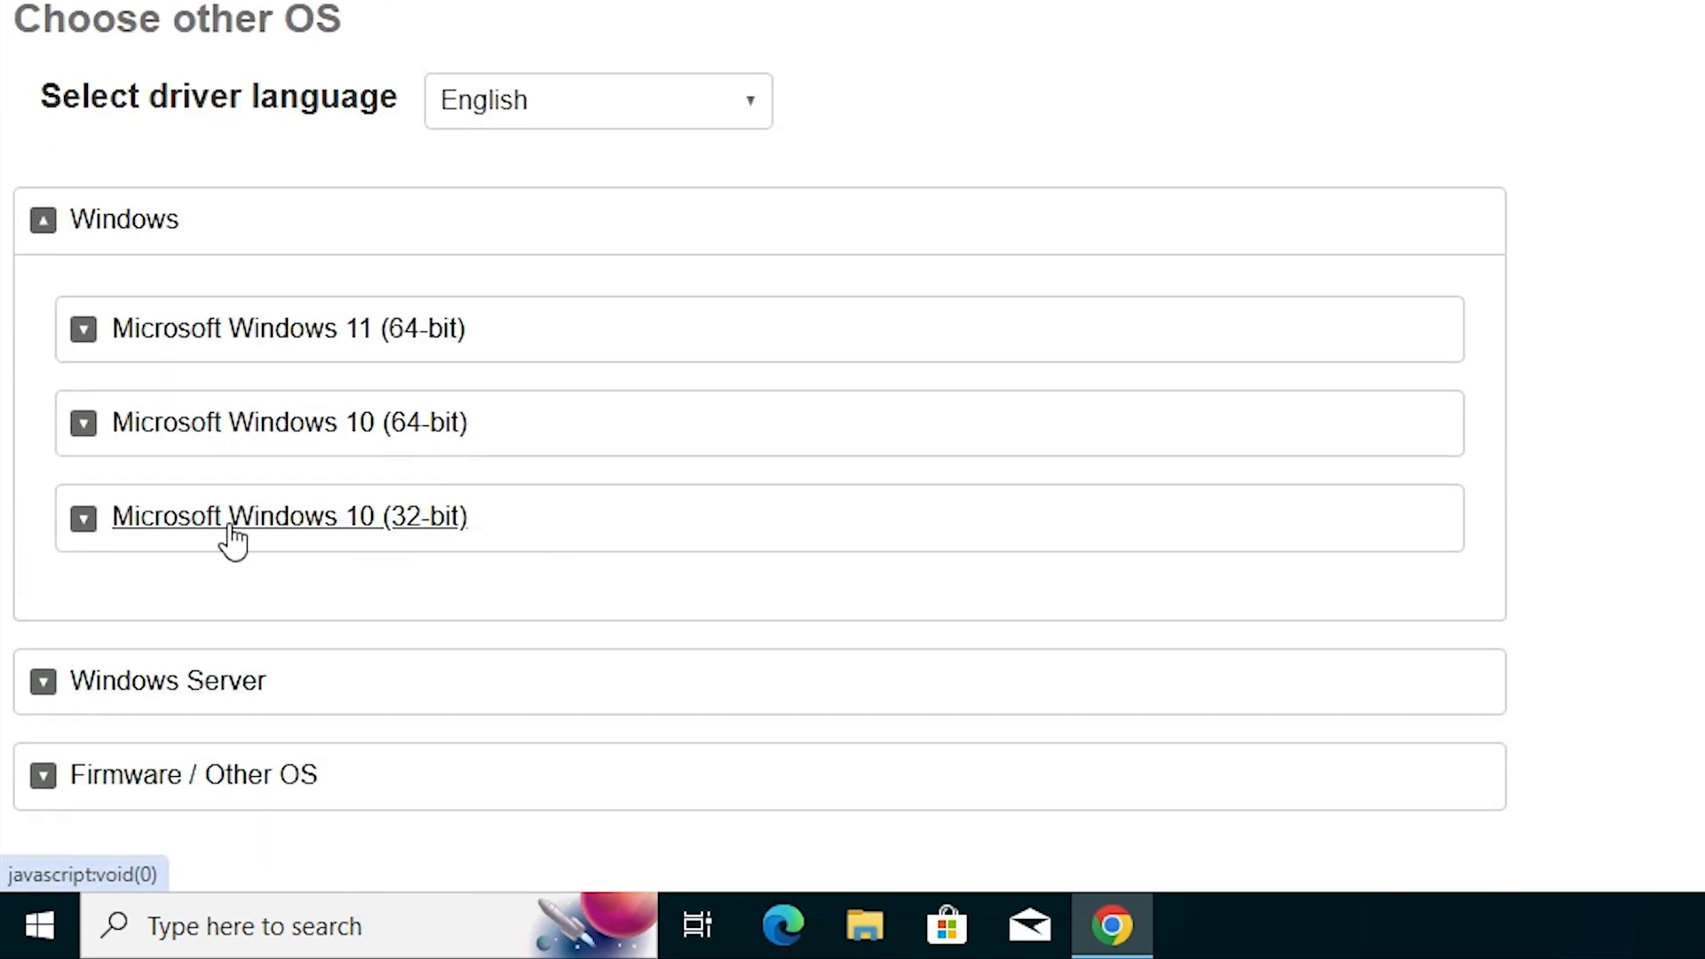
pyautogui.moveTo(464, 543)
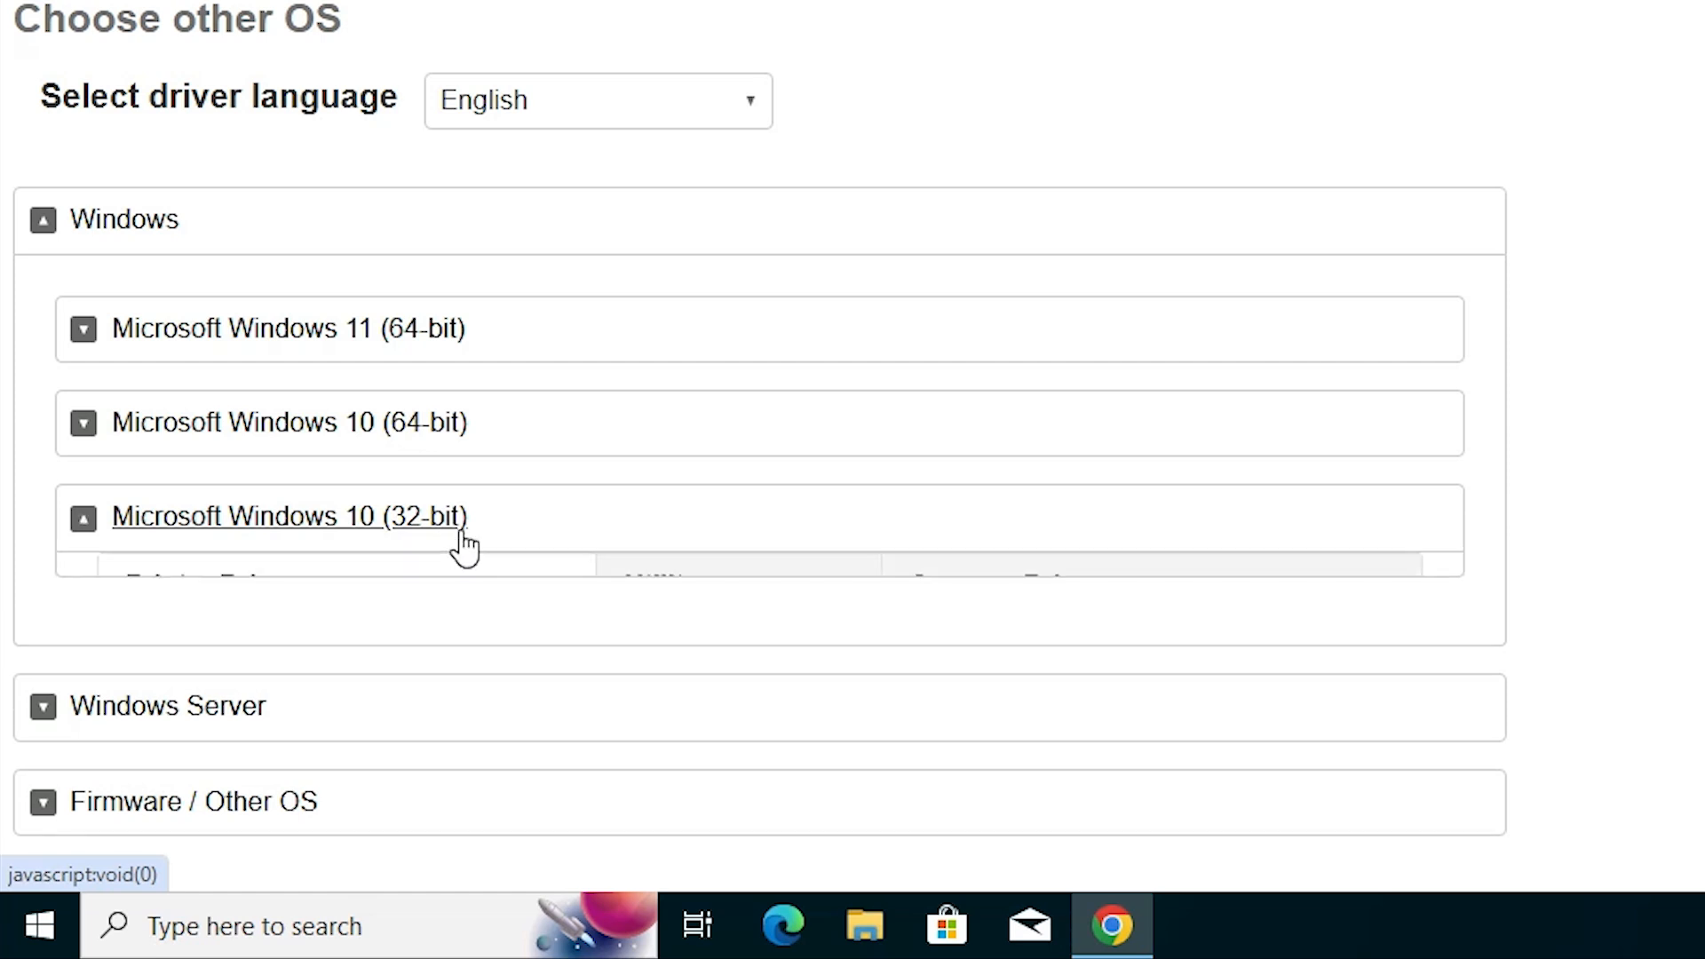
pyautogui.click(288, 515)
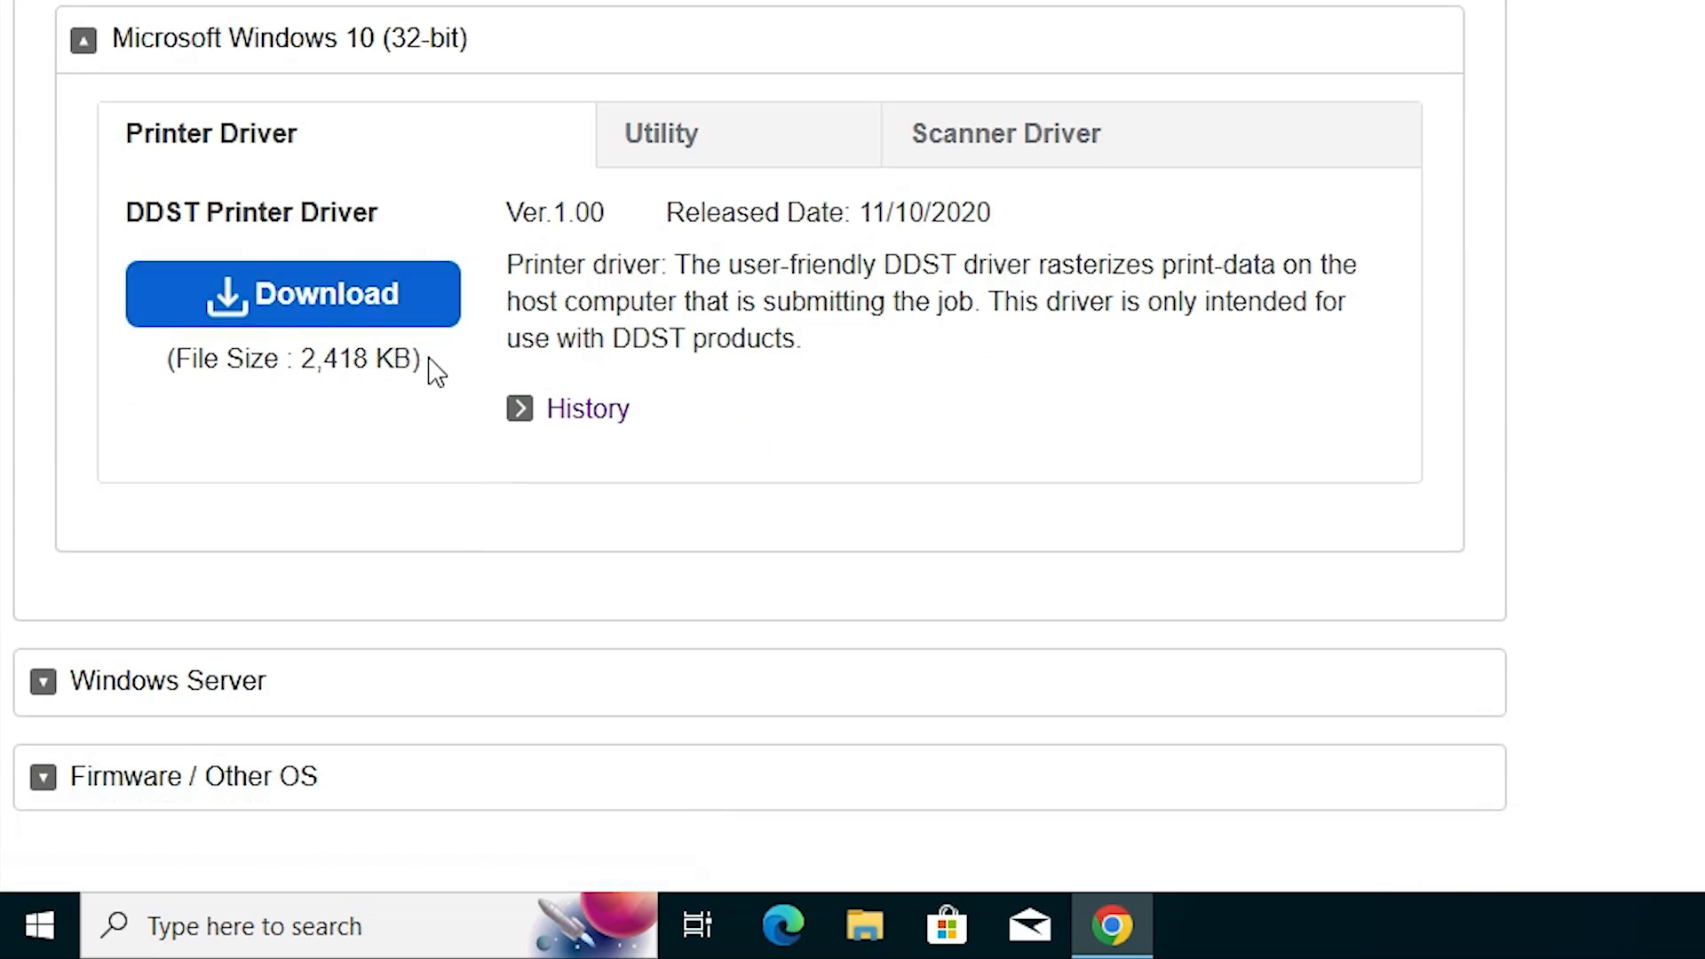
pyautogui.scroll(-3)
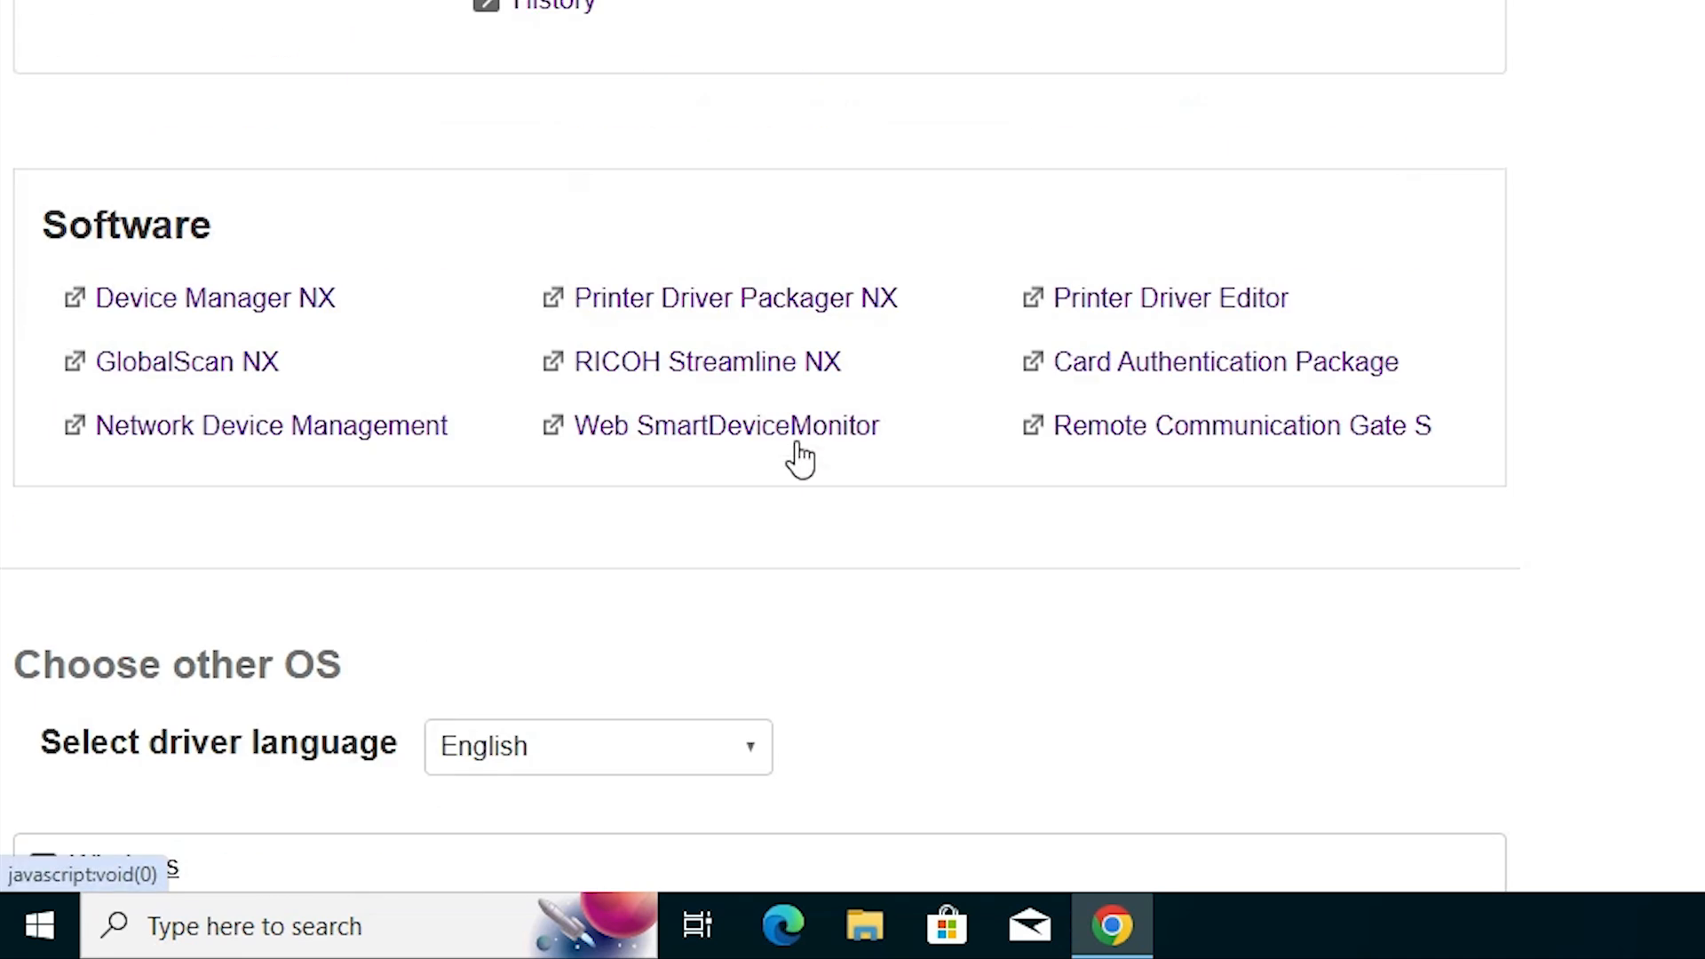
pyautogui.scroll(3)
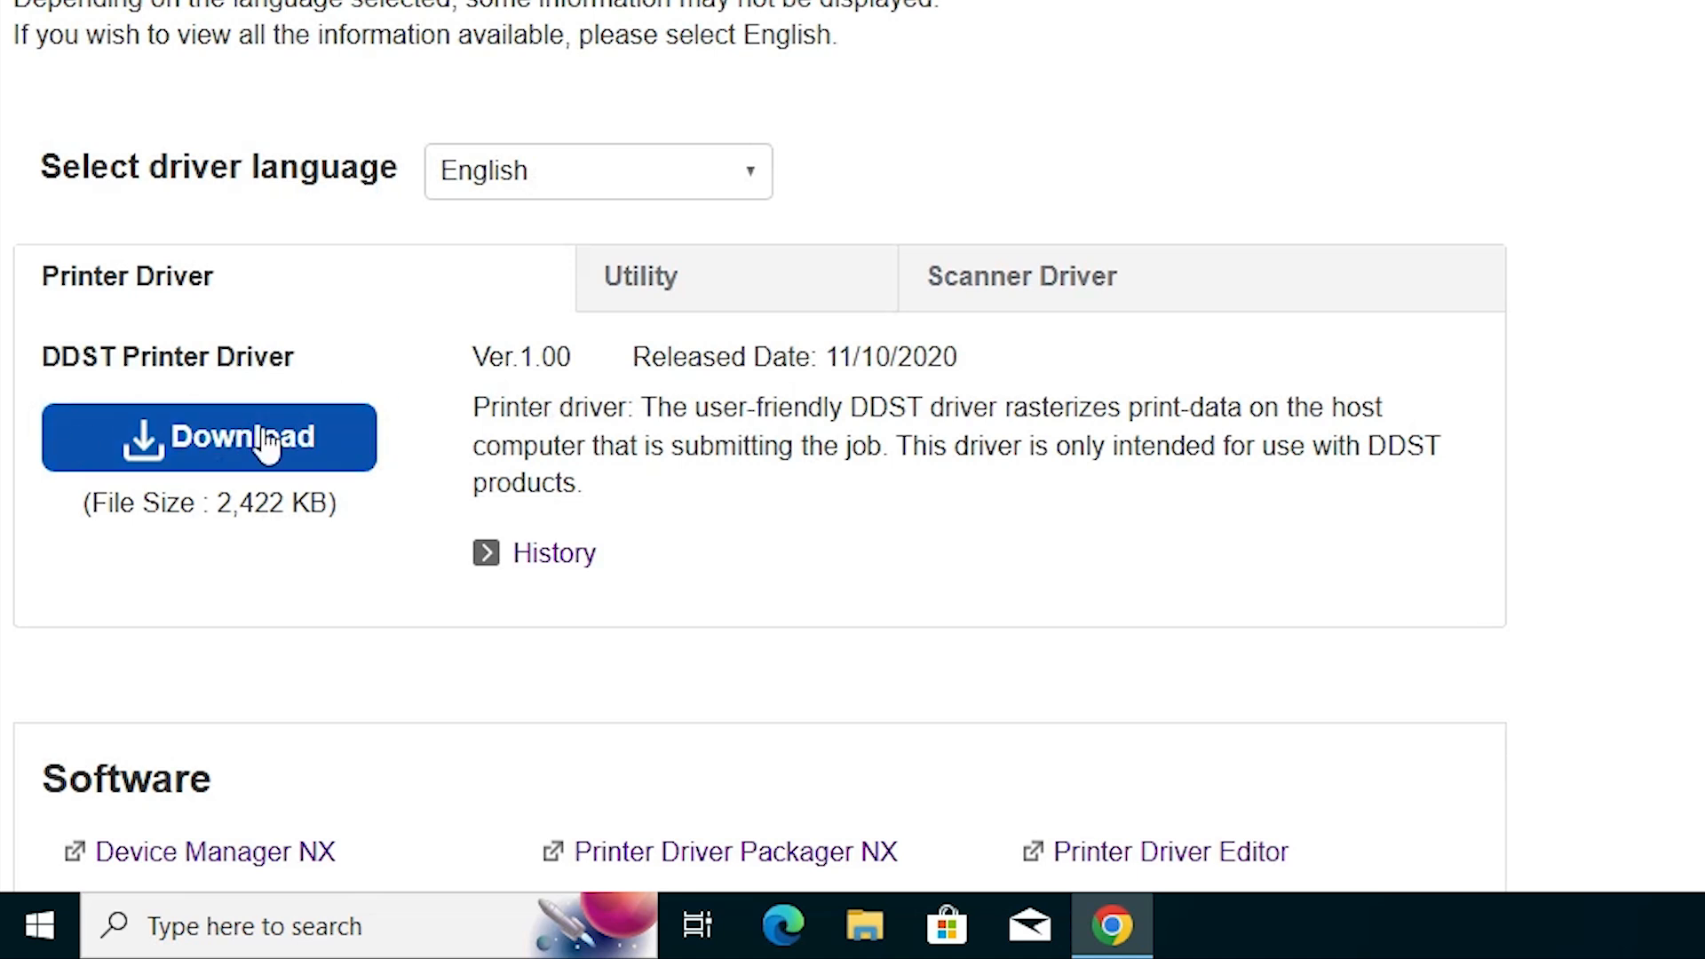
pyautogui.moveTo(359, 462)
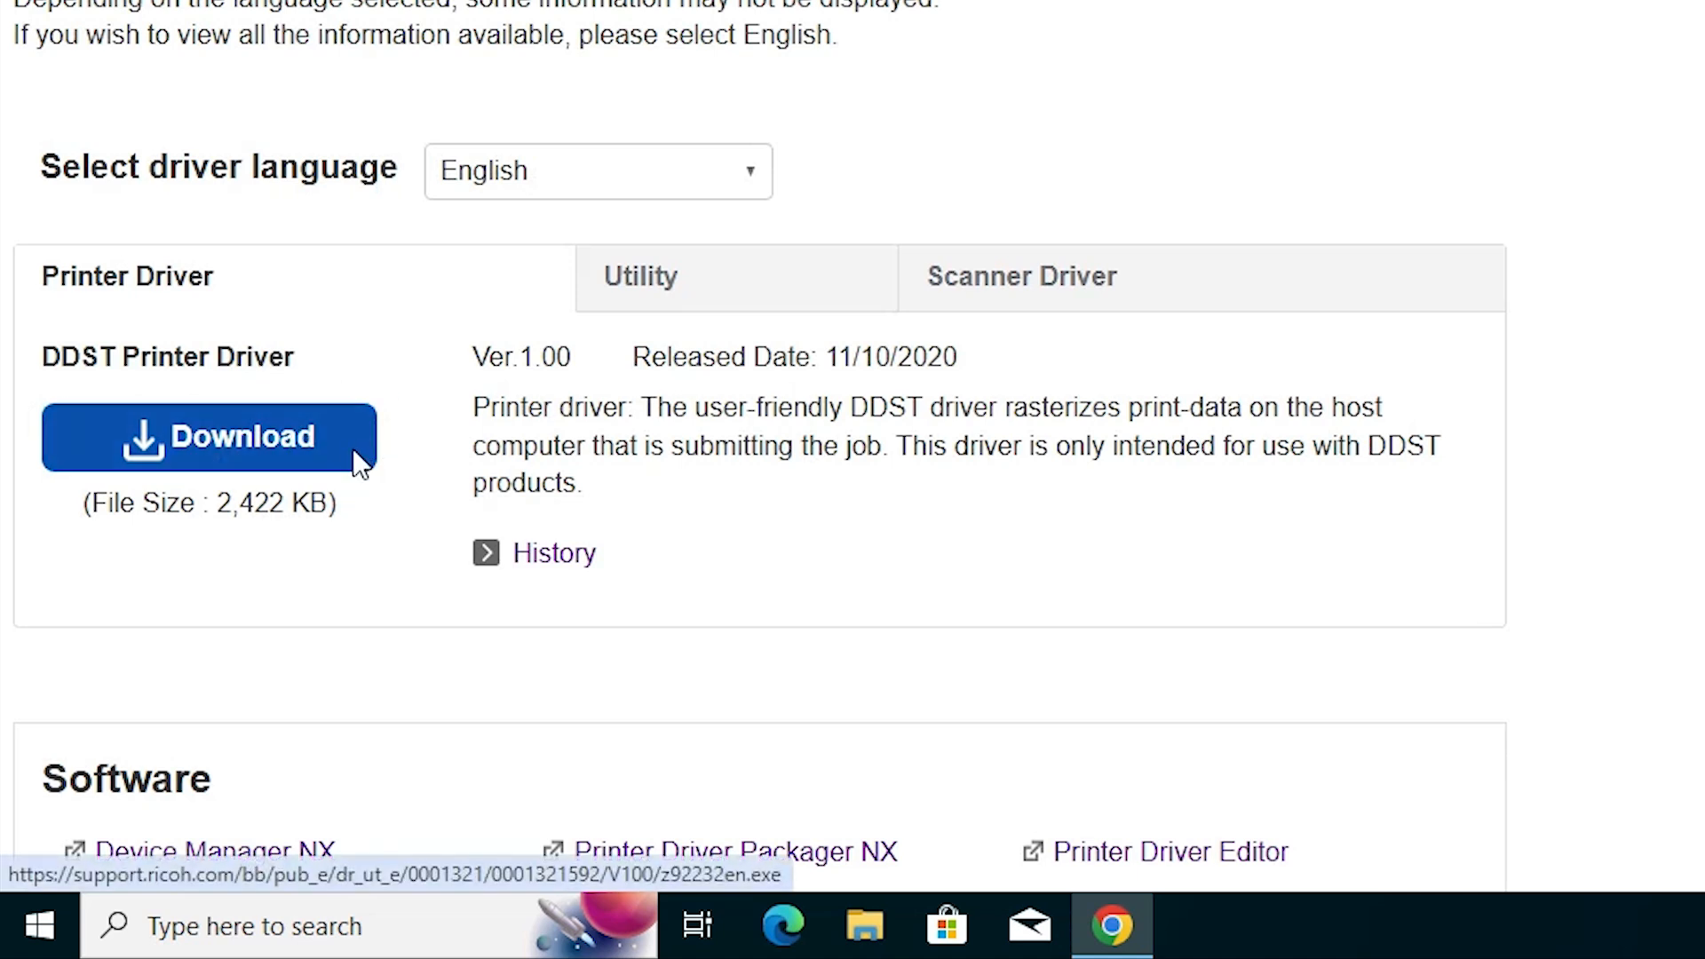
pyautogui.click(209, 437)
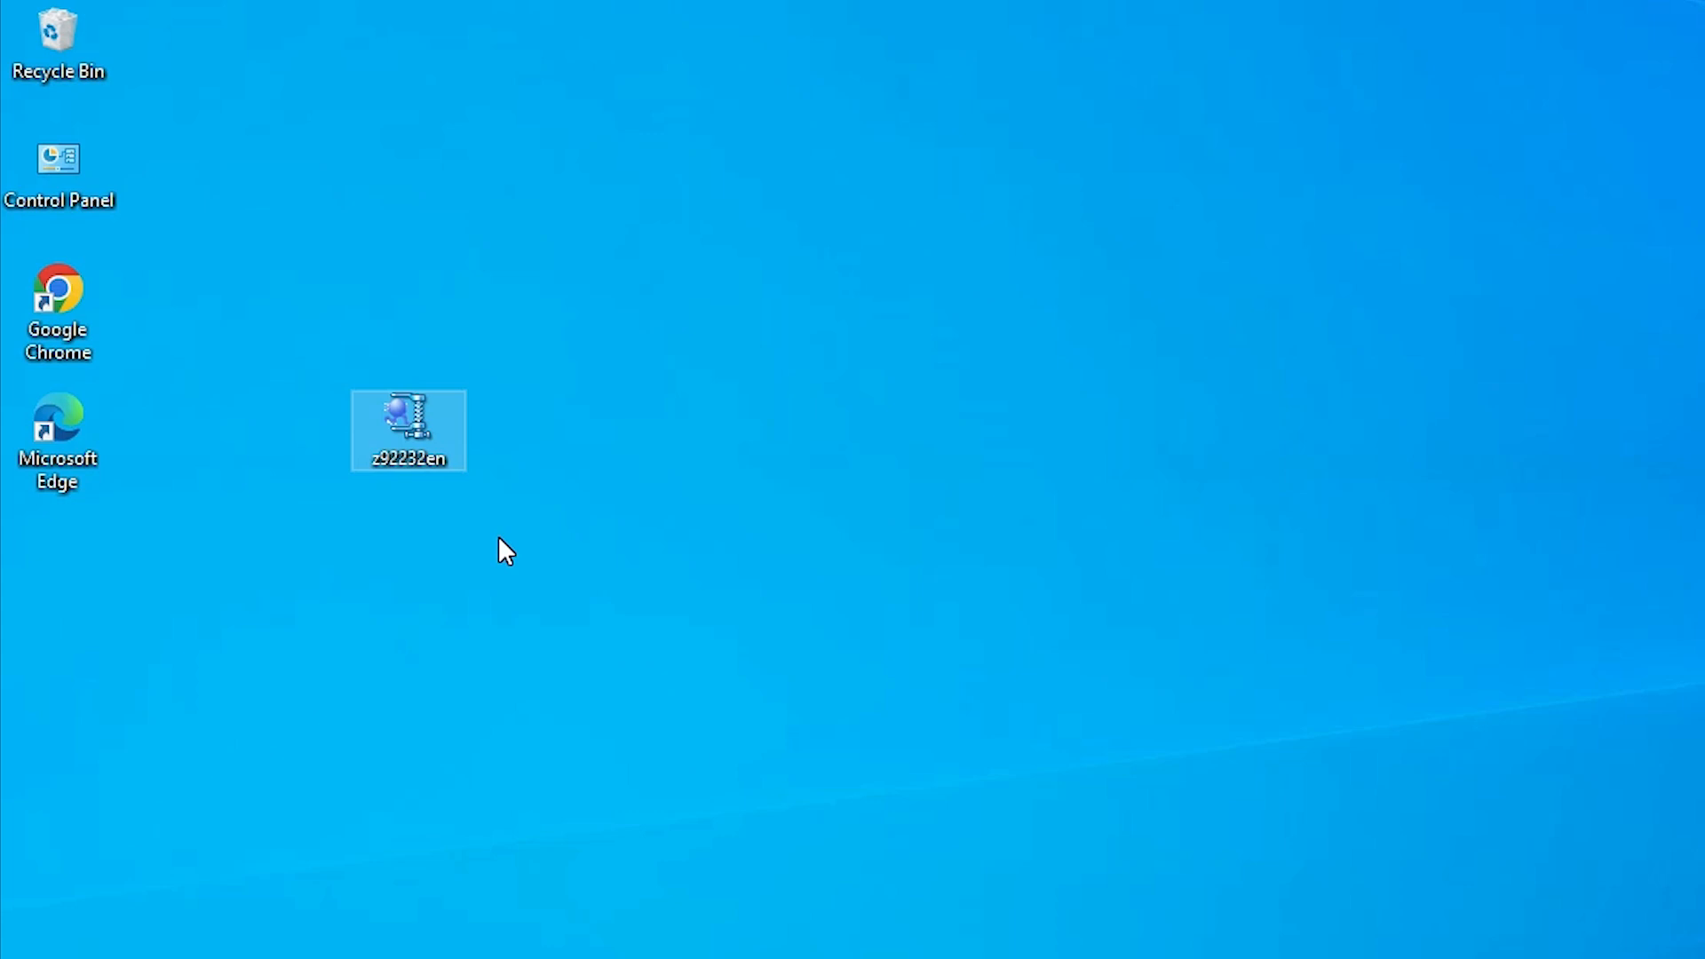
pyautogui.moveTo(463, 534)
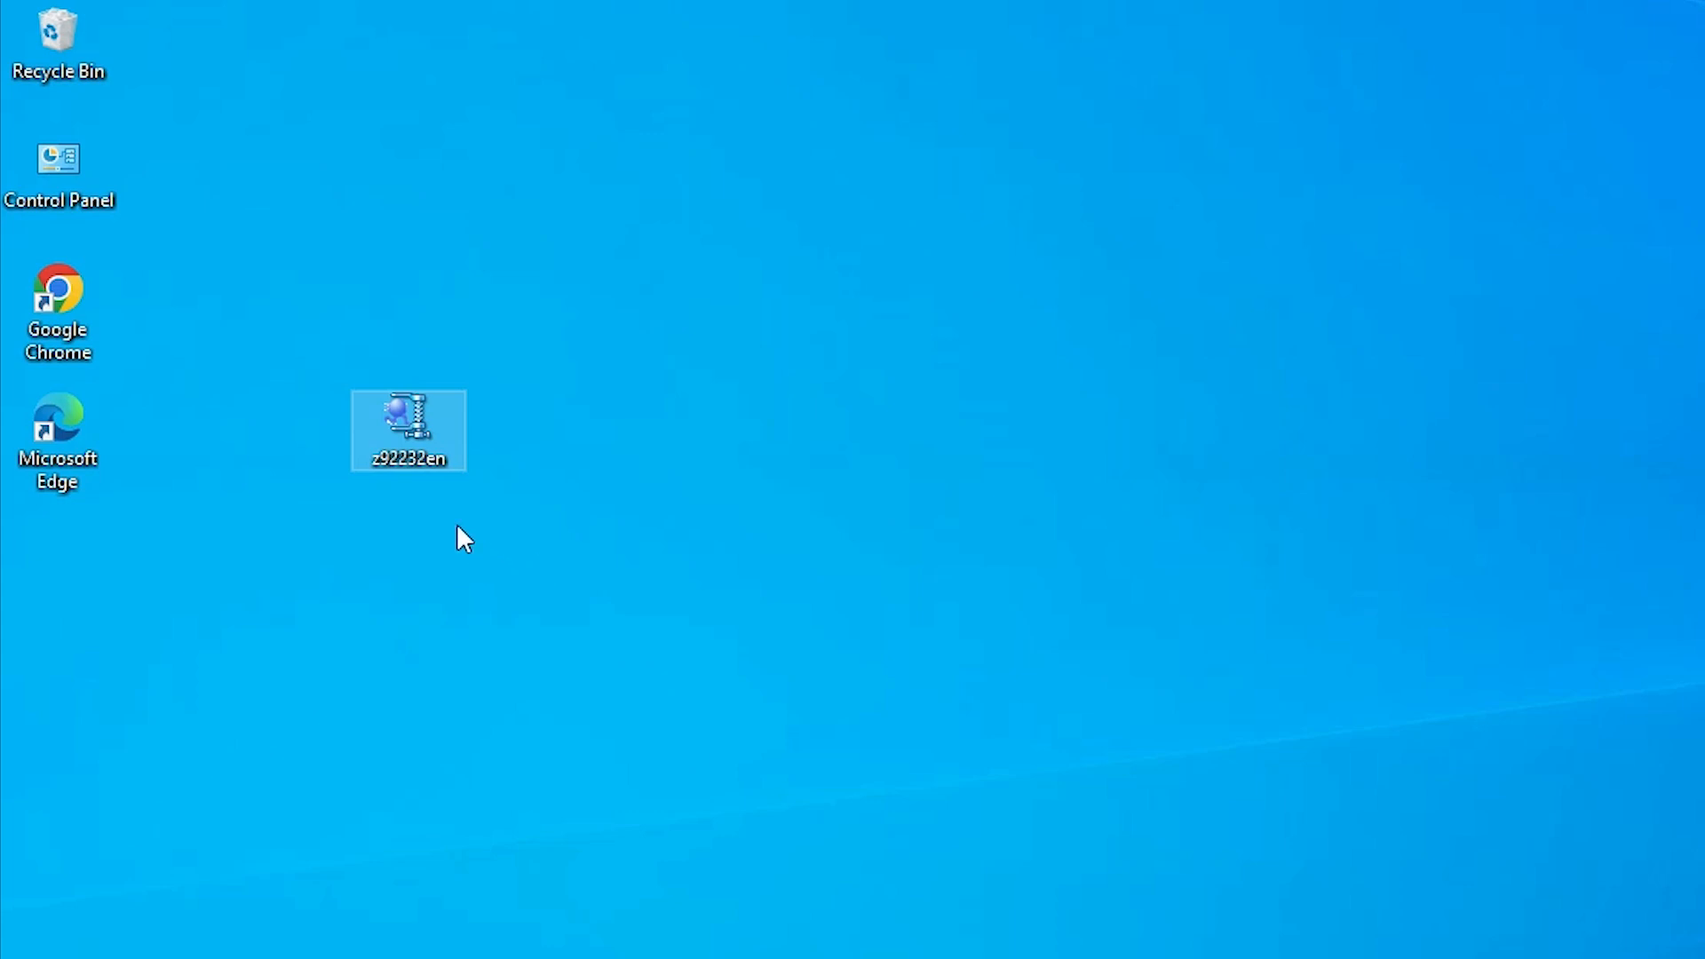
# - Extract the z92232en archive to a desktop folder, inspect its DISK1 driver files, and close the window
pyautogui.rightClick(408, 430)
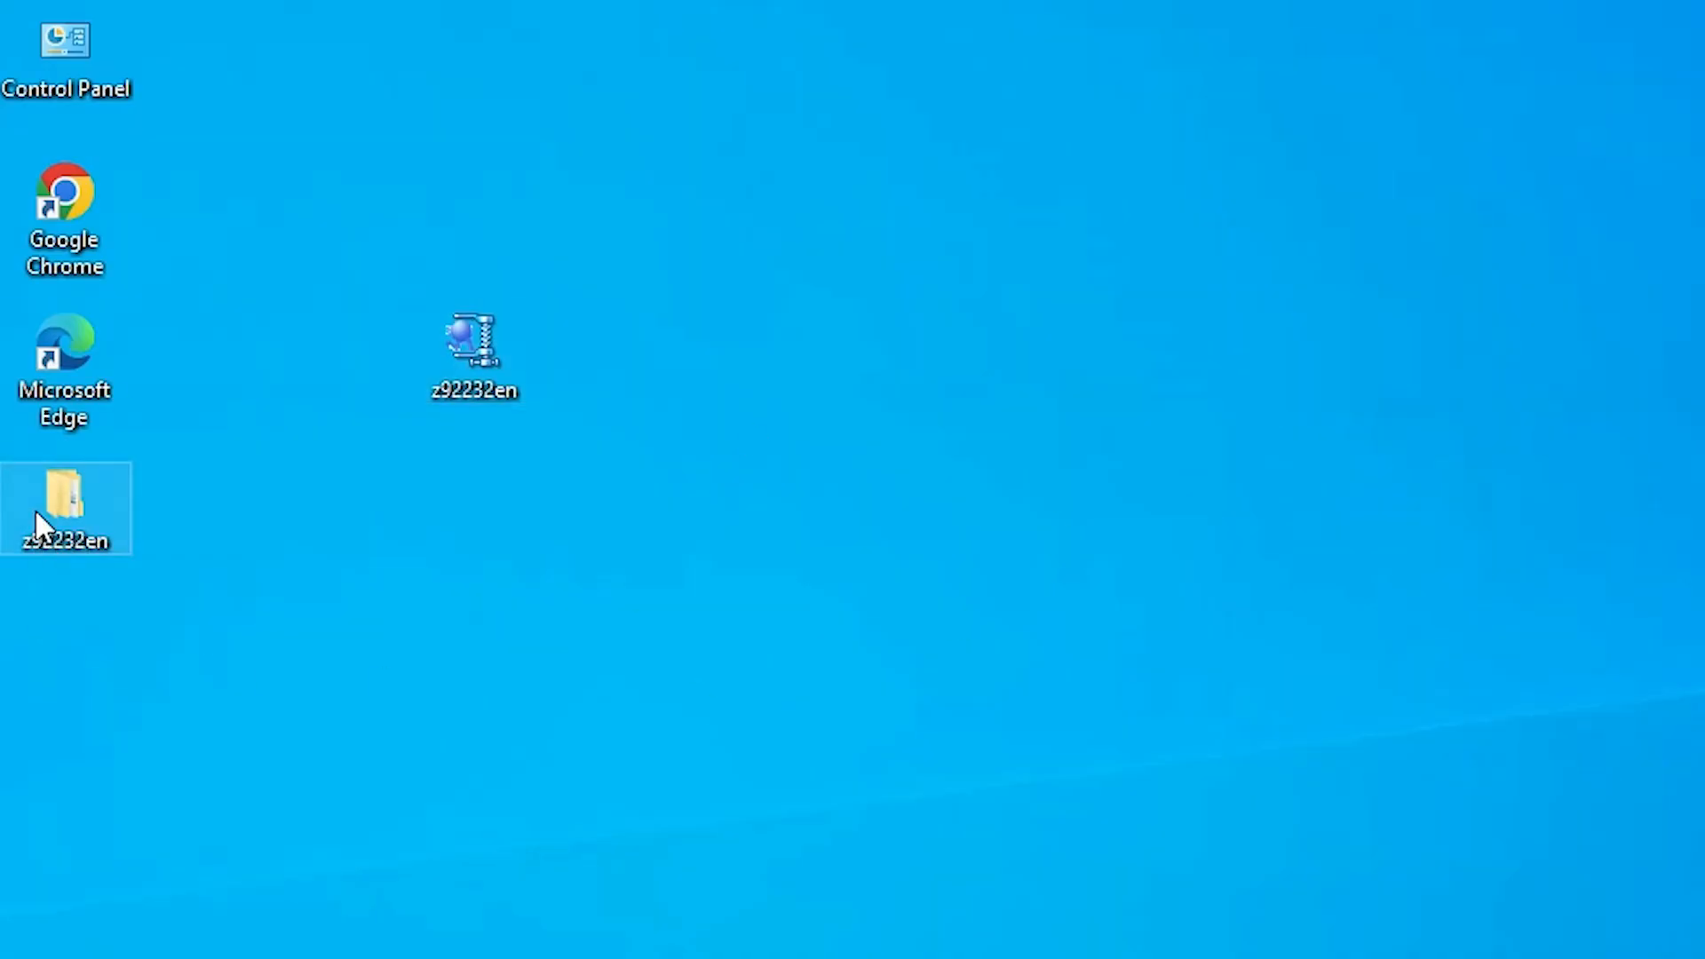
pyautogui.doubleClick(64, 501)
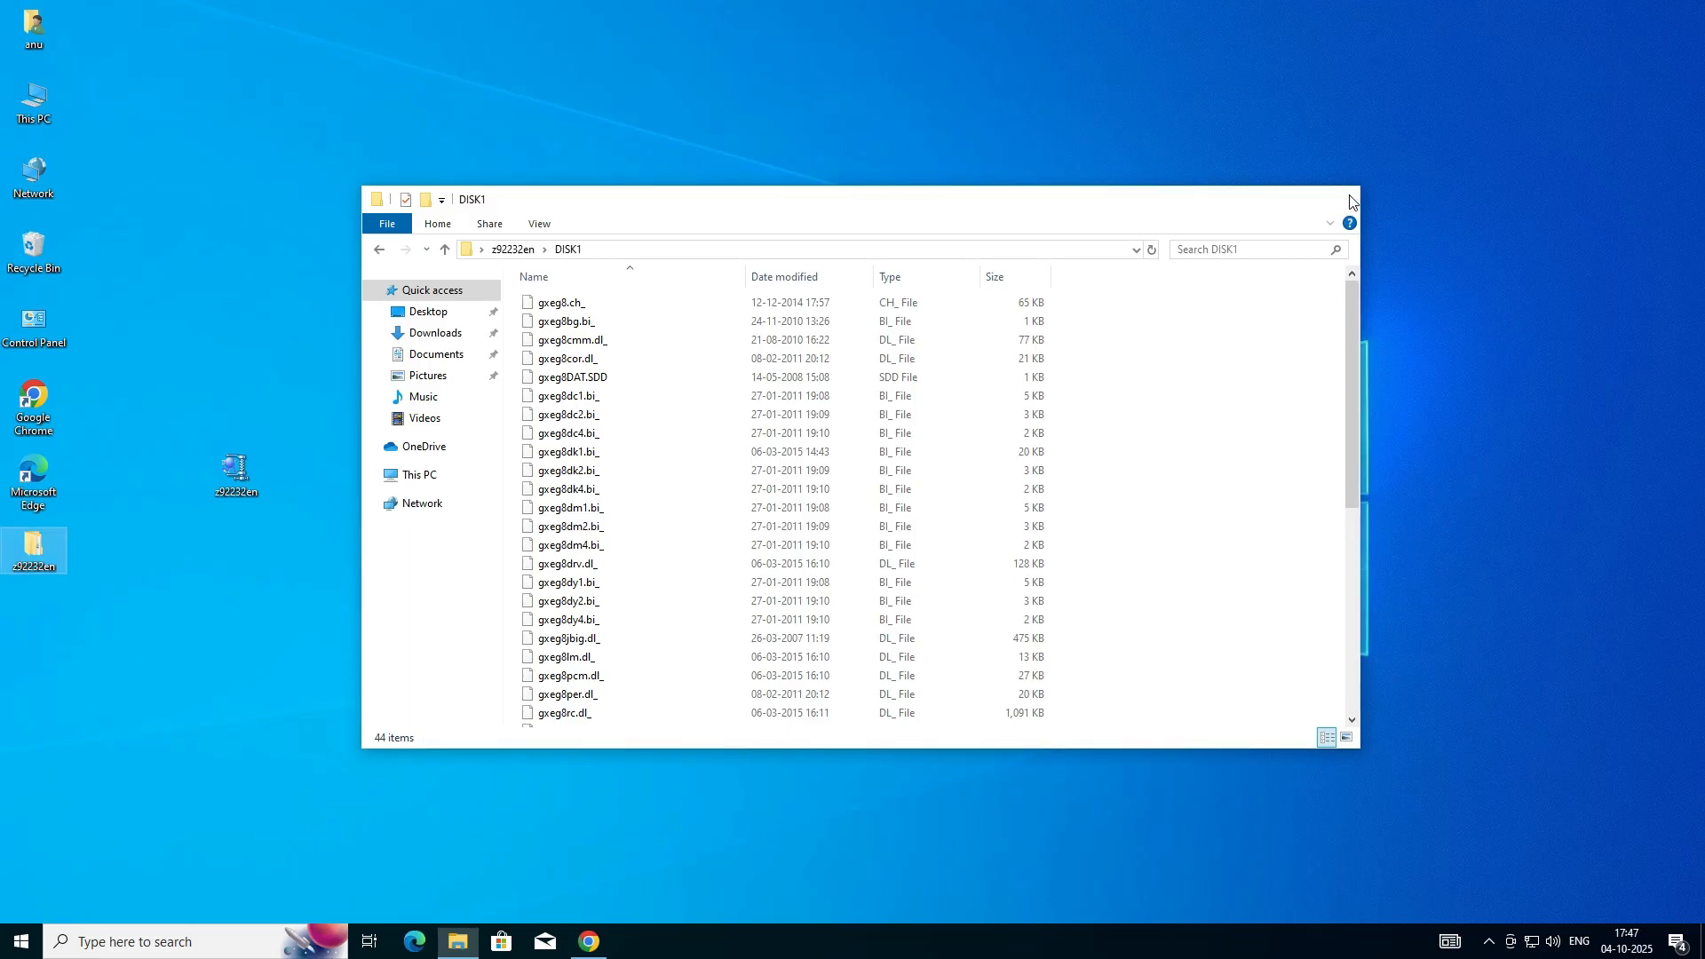
pyautogui.click(1350, 199)
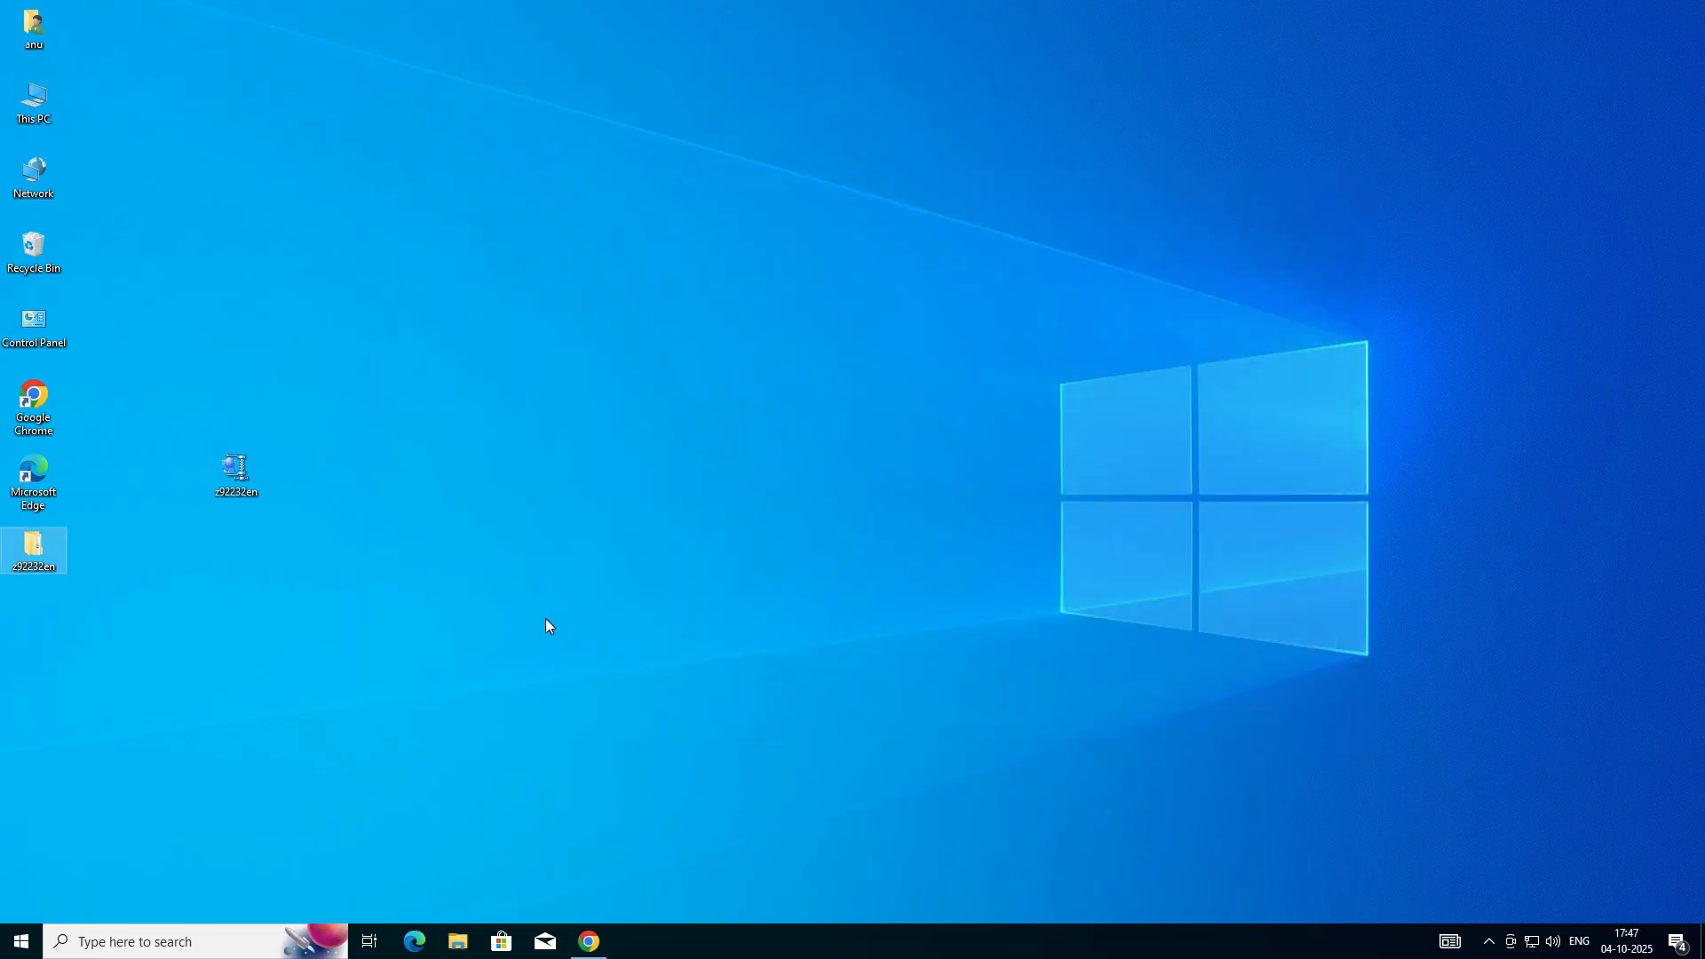
pyautogui.moveTo(533, 623)
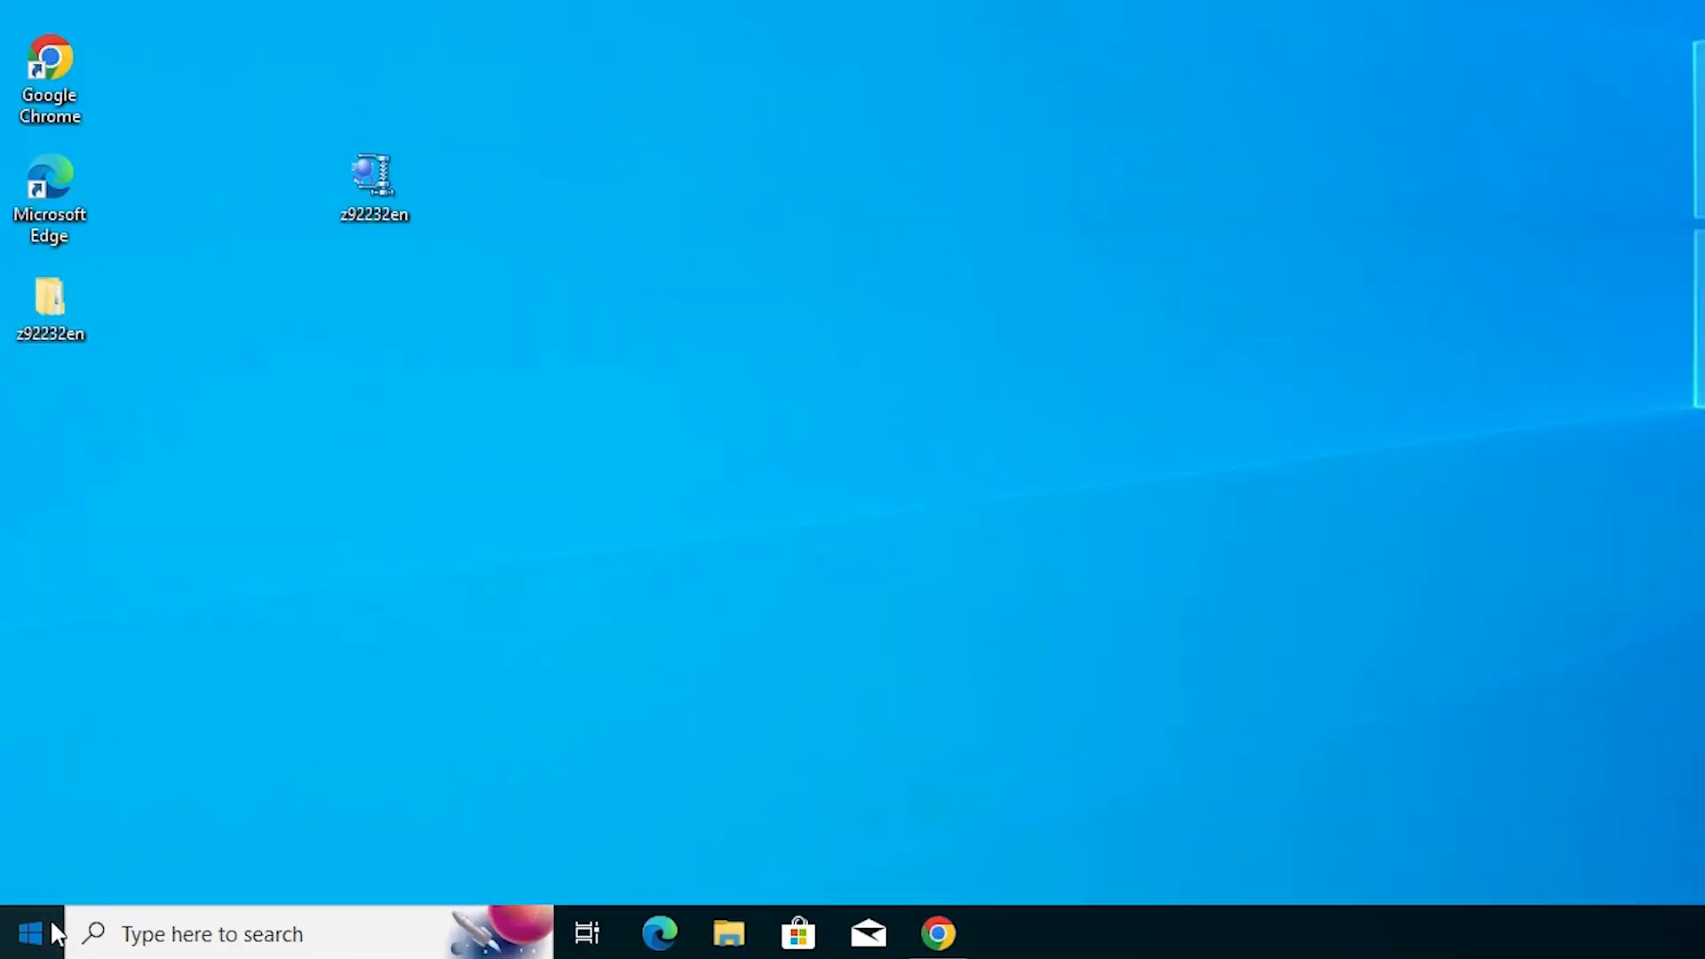
# - Search Start for 'pri' to reach the Printers & scanners settings
pyautogui.click(27, 932)
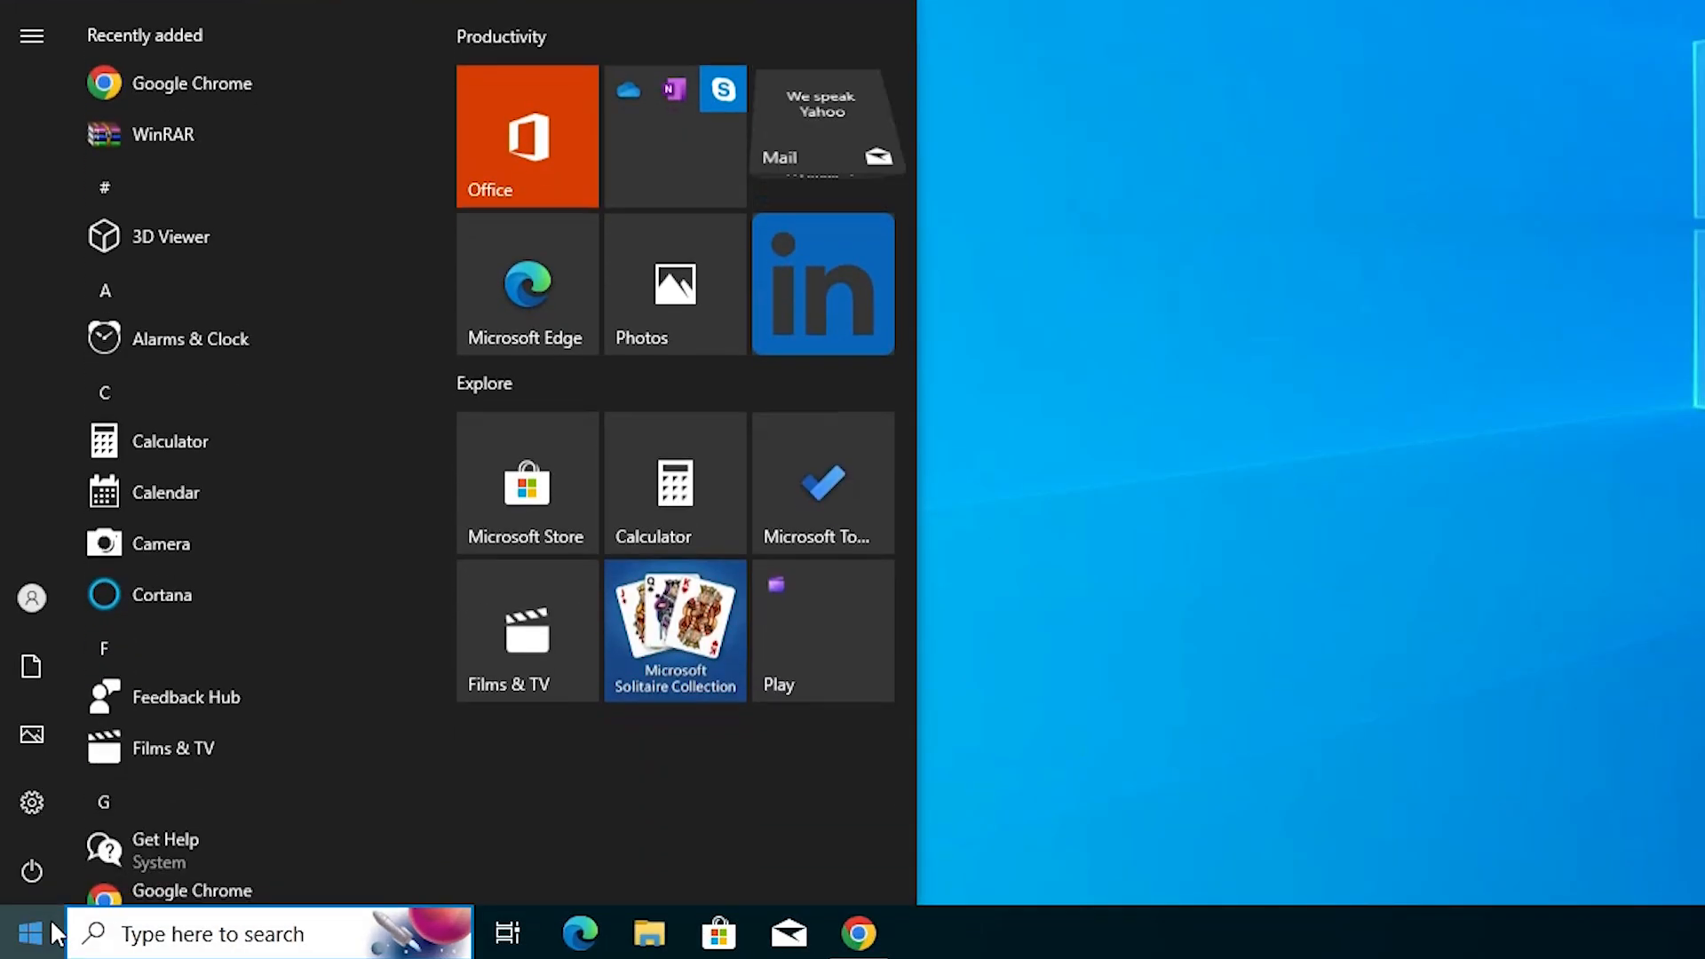
pyautogui.write('pri')
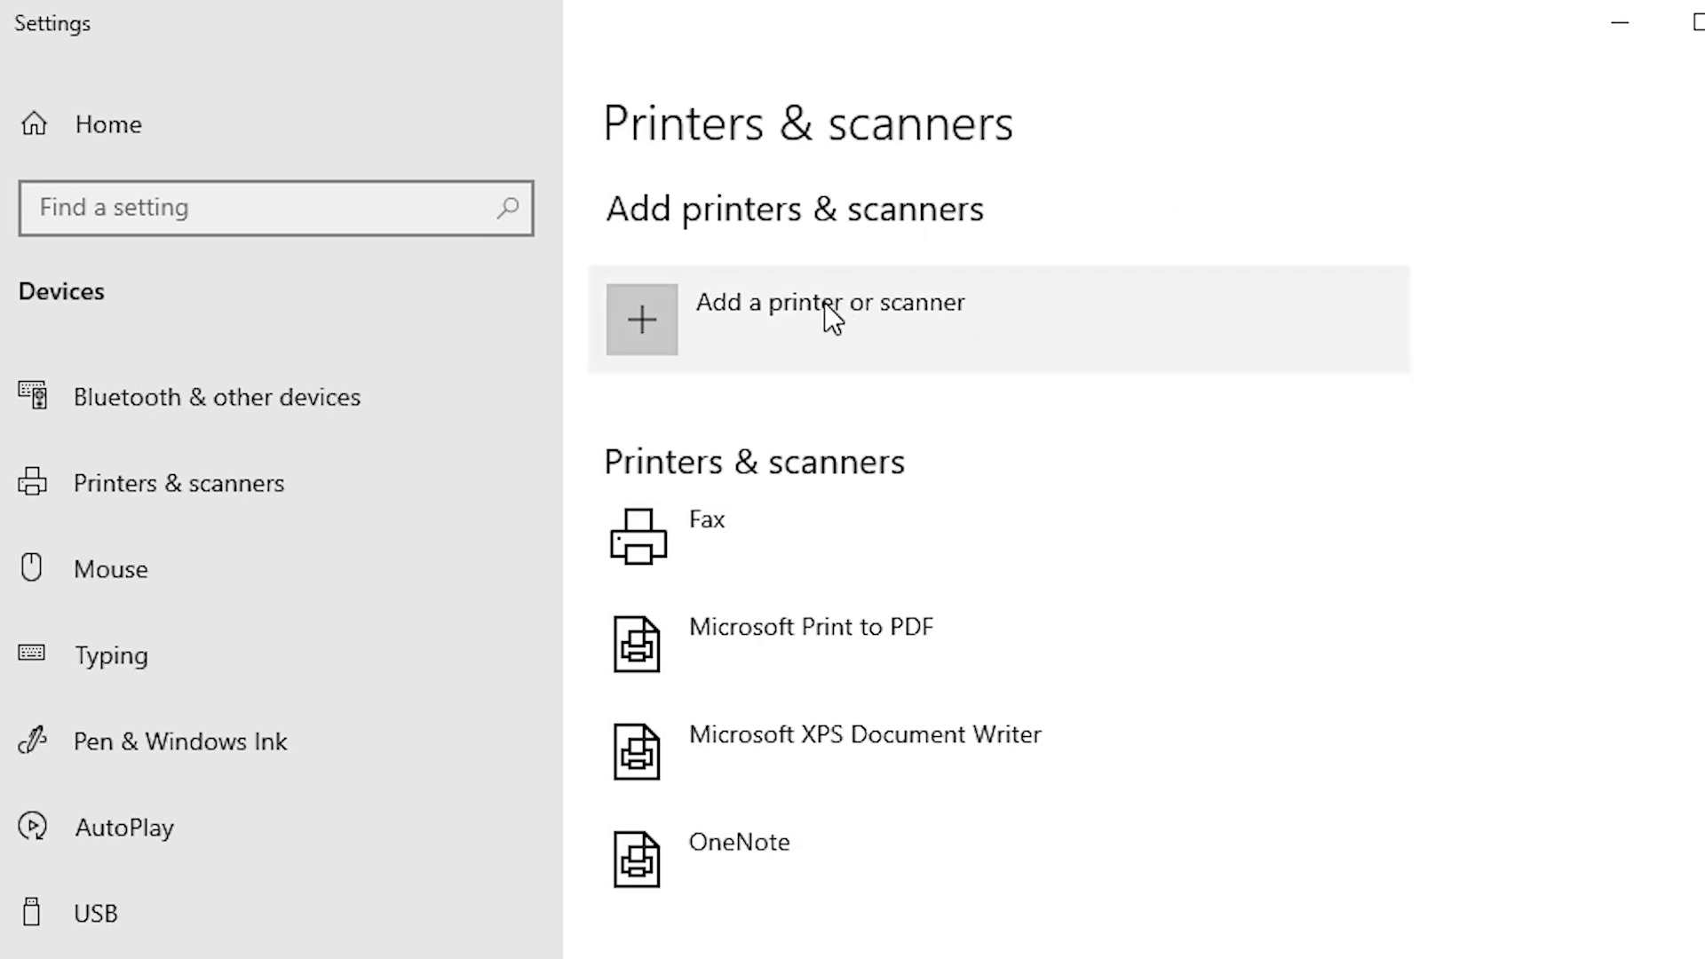
pyautogui.moveTo(882, 316)
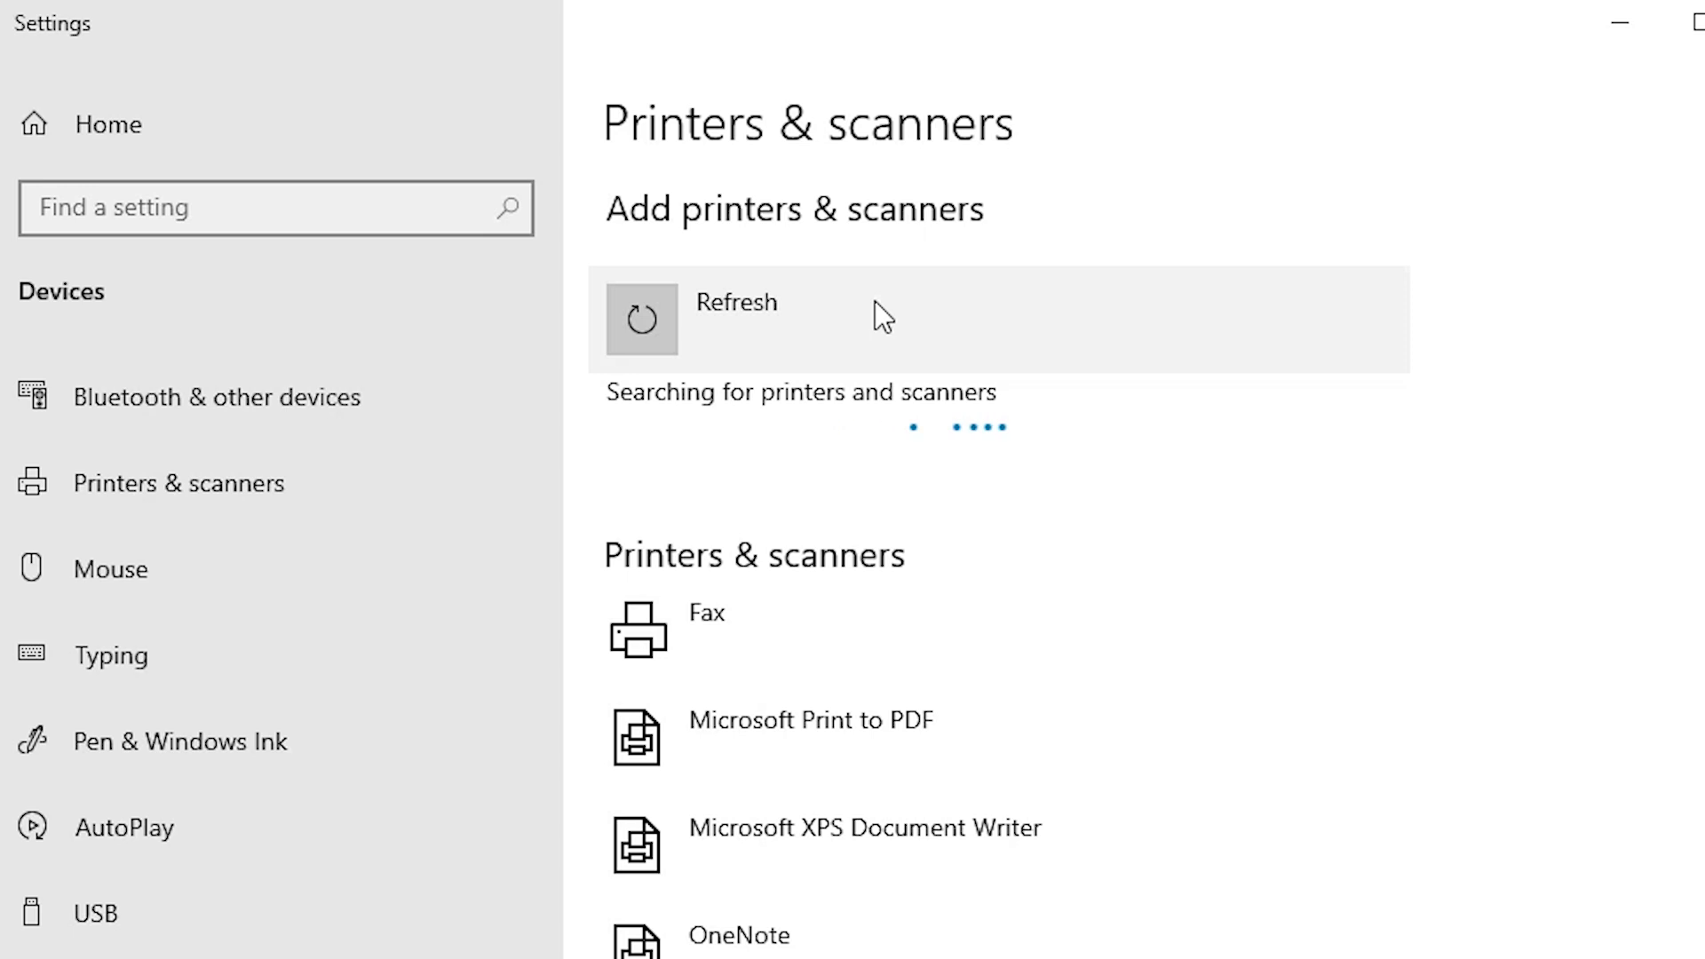
pyautogui.moveTo(876, 323)
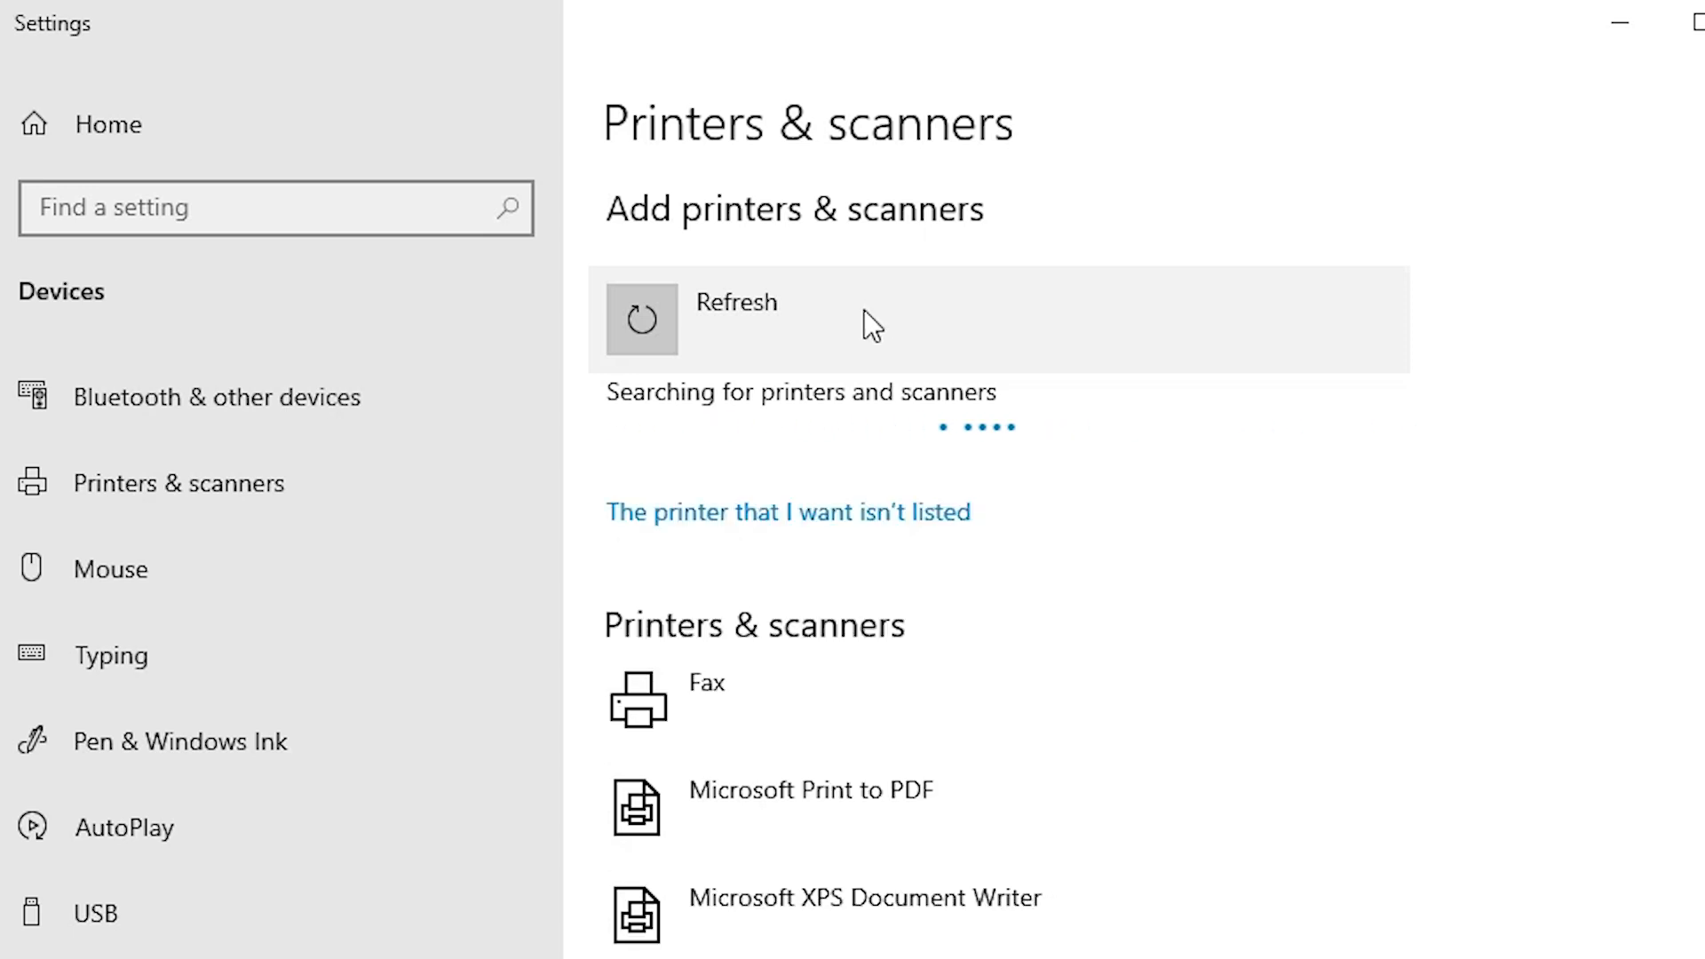
pyautogui.moveTo(785, 528)
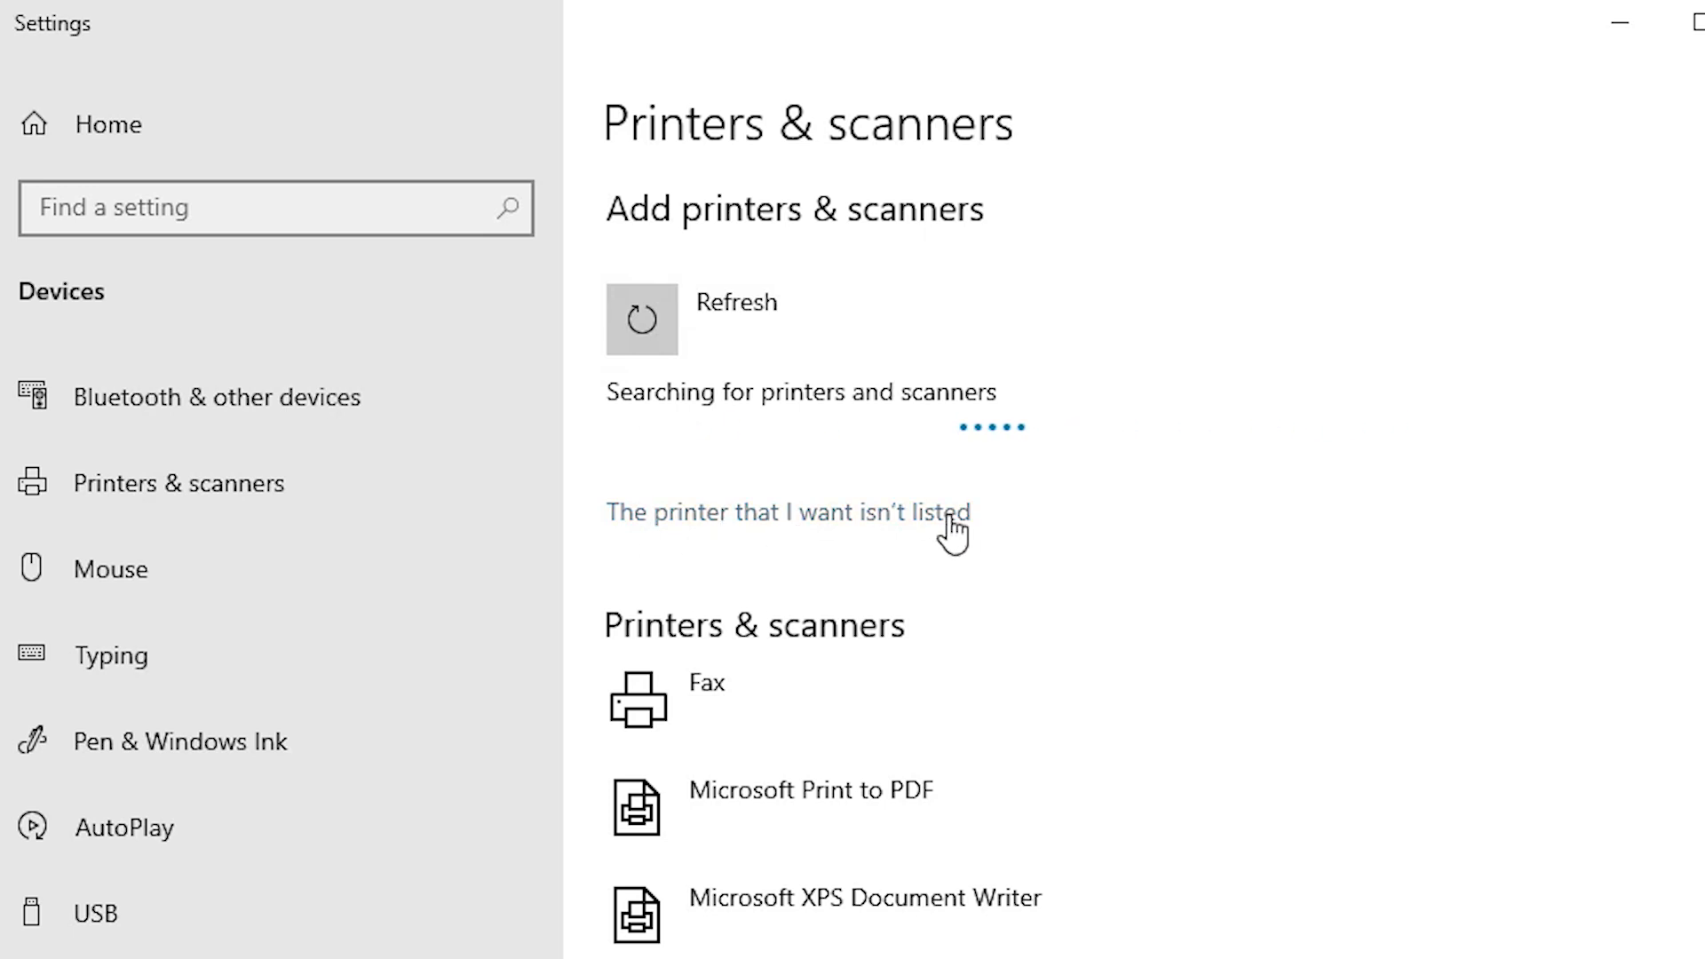
# - Add an unlisted local printer with manual settings using the existing USB_001 (Local Port)
pyautogui.click(786, 512)
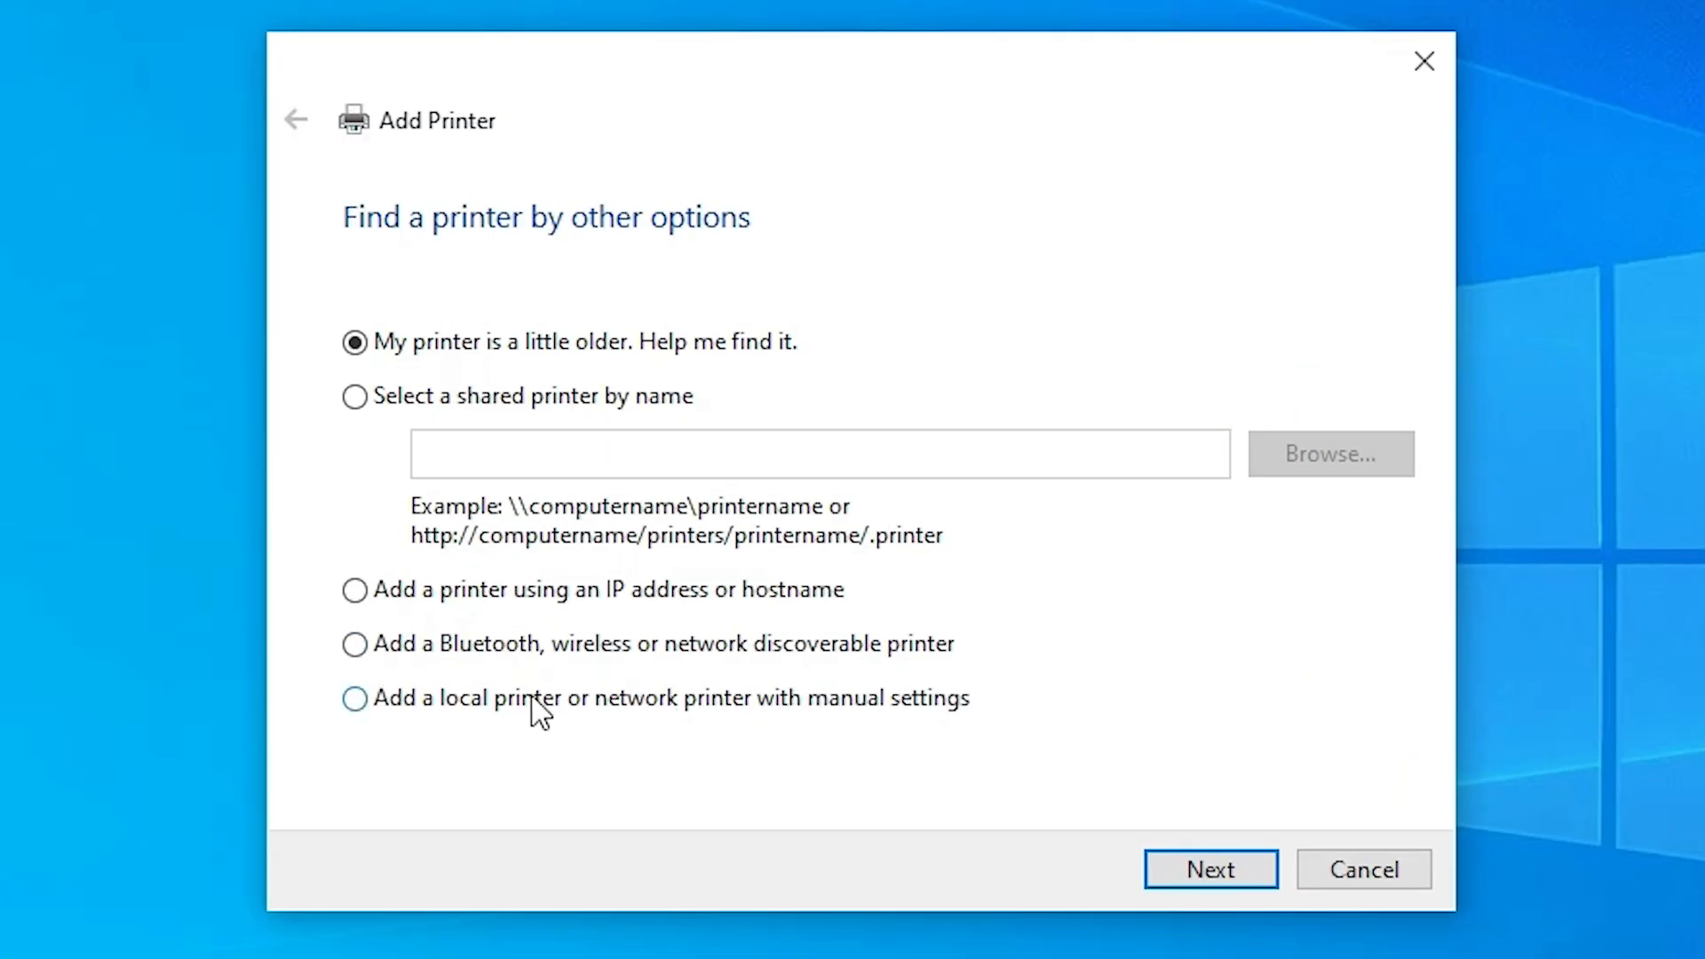
pyautogui.moveTo(573, 715)
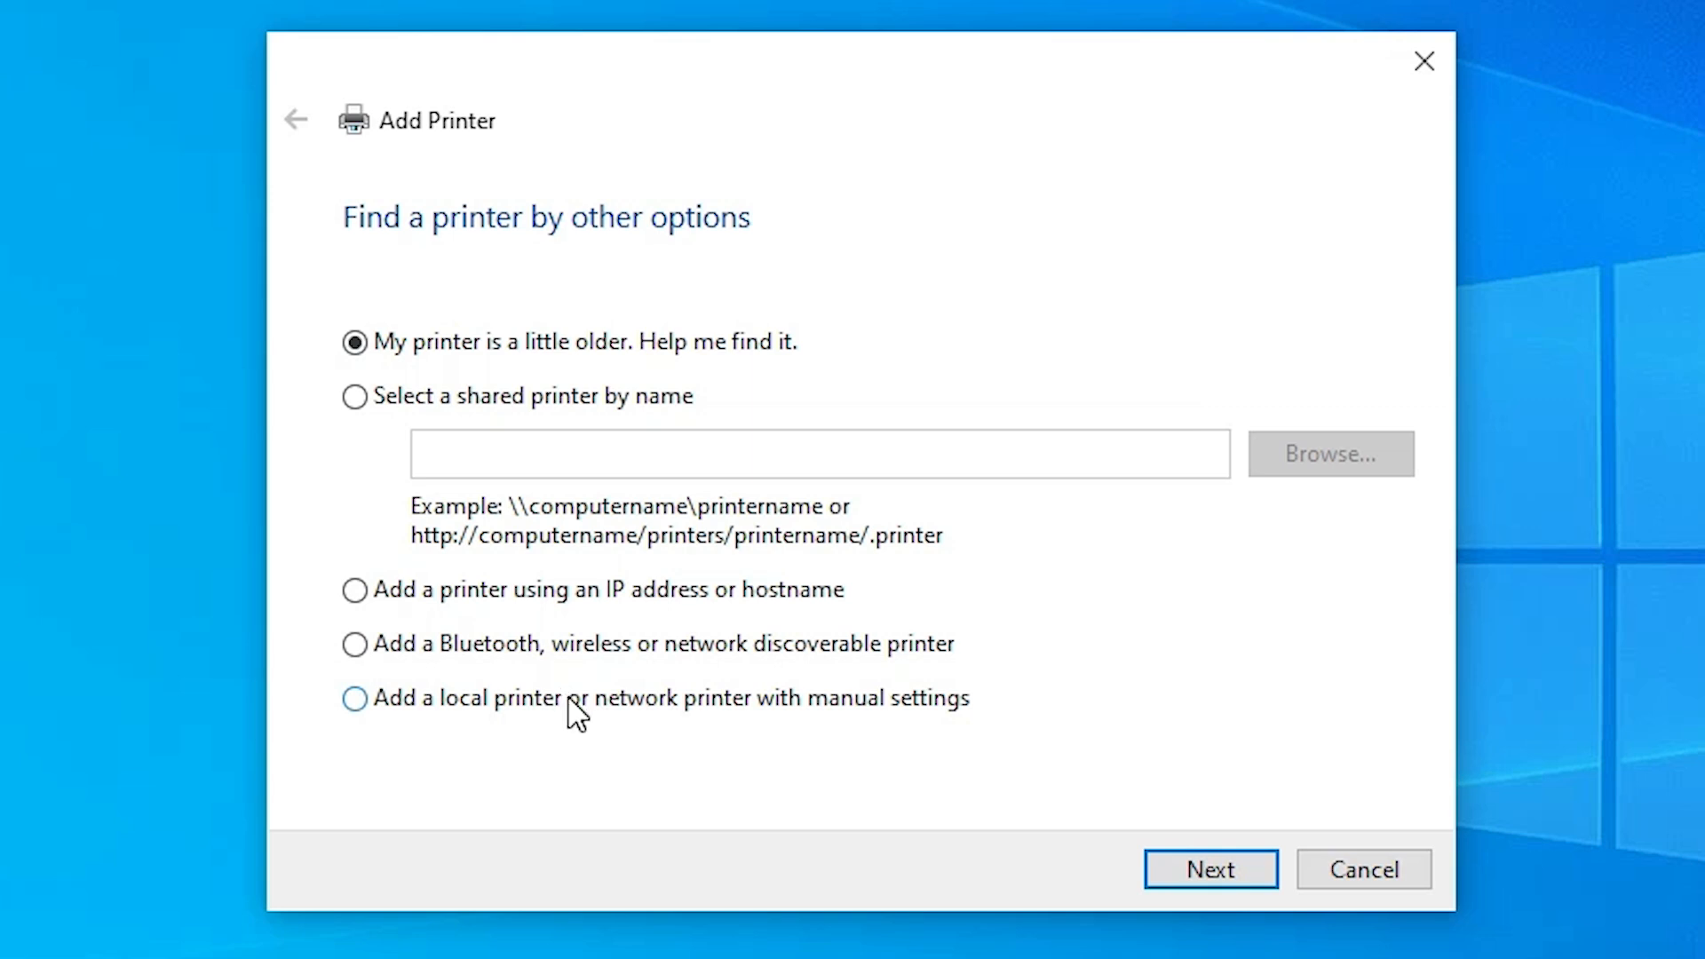
pyautogui.moveTo(863, 726)
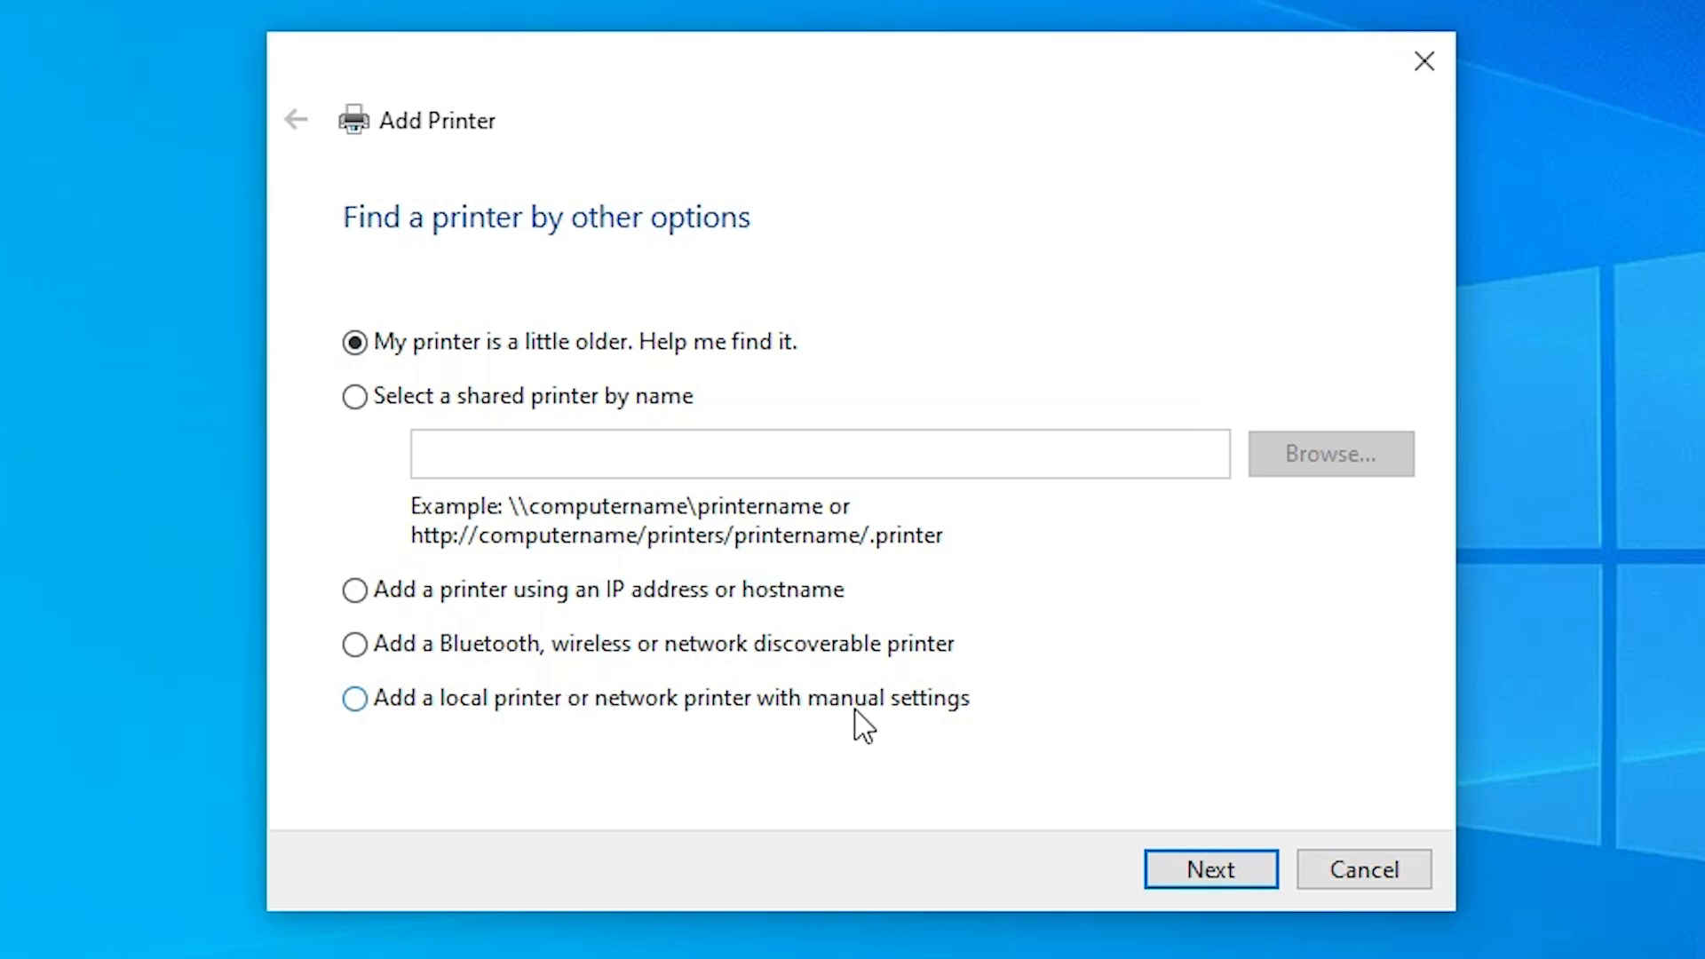
pyautogui.click(1210, 868)
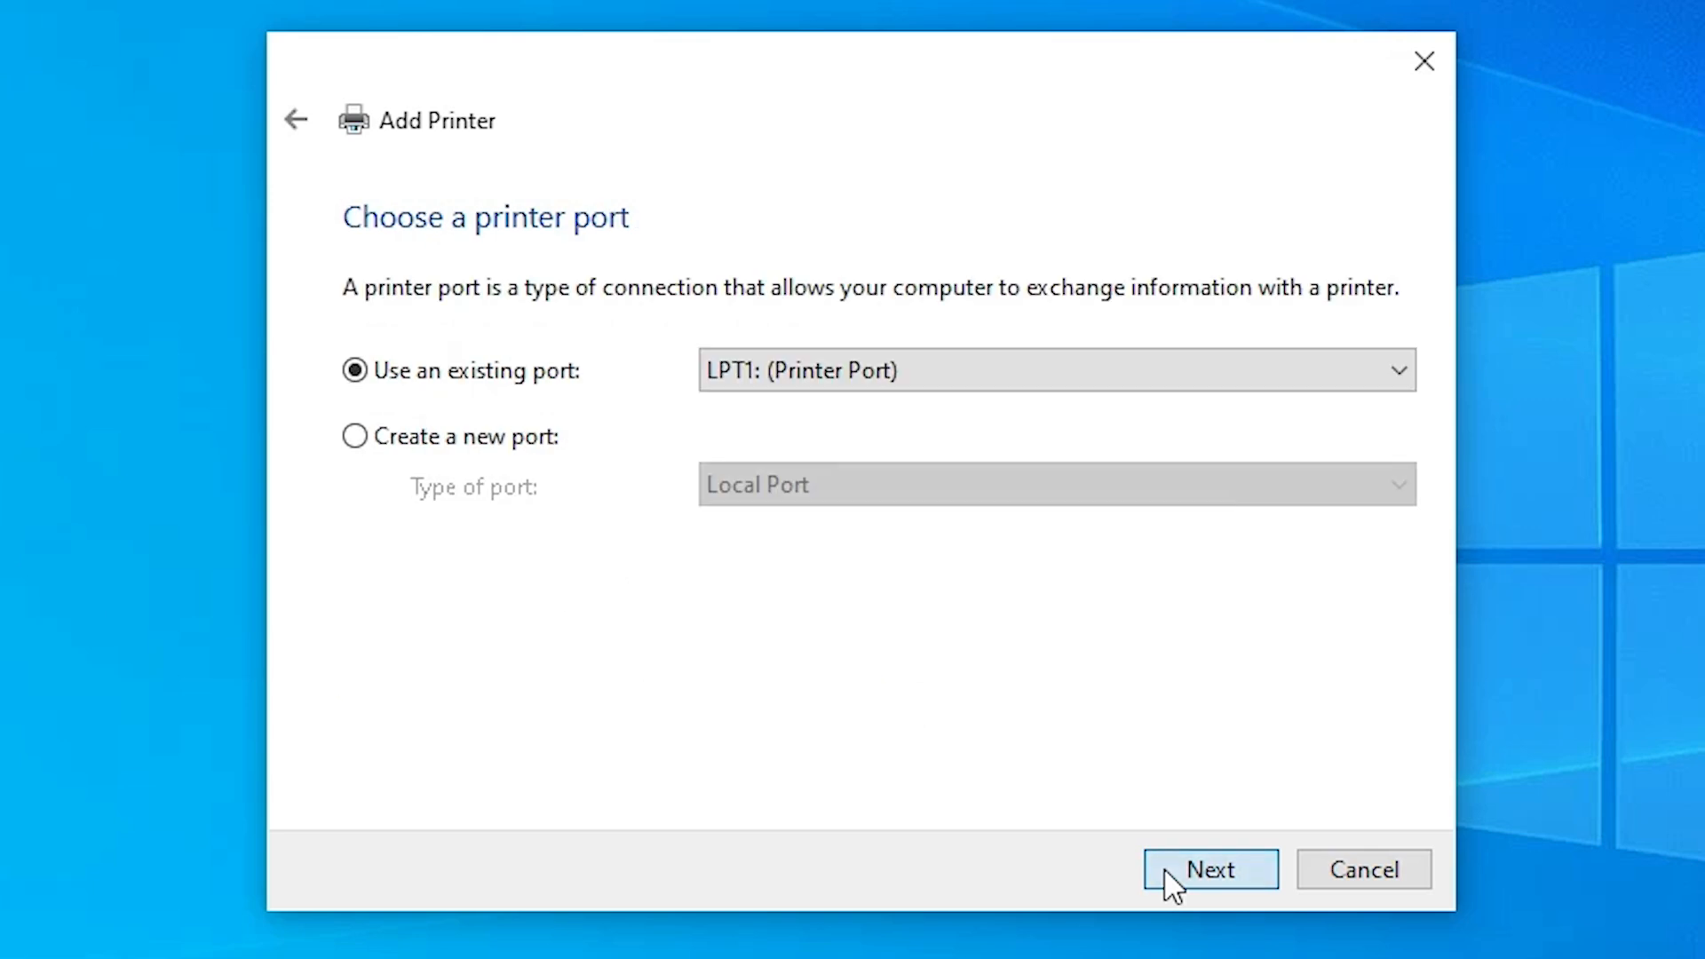
pyautogui.moveTo(574, 395)
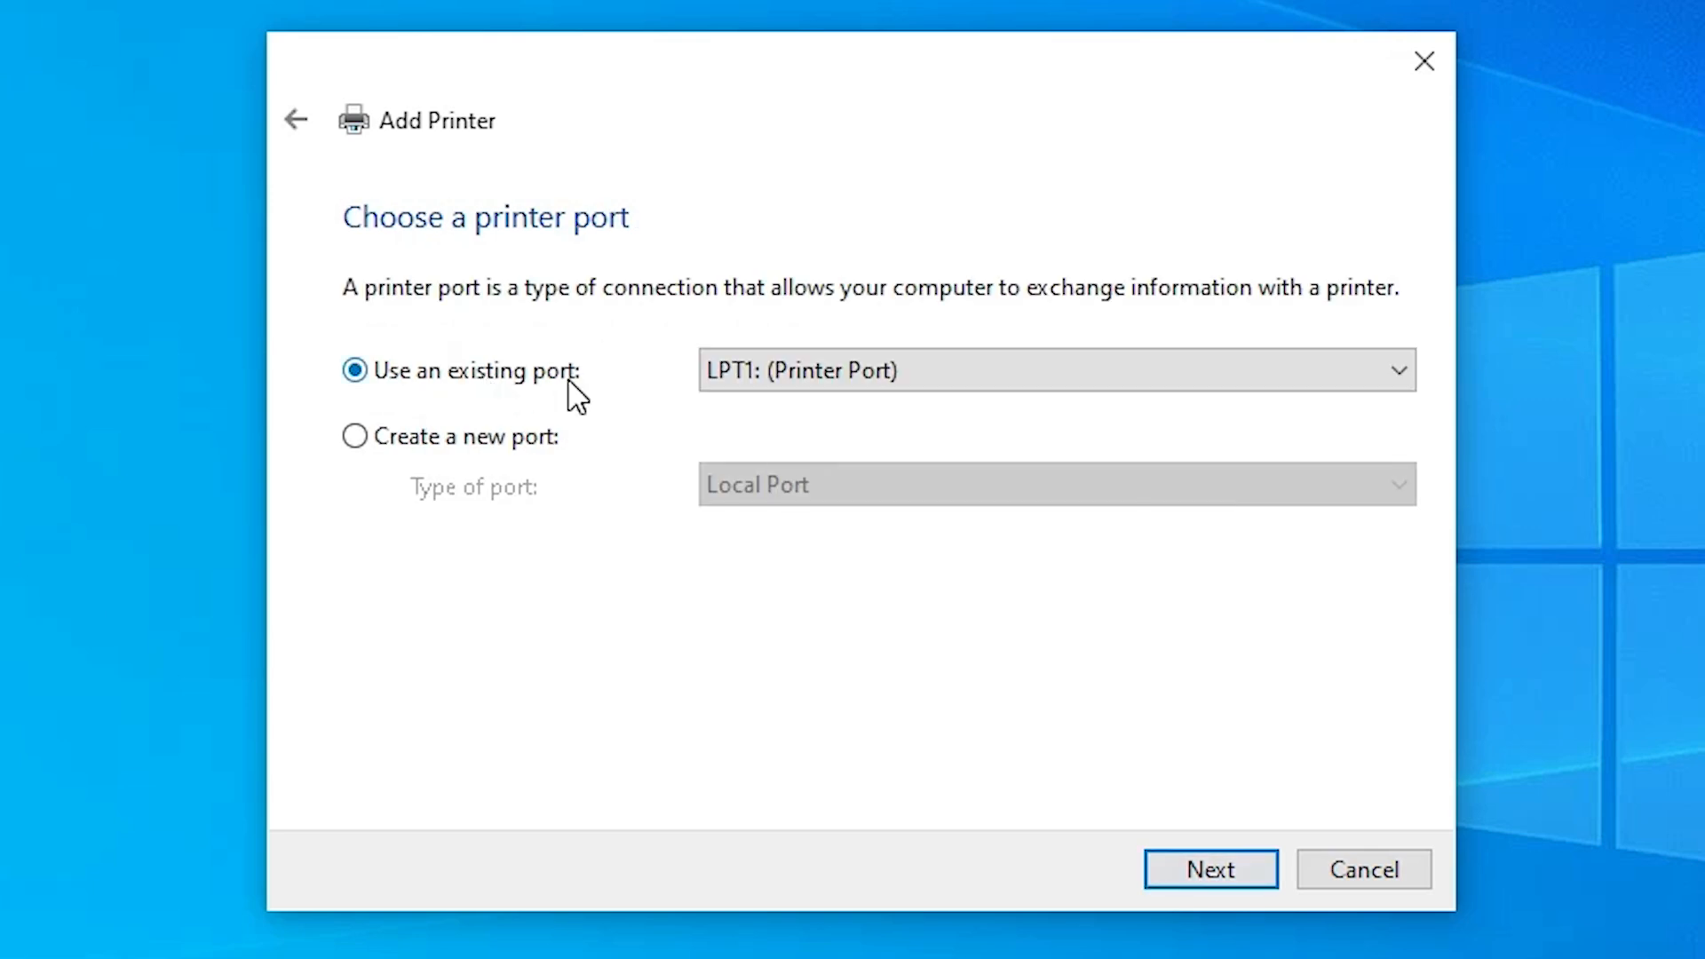
pyautogui.moveTo(769, 423)
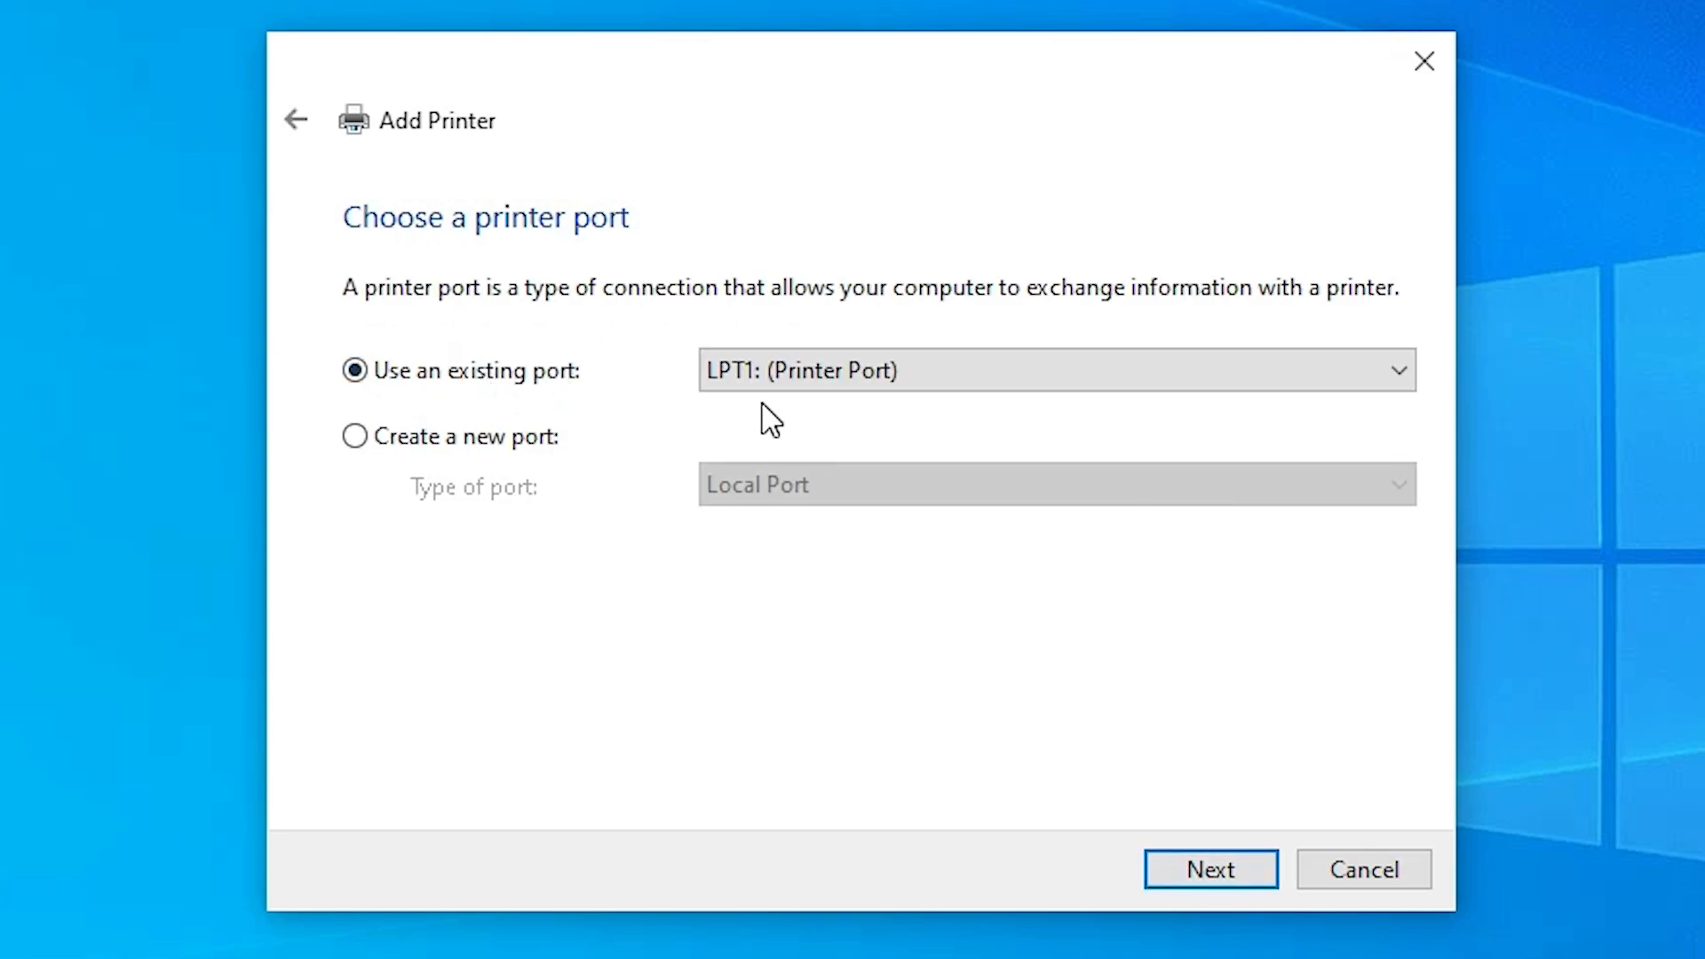
pyautogui.click(1397, 369)
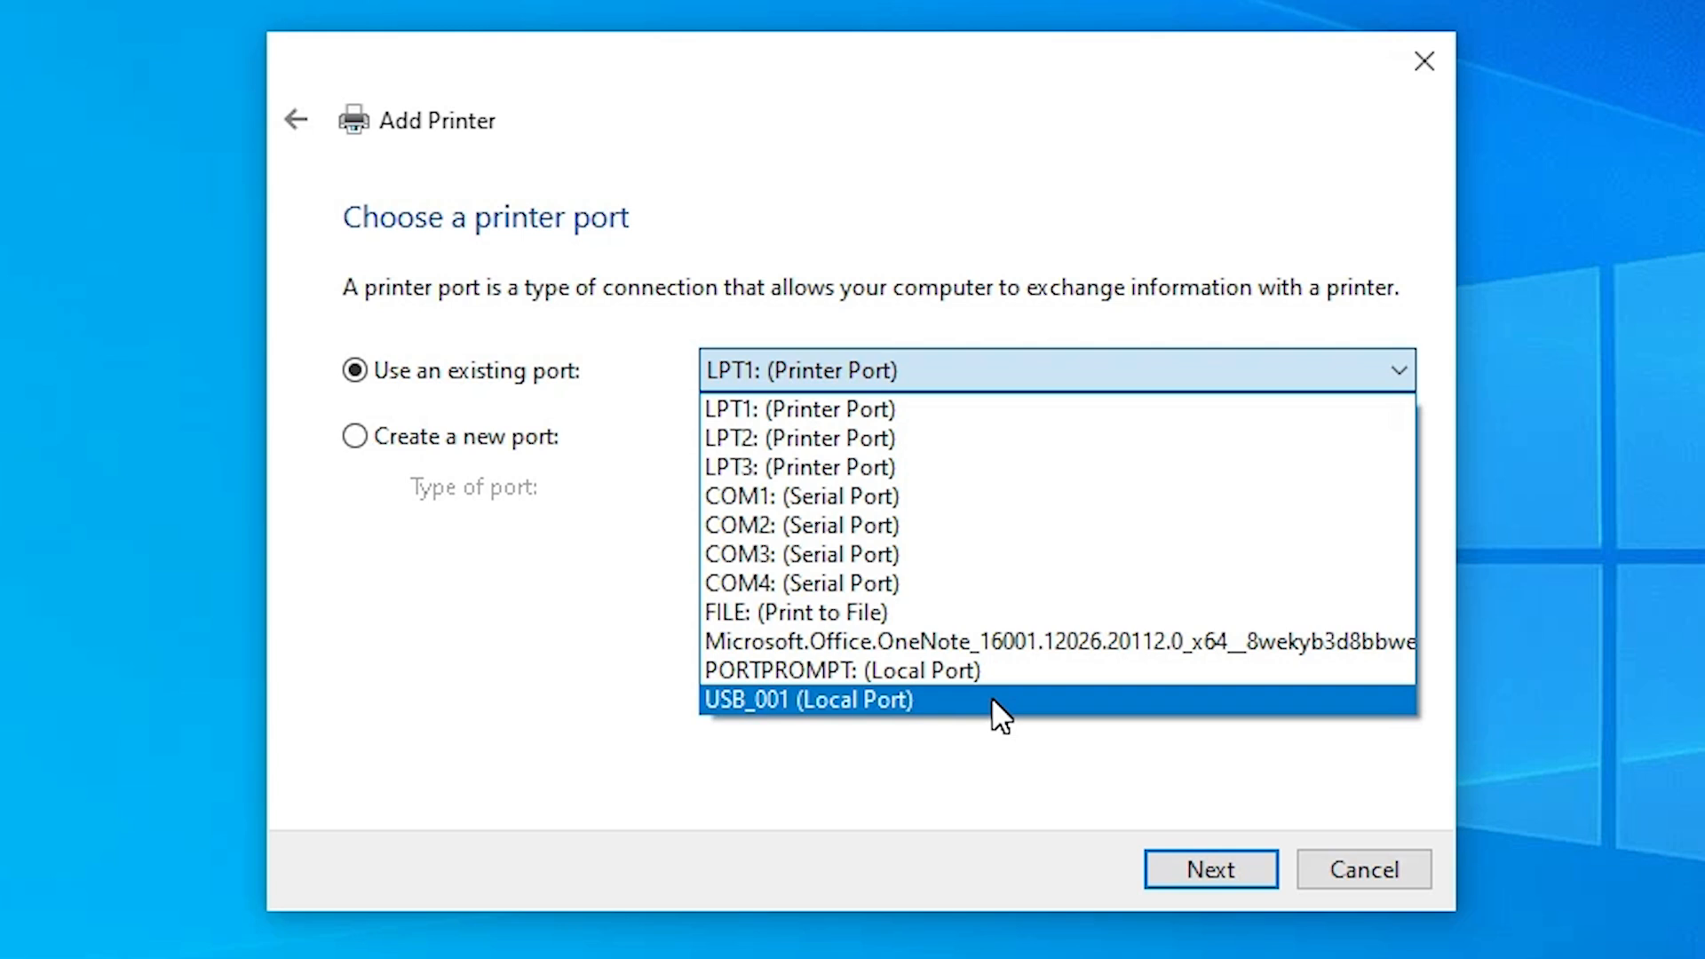
pyautogui.click(808, 700)
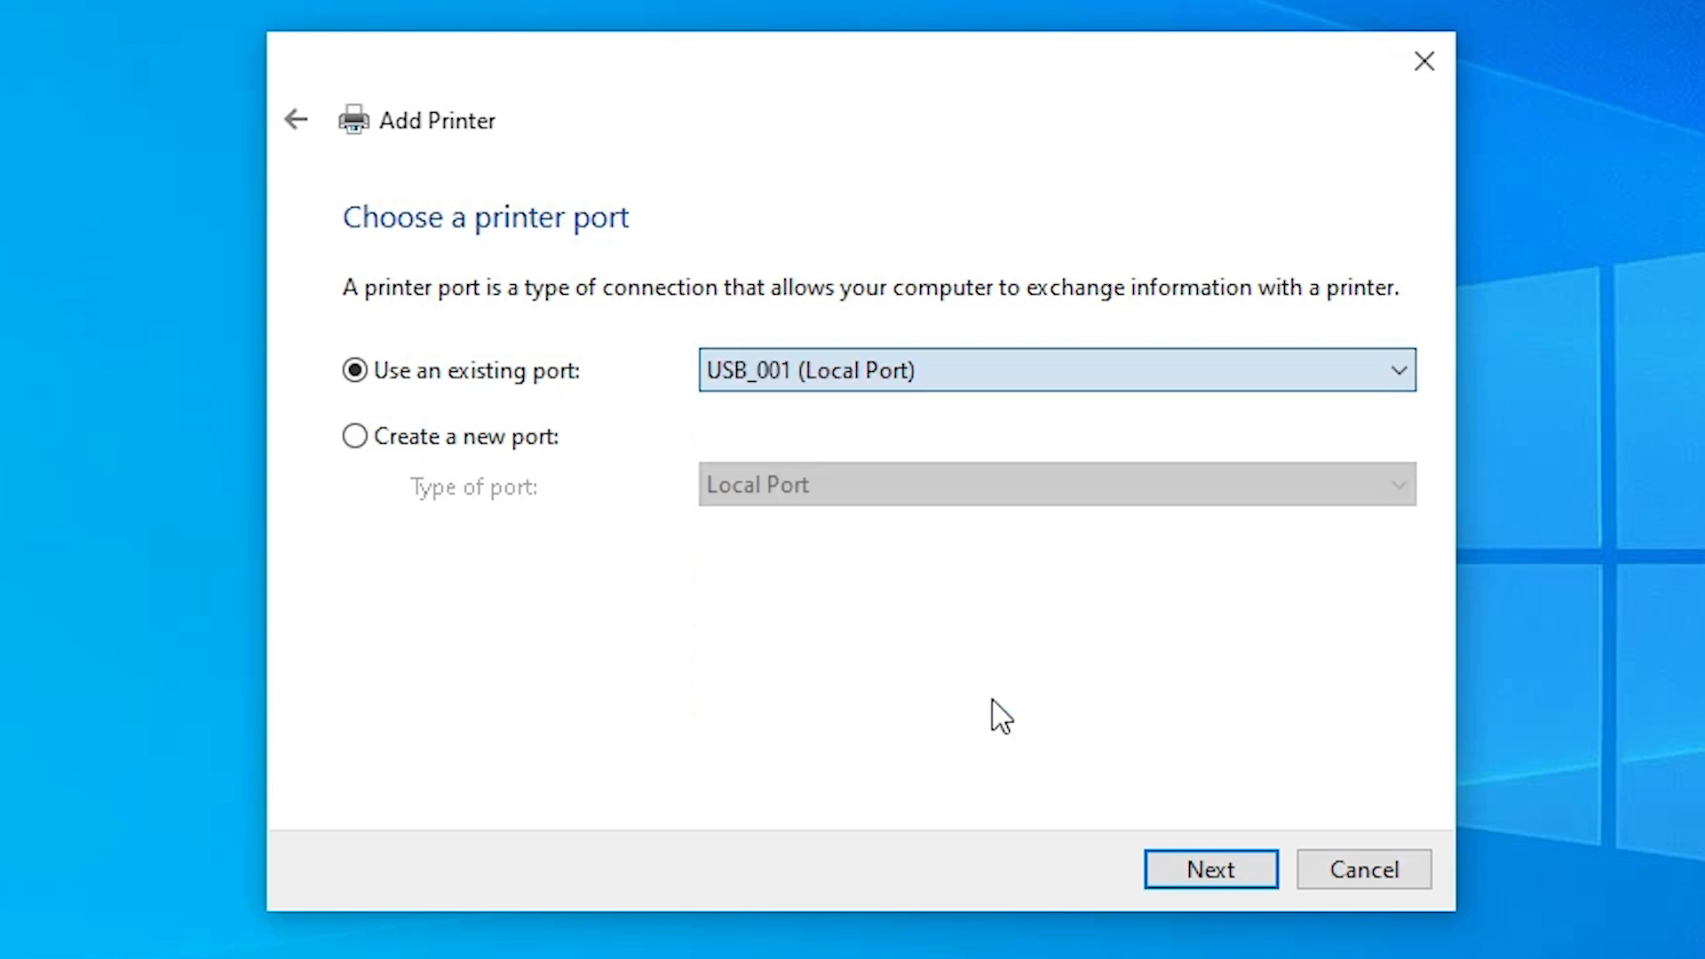
# - Choose Have Disk for the driver and browse to the Desktop for the setup file
pyautogui.click(1210, 868)
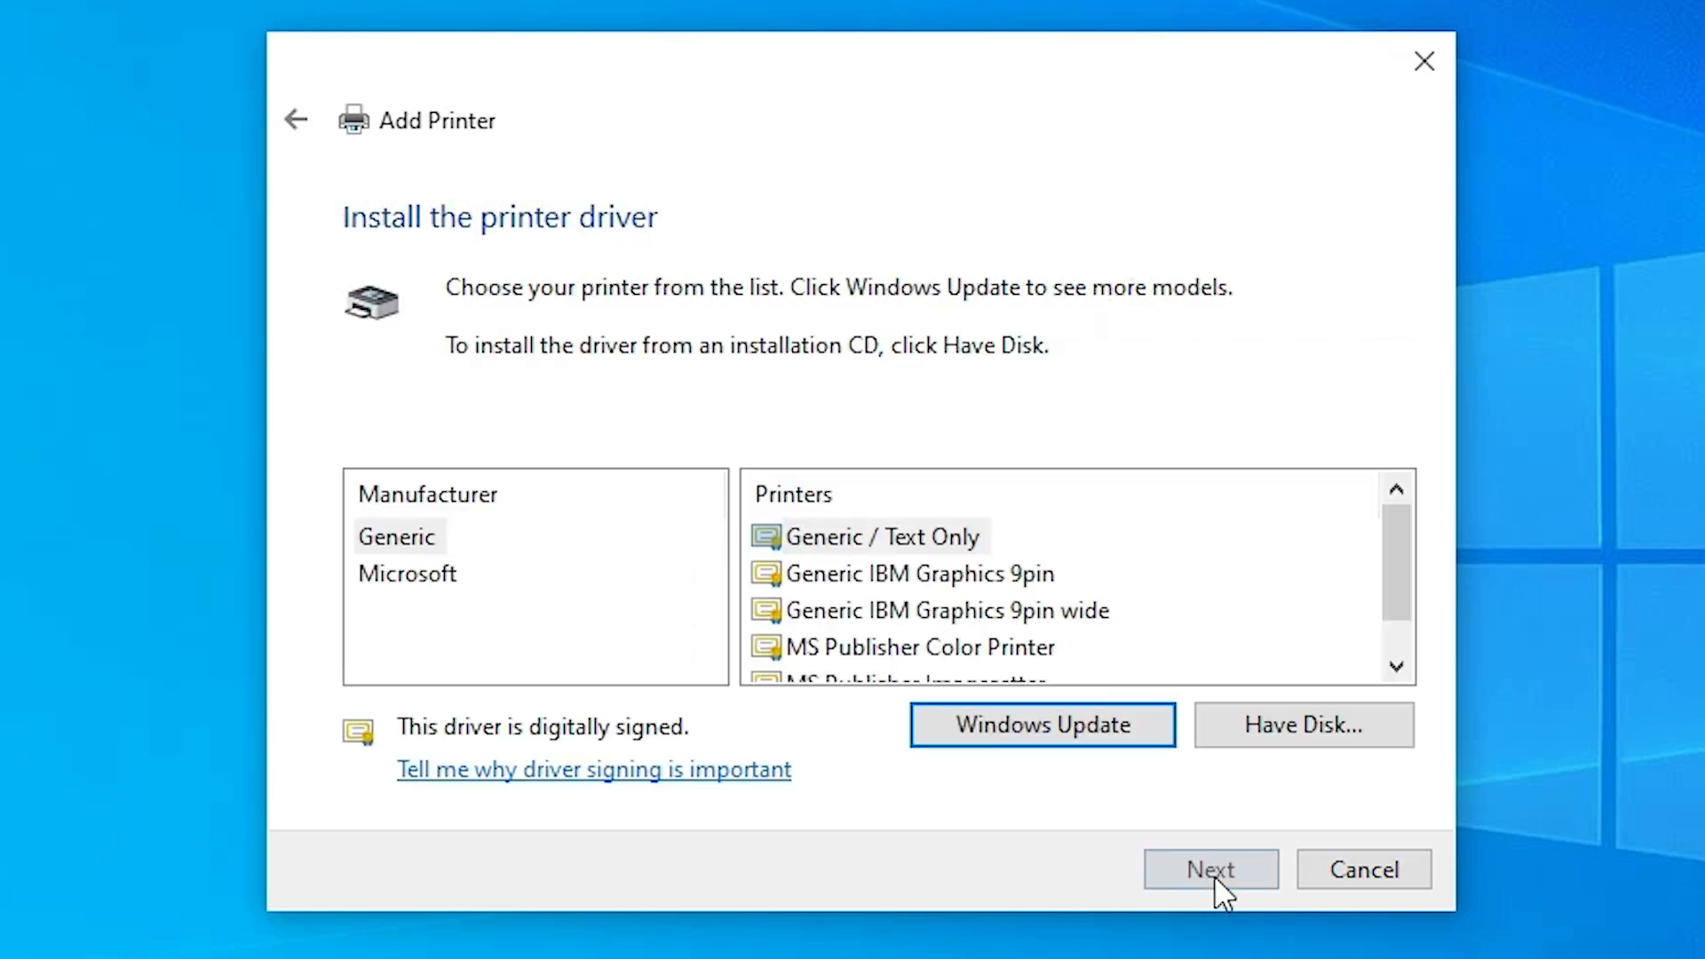
pyautogui.click(1301, 725)
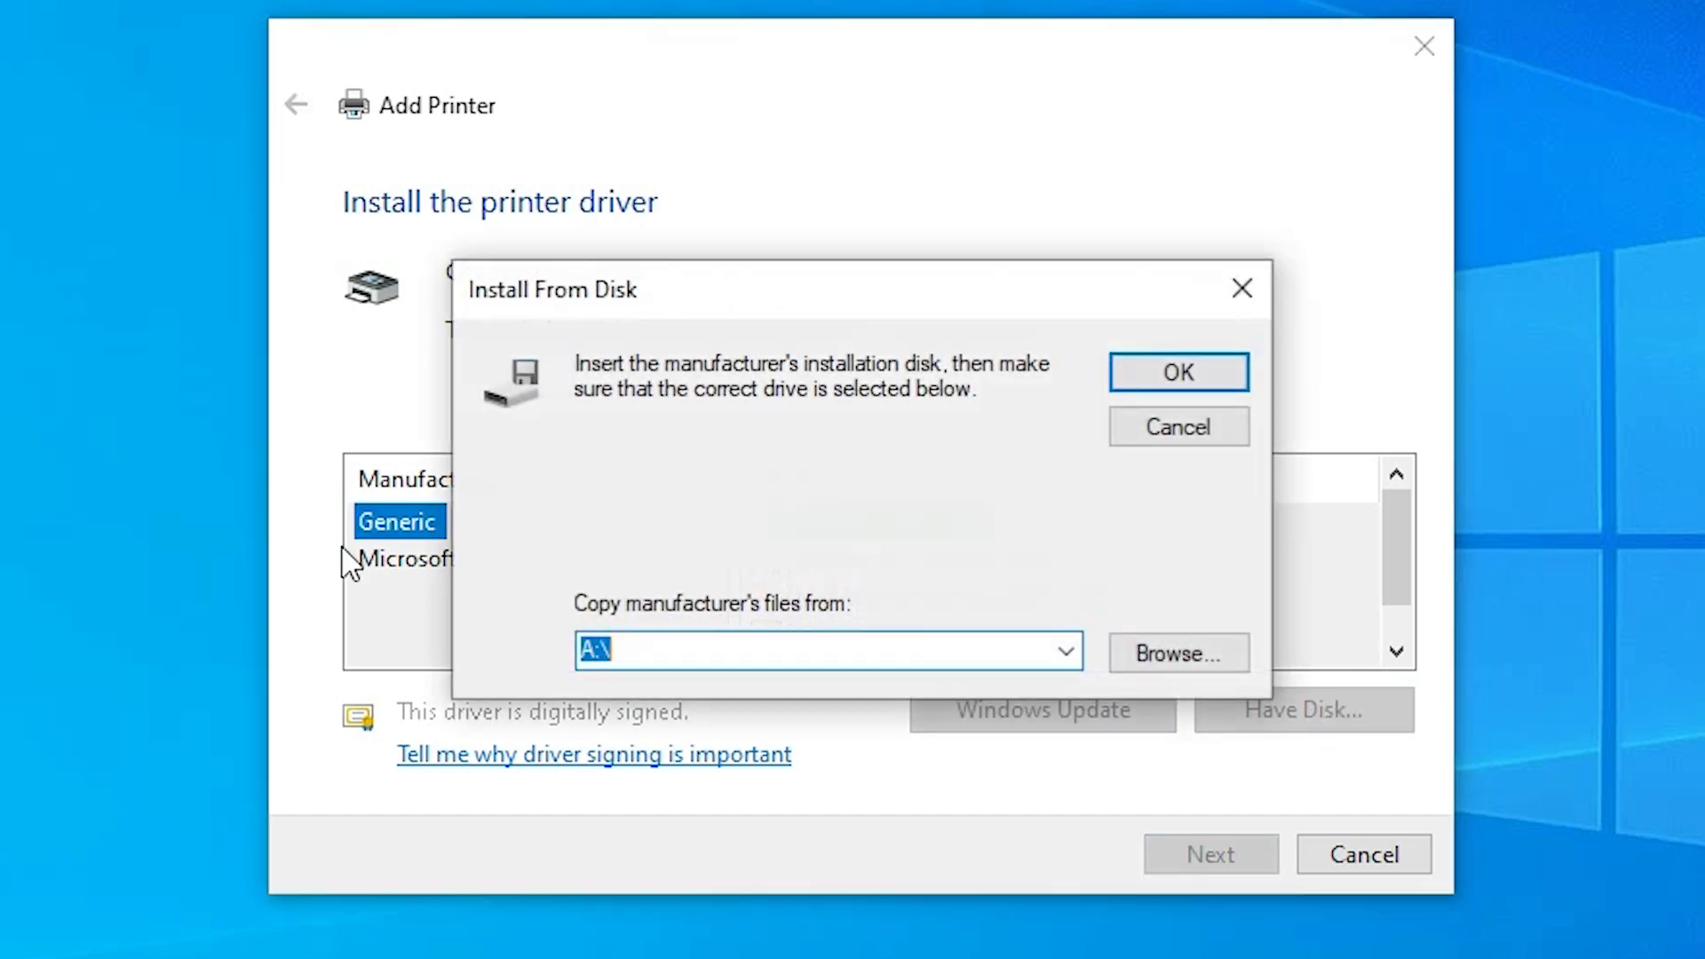
pyautogui.click(1175, 653)
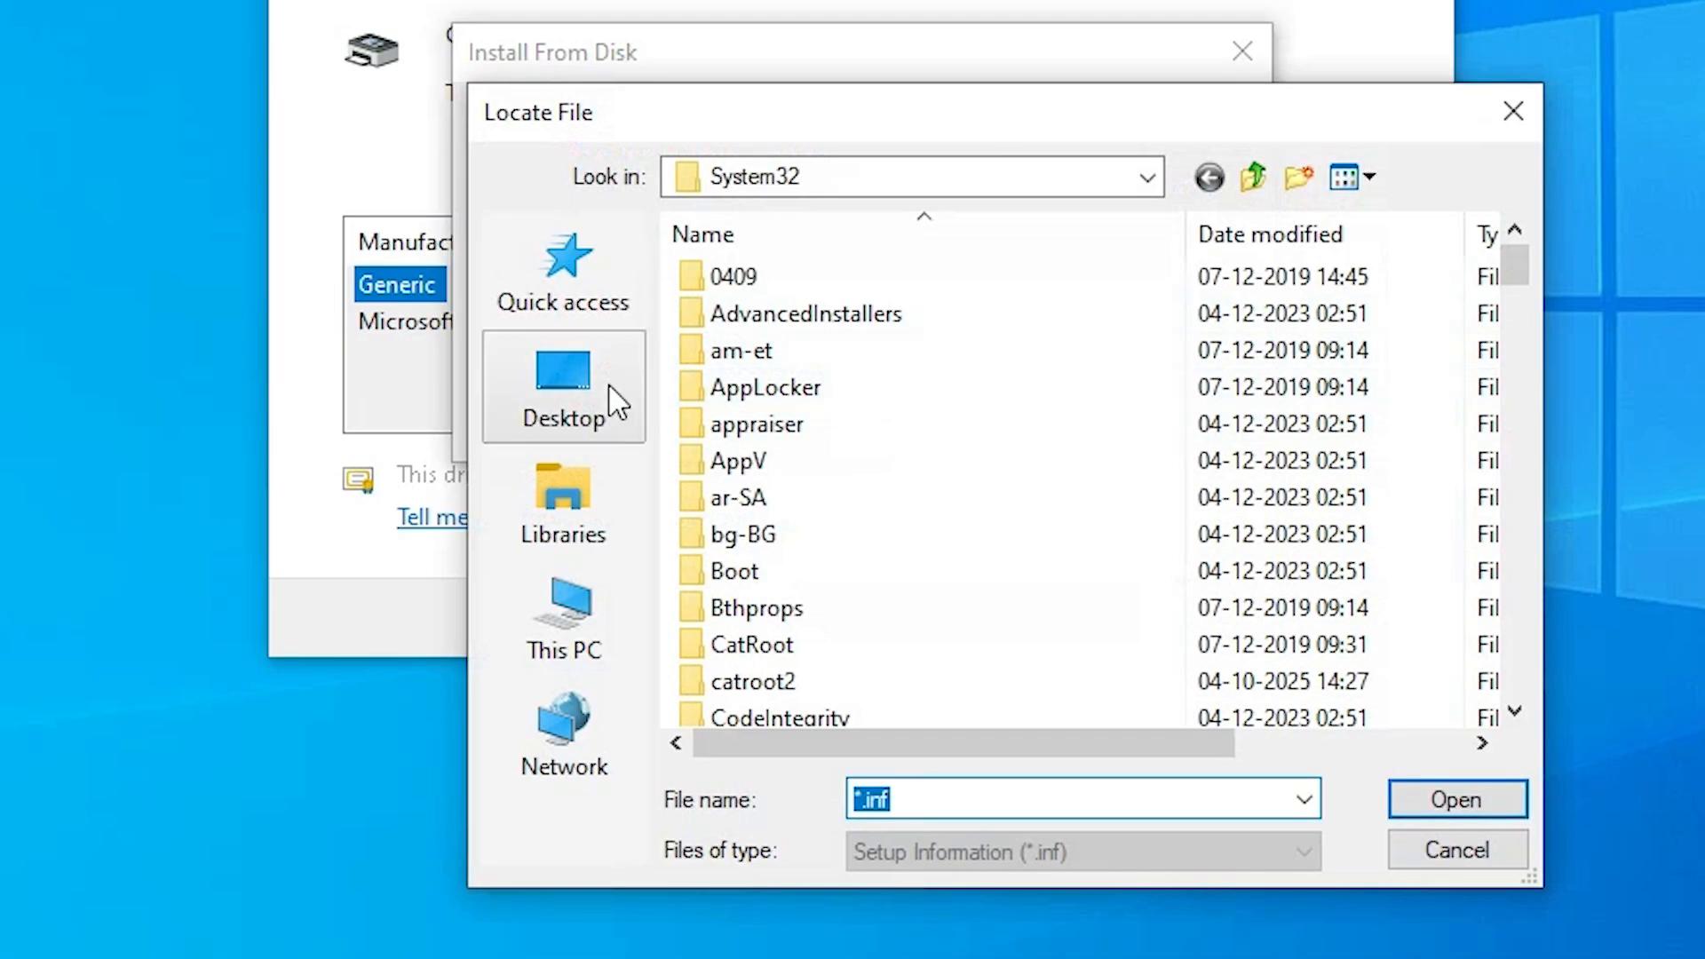
pyautogui.click(563, 387)
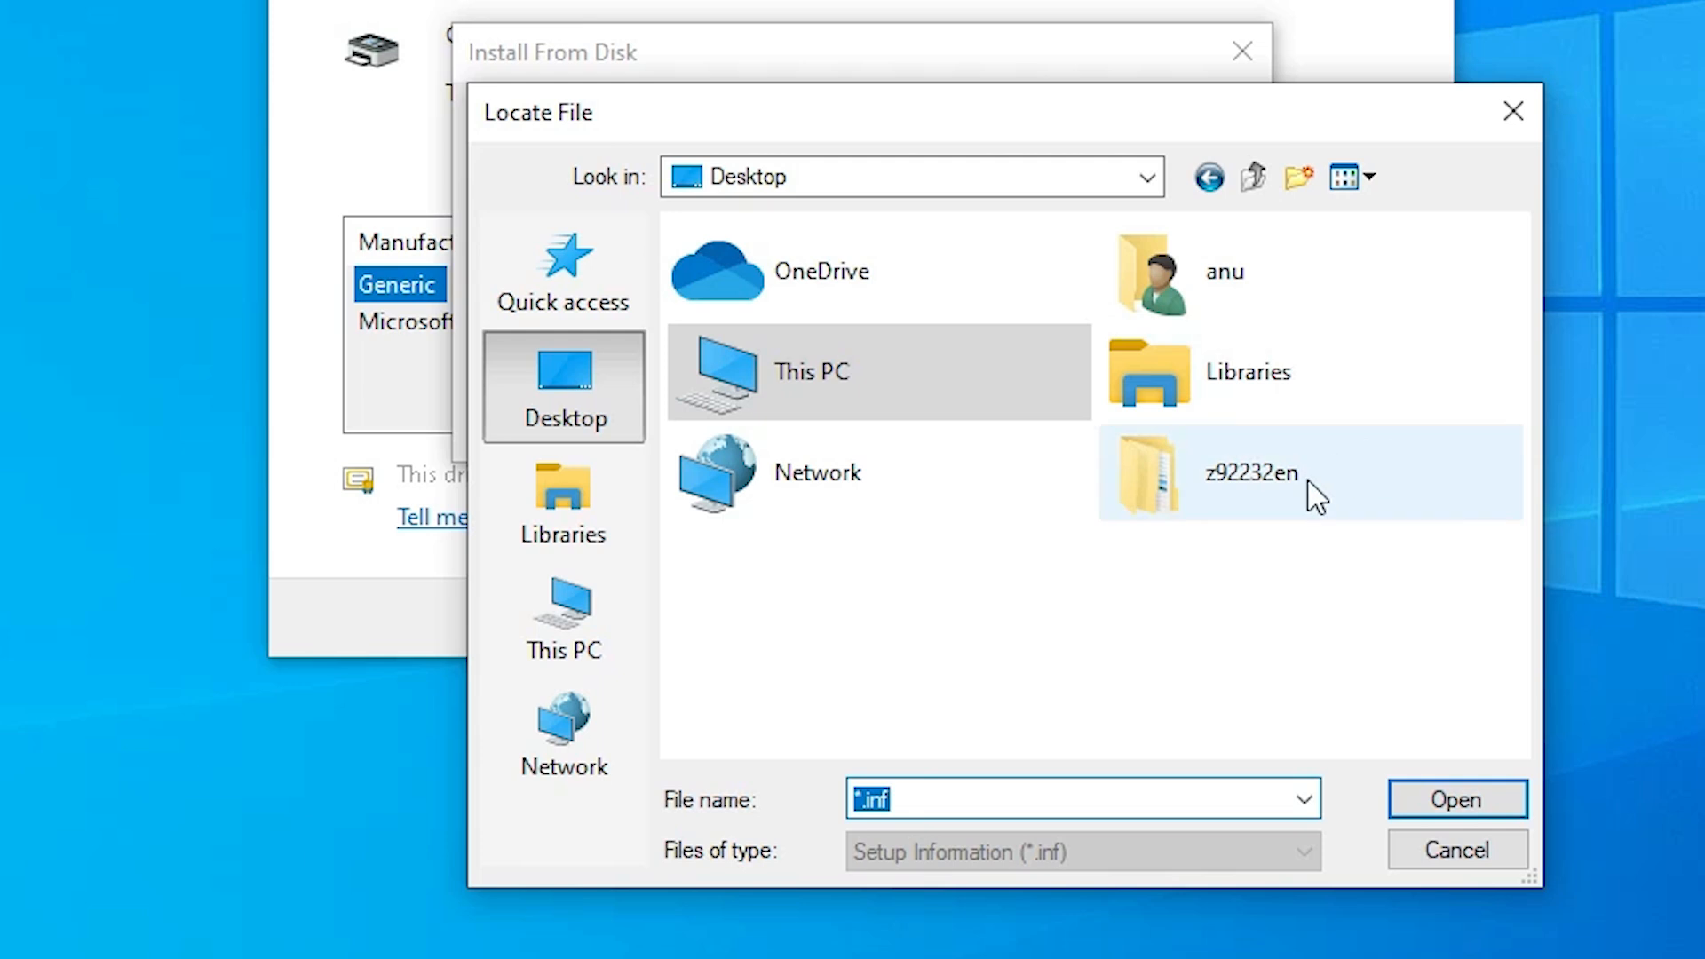
# - Select gxeg864.inf inside the extracted z92232en DISK1 folder as the driver source
pyautogui.doubleClick(1250, 473)
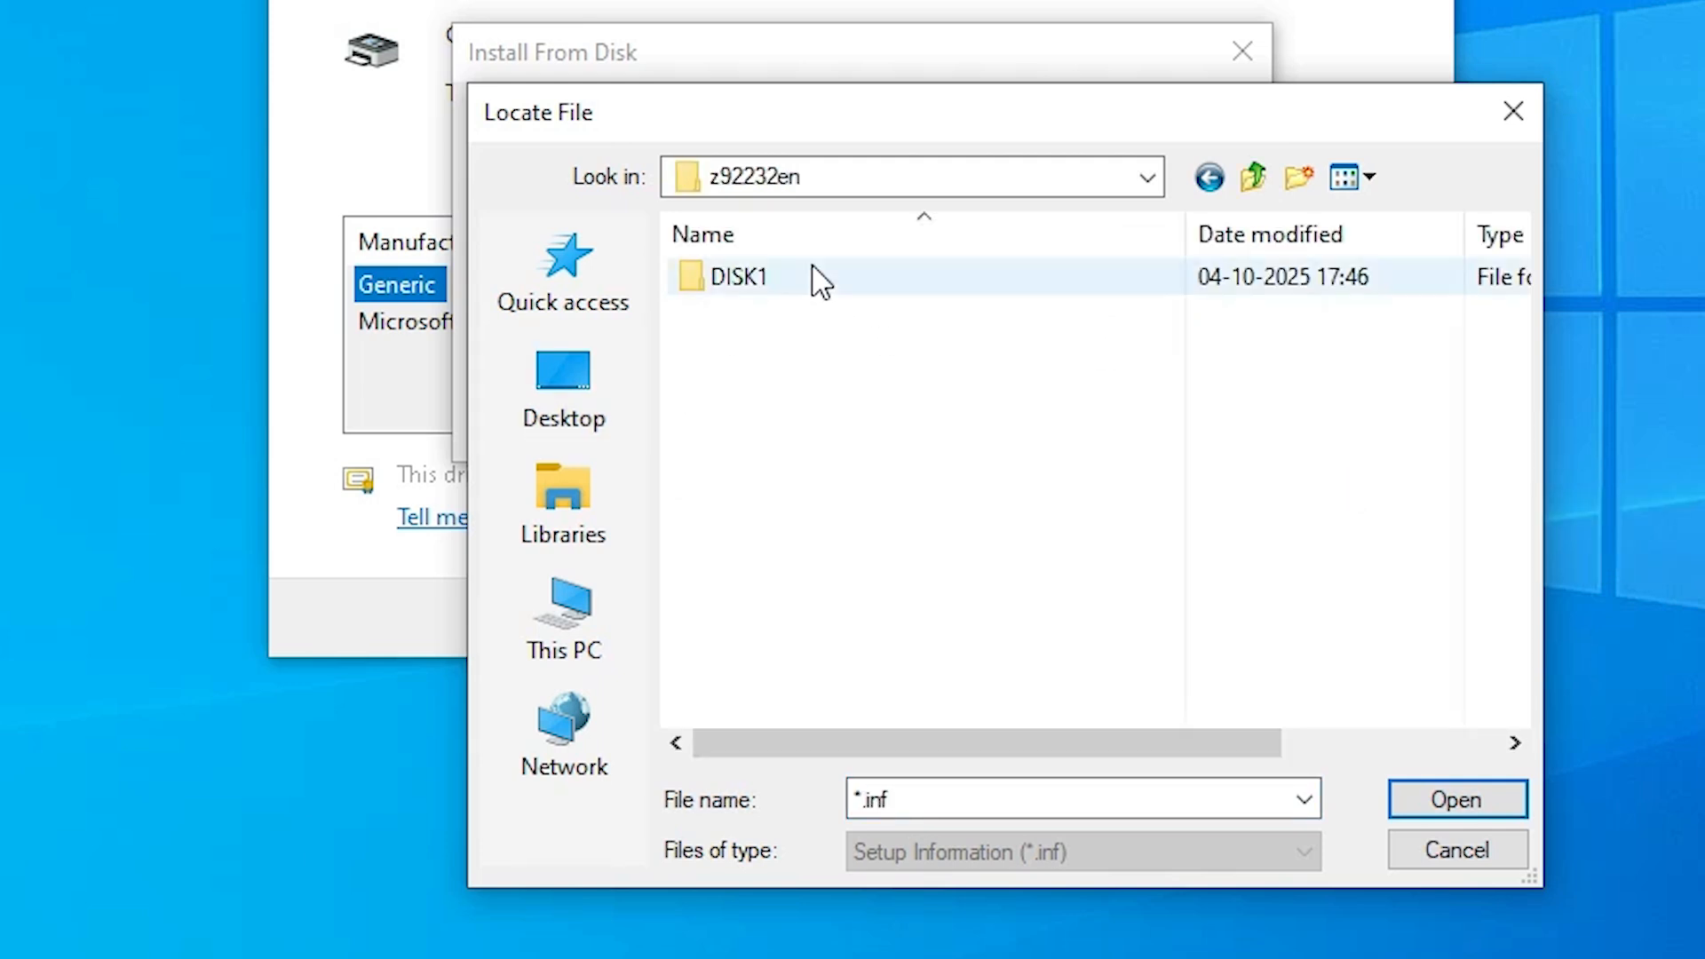
pyautogui.doubleClick(739, 277)
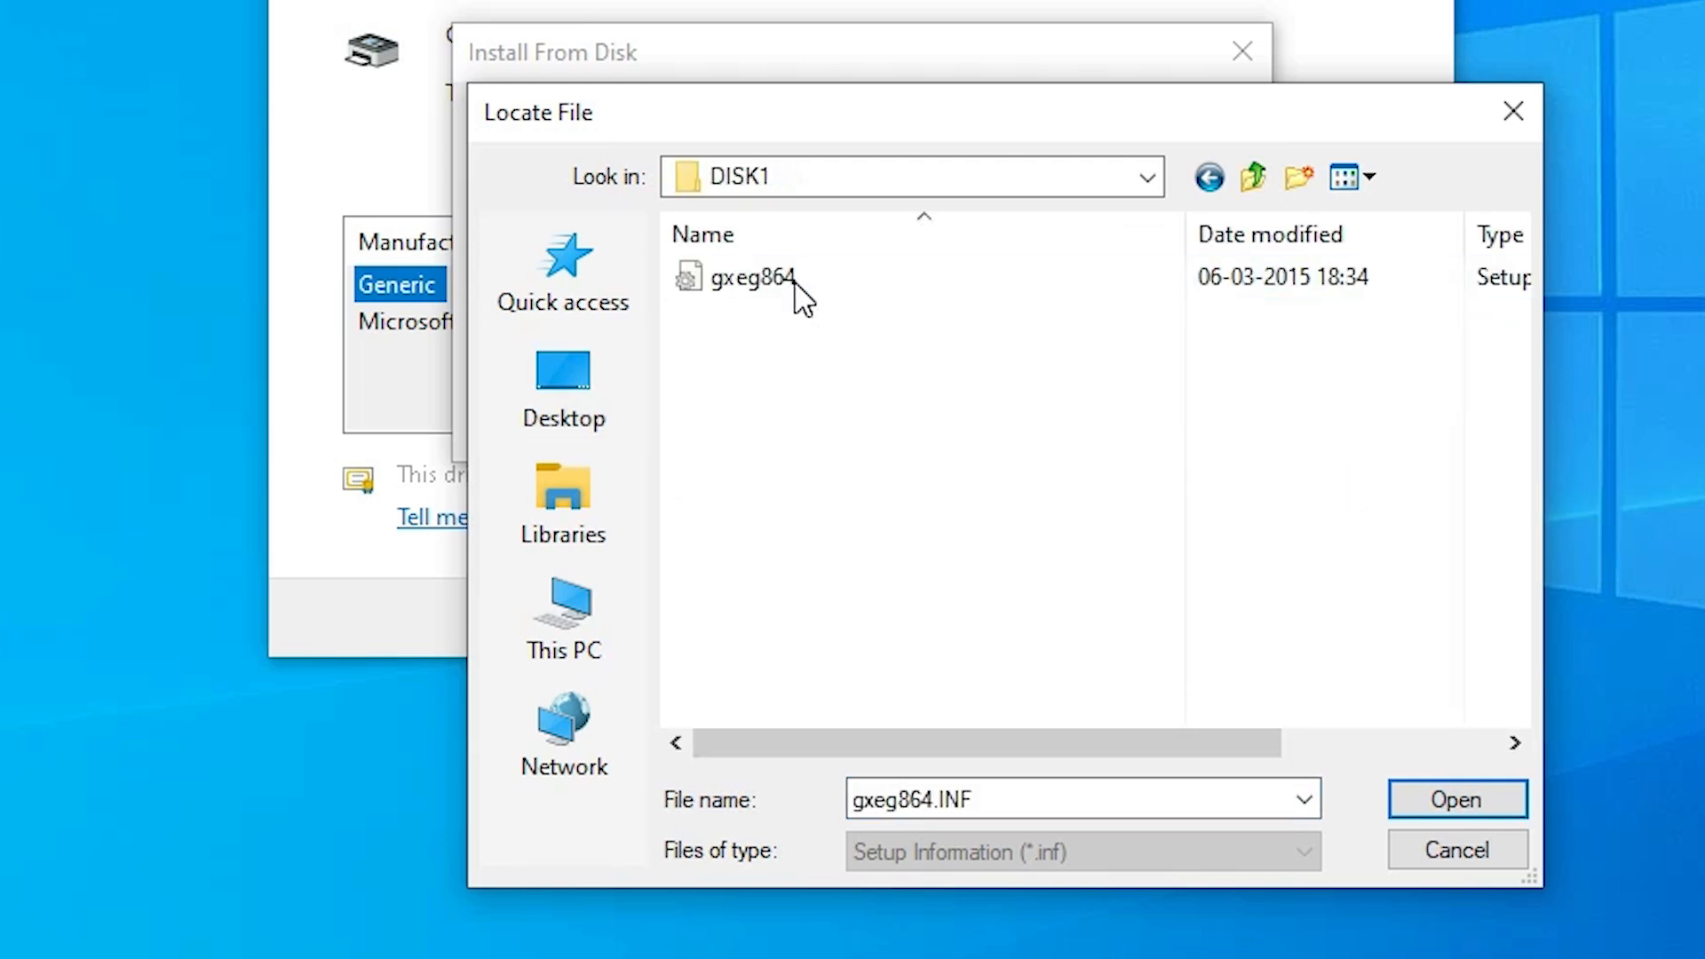
pyautogui.click(749, 277)
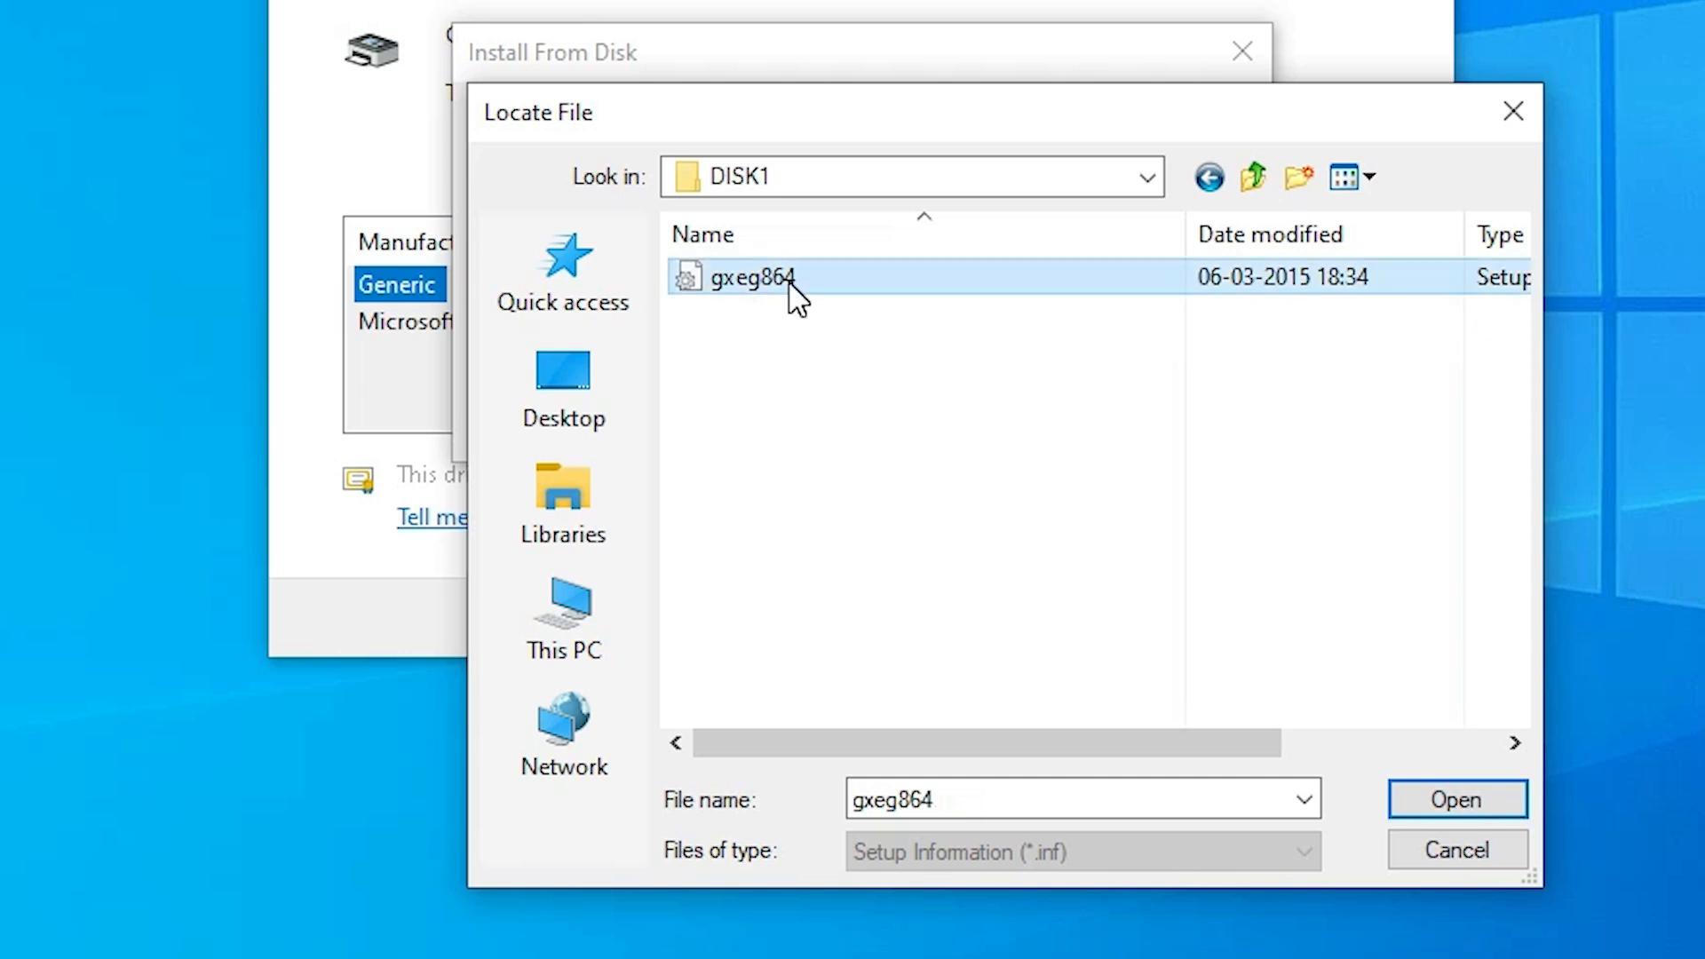
pyautogui.moveTo(753, 277)
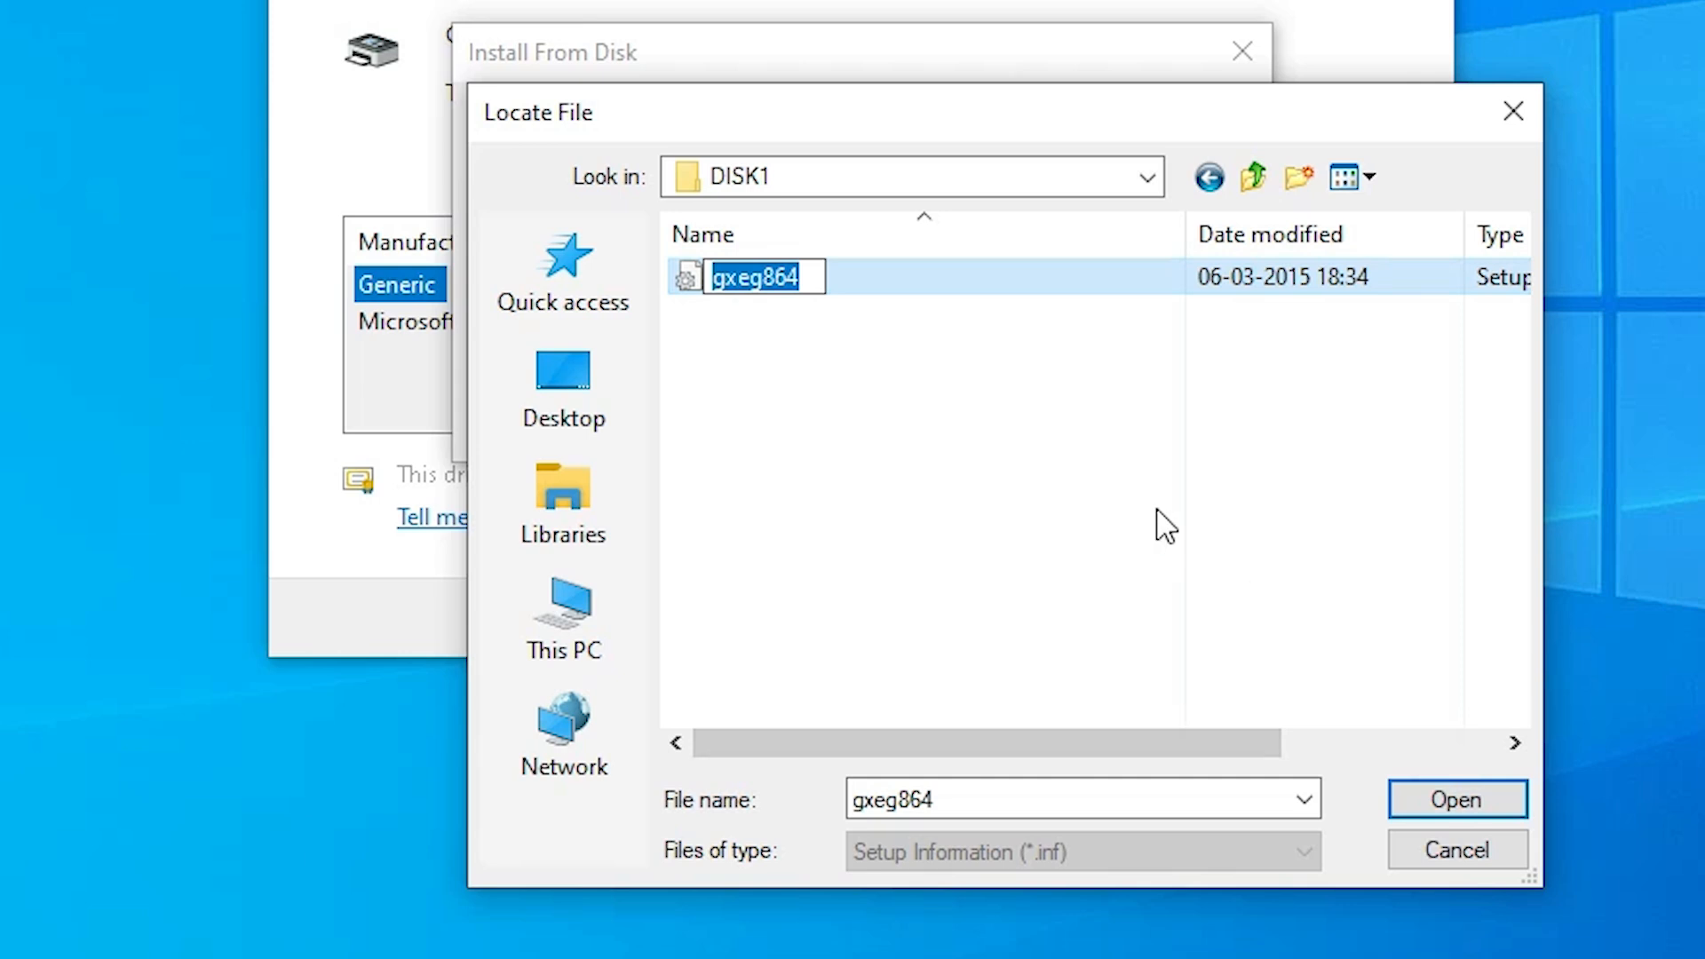
pyautogui.click(1454, 799)
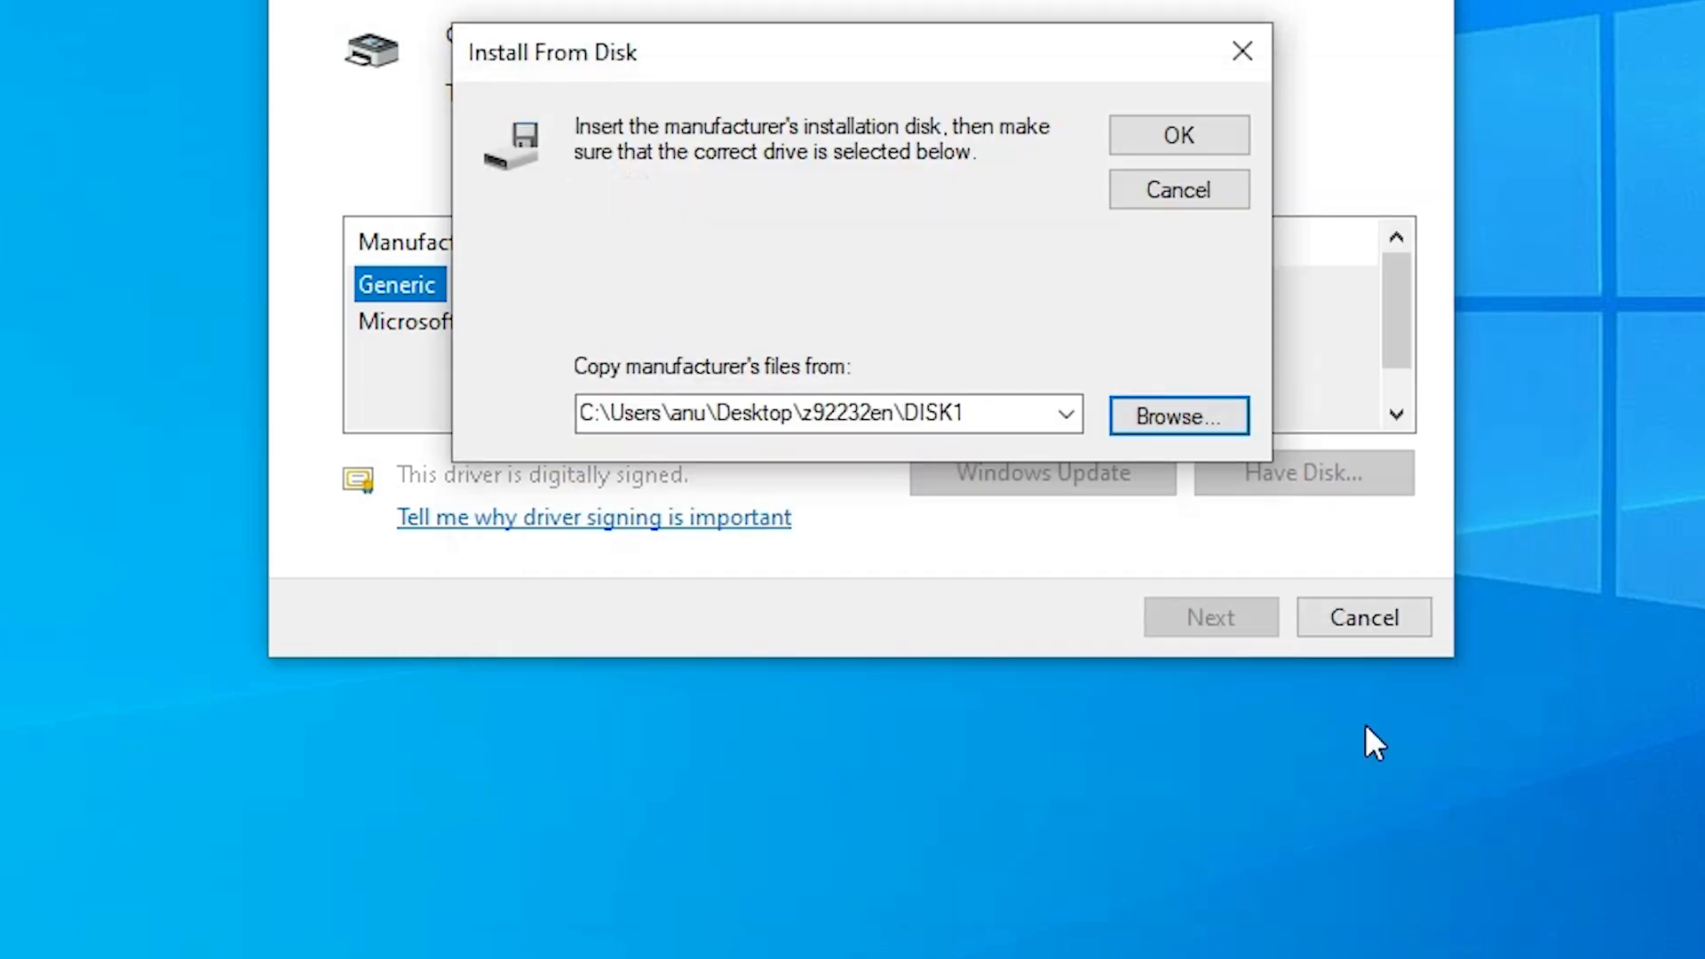
# - Accept the DISK1 source and select the Gestetner MP 2014 DDST model, continuing to the name step
pyautogui.click(1175, 135)
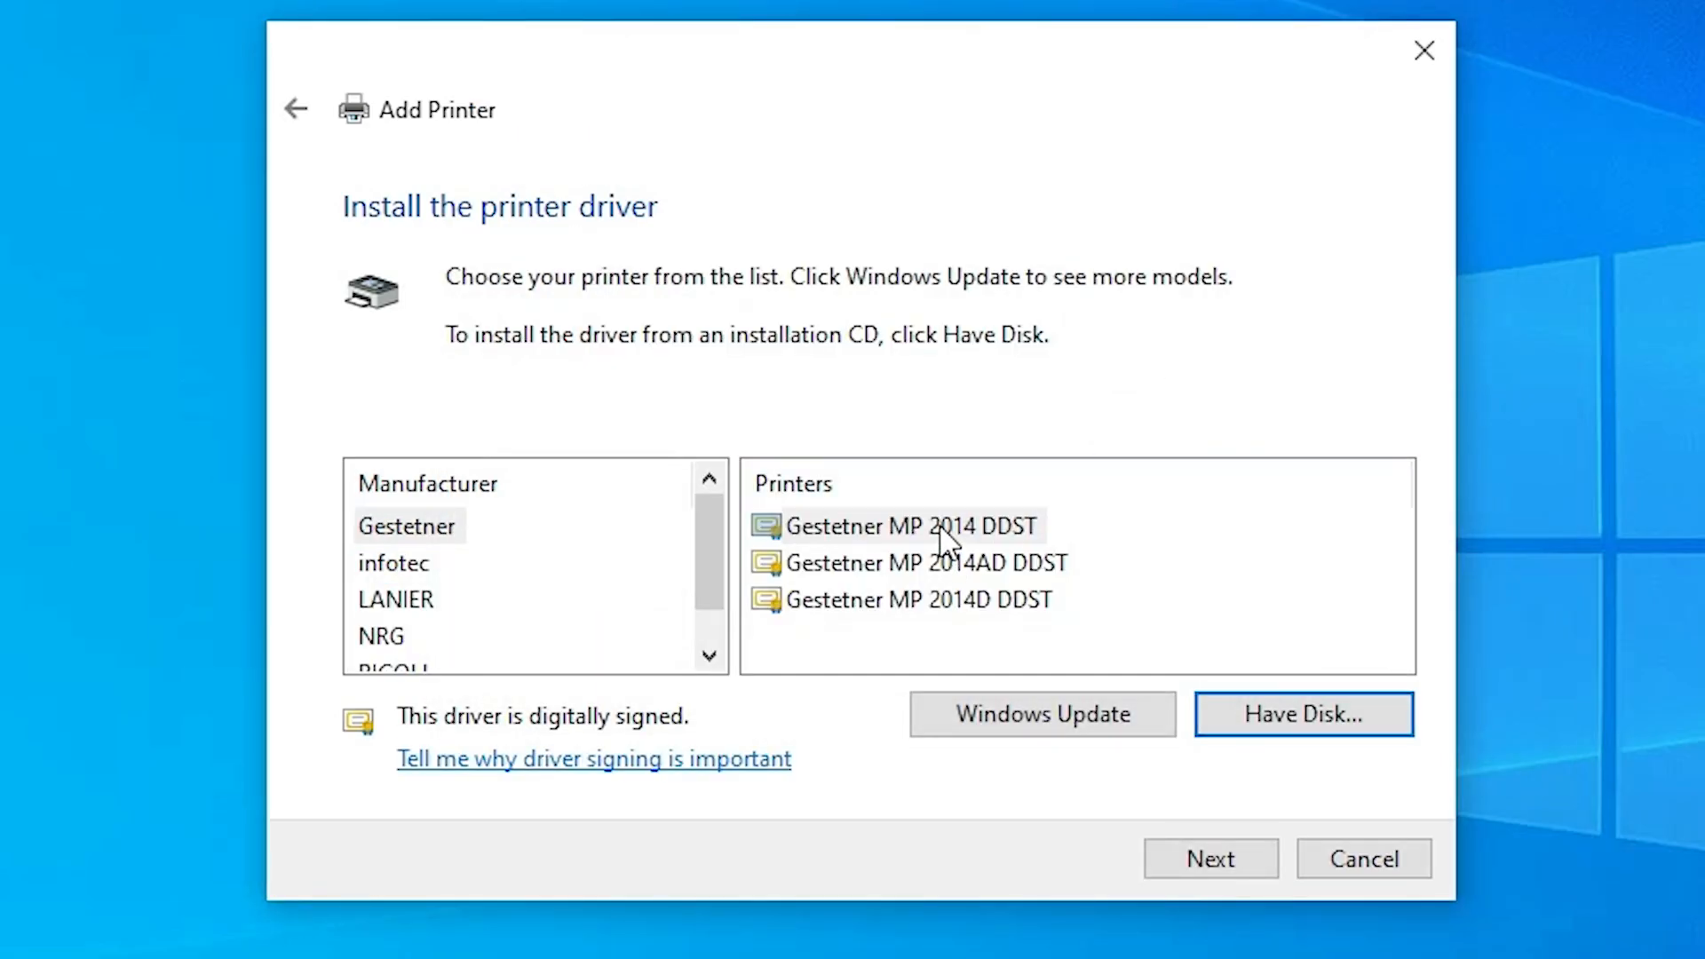
pyautogui.click(916, 599)
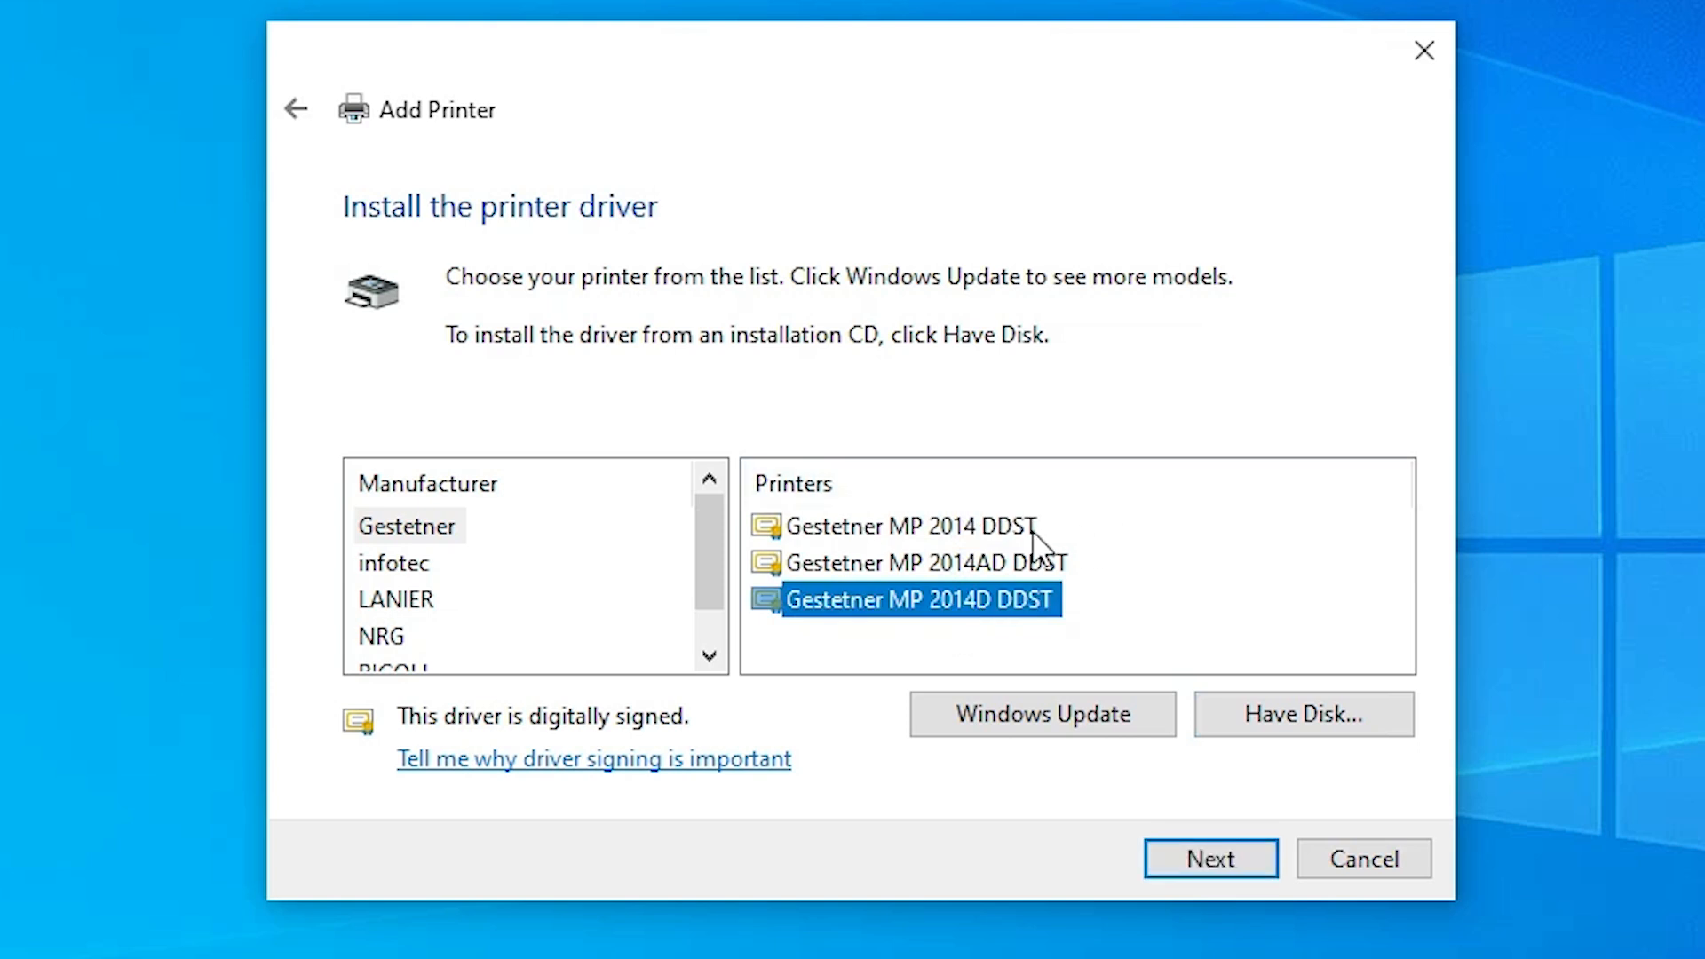
pyautogui.click(902, 525)
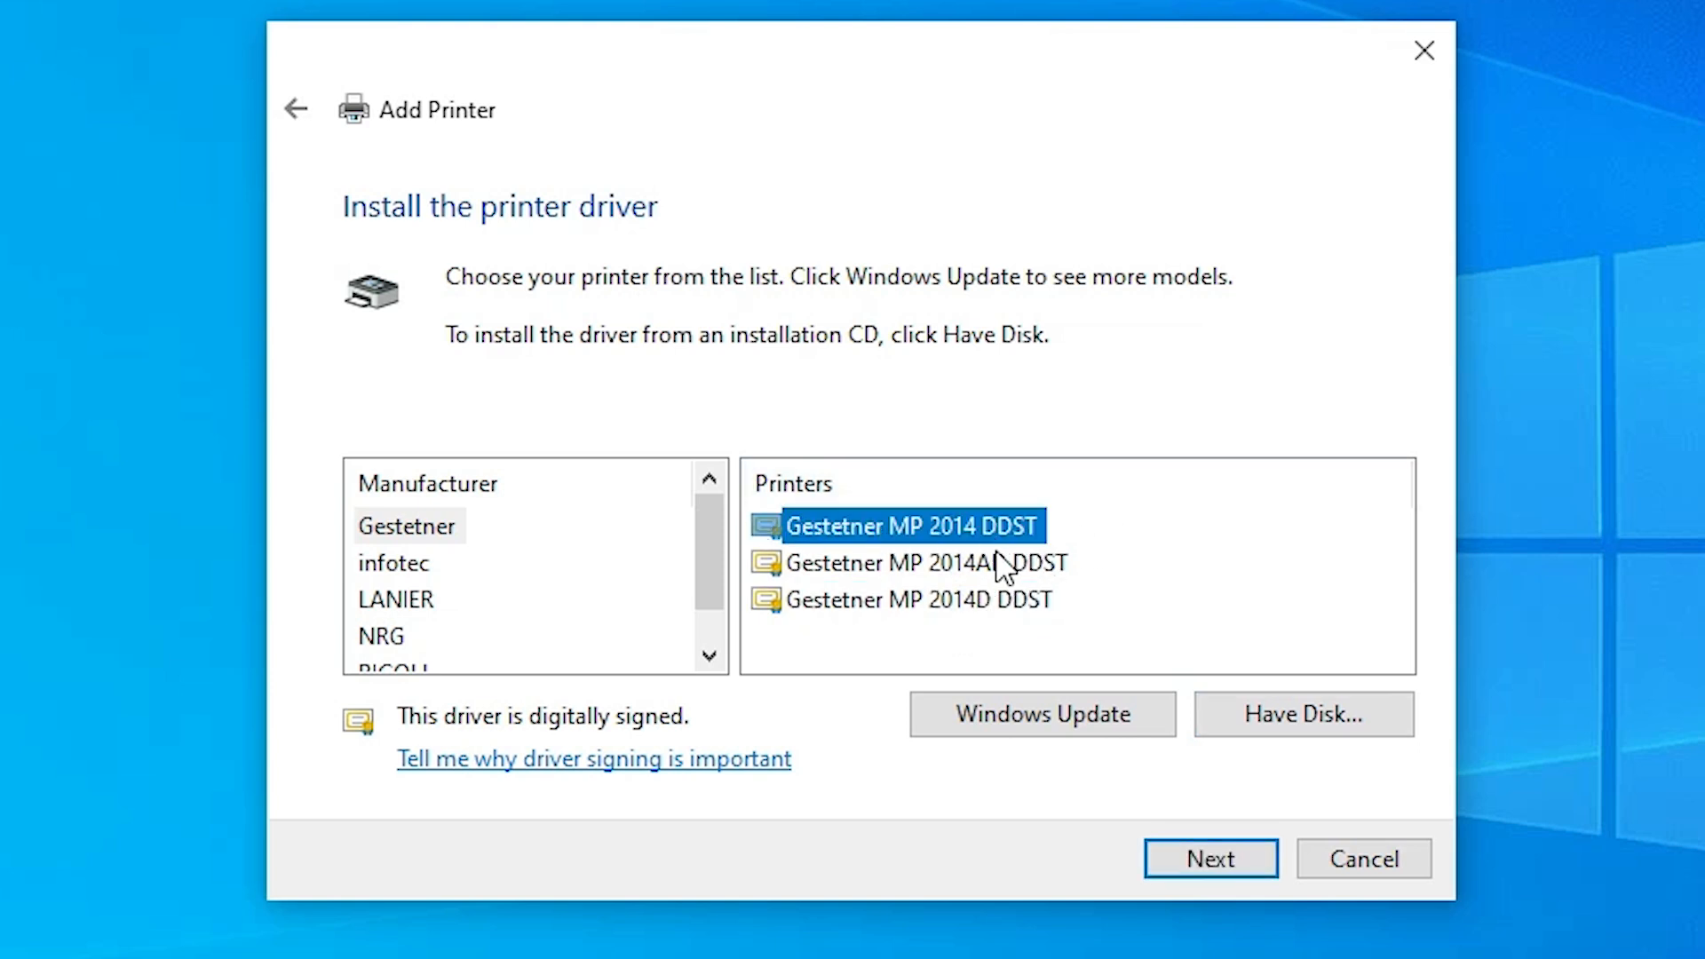
pyautogui.moveTo(967, 522)
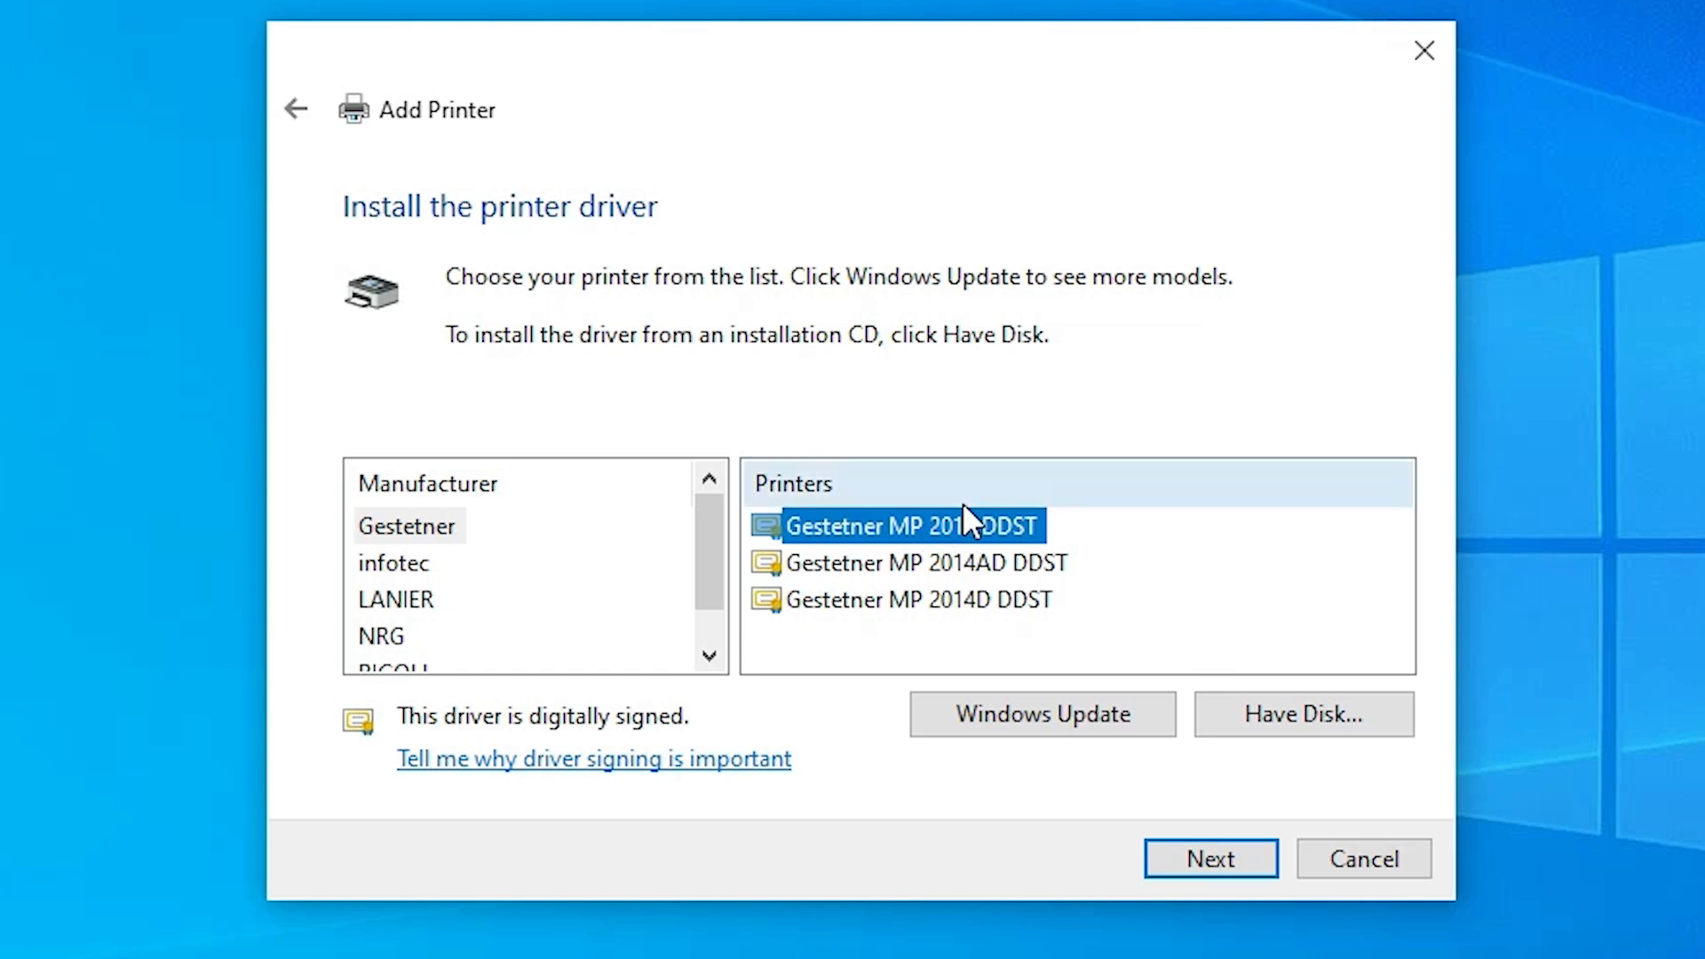
pyautogui.moveTo(1031, 542)
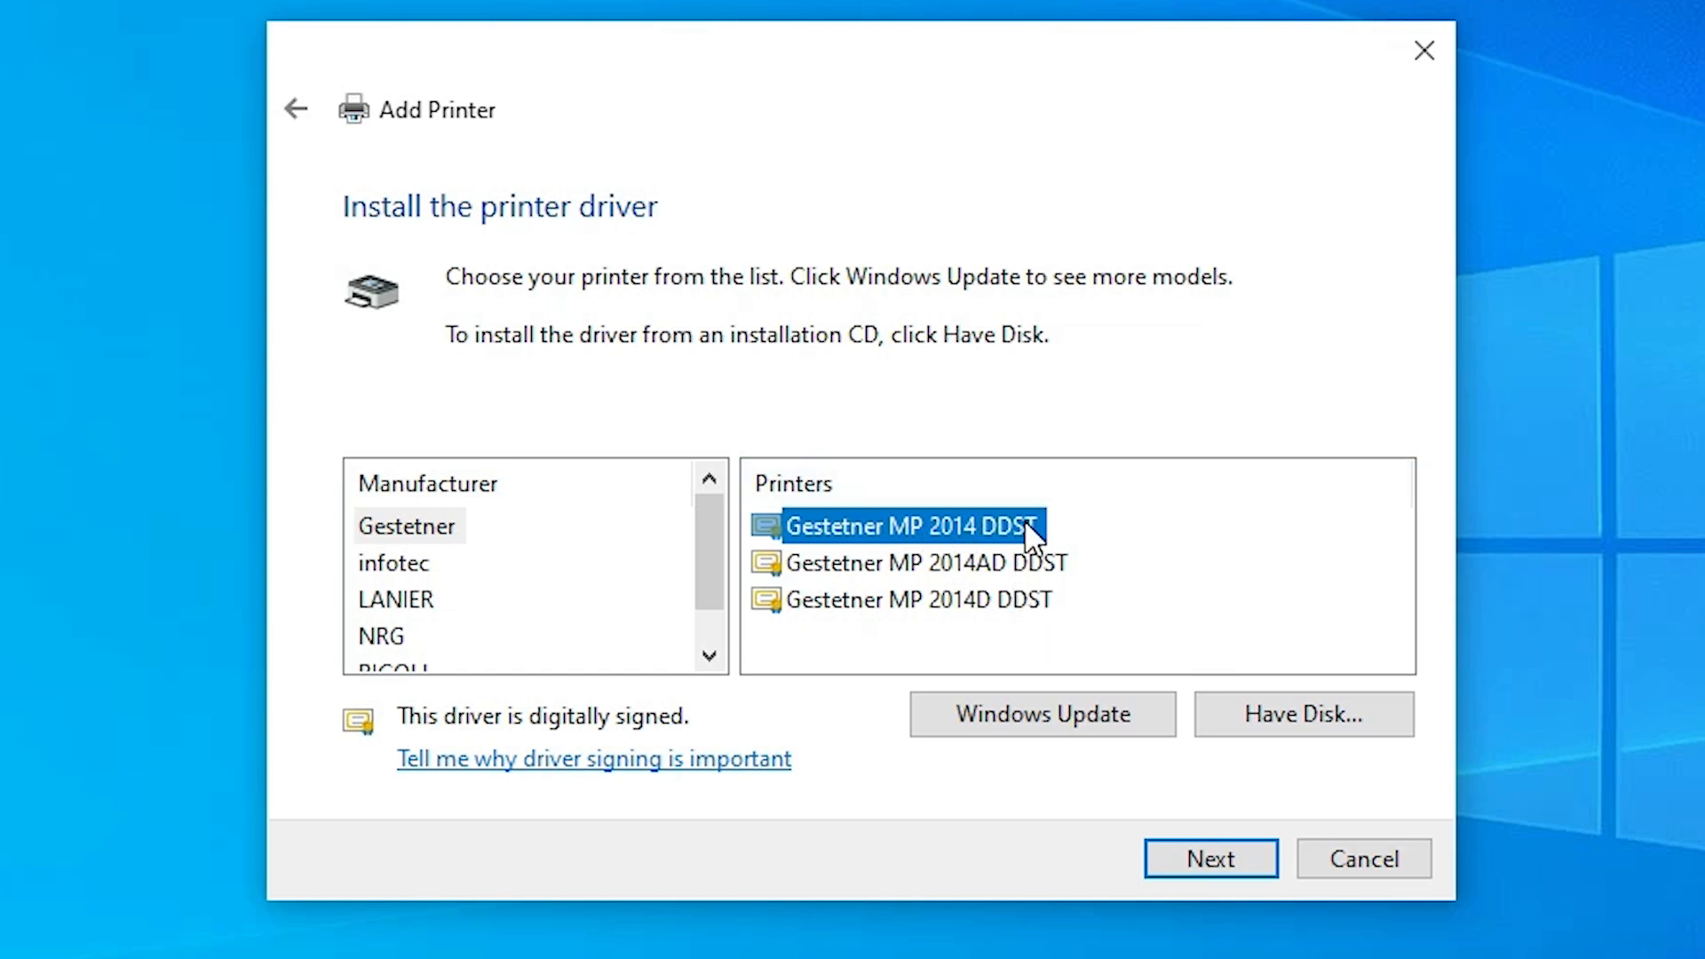
pyautogui.click(1210, 858)
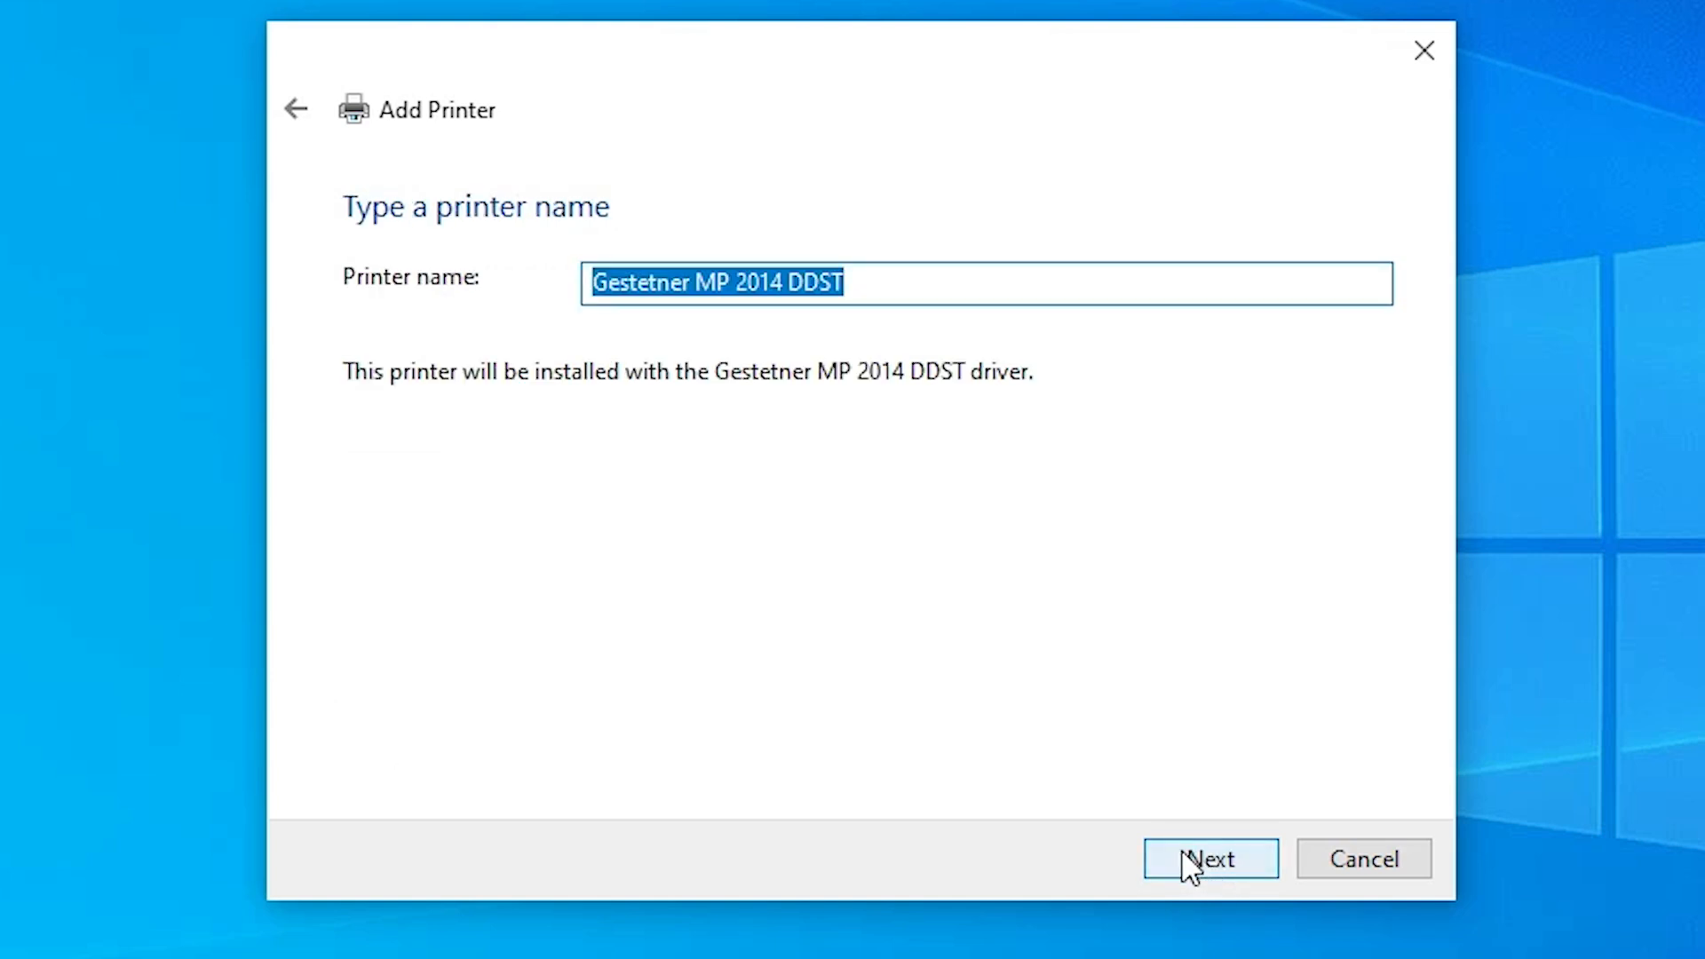
pyautogui.moveTo(536, 337)
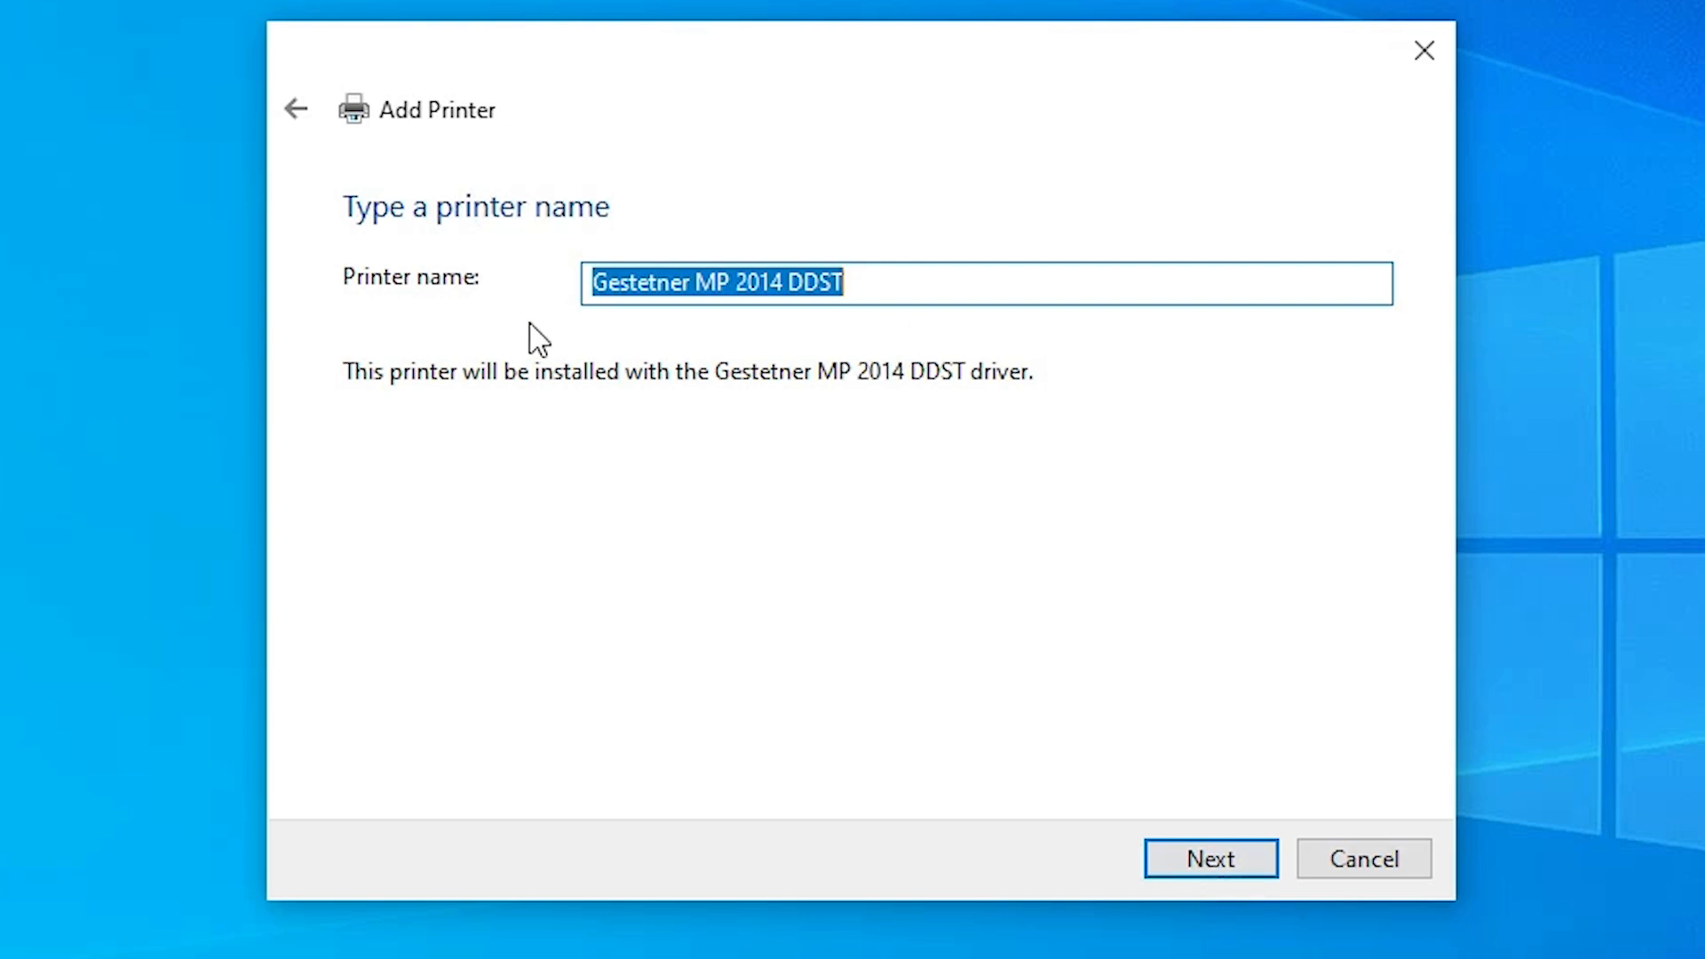
pyautogui.moveTo(865, 395)
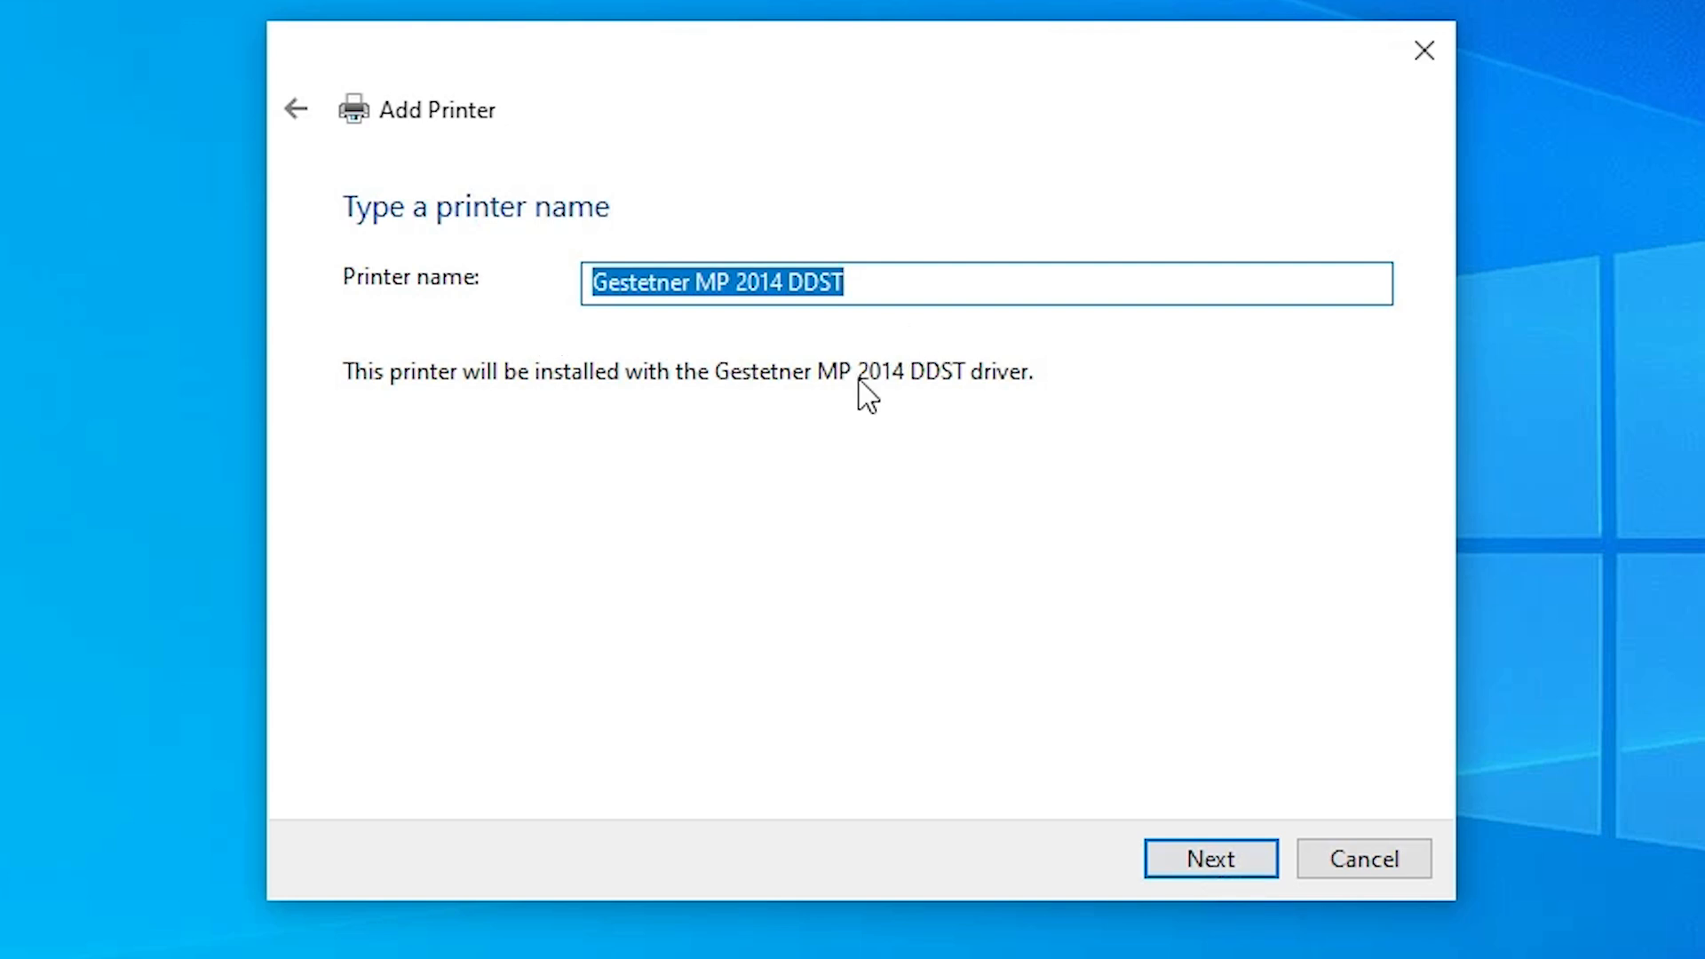
# - Keep the name Gestetner MP 2014 DDST, install it, and skip past Printer Sharing
pyautogui.click(1209, 857)
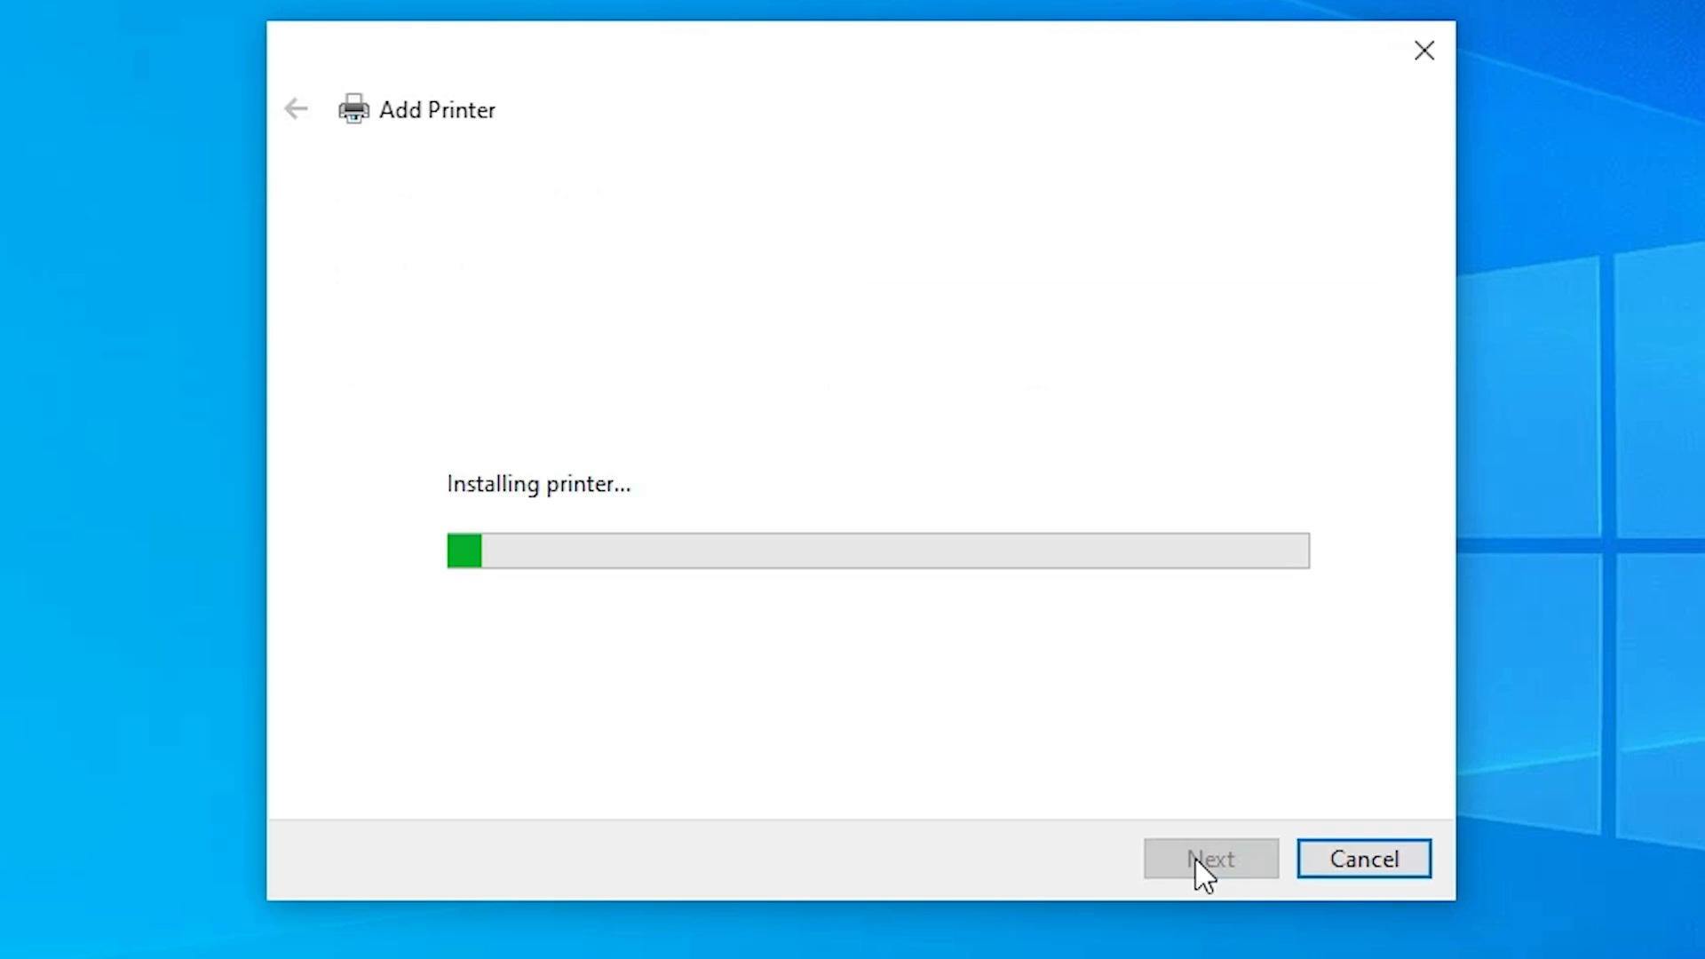
pyautogui.moveTo(970, 648)
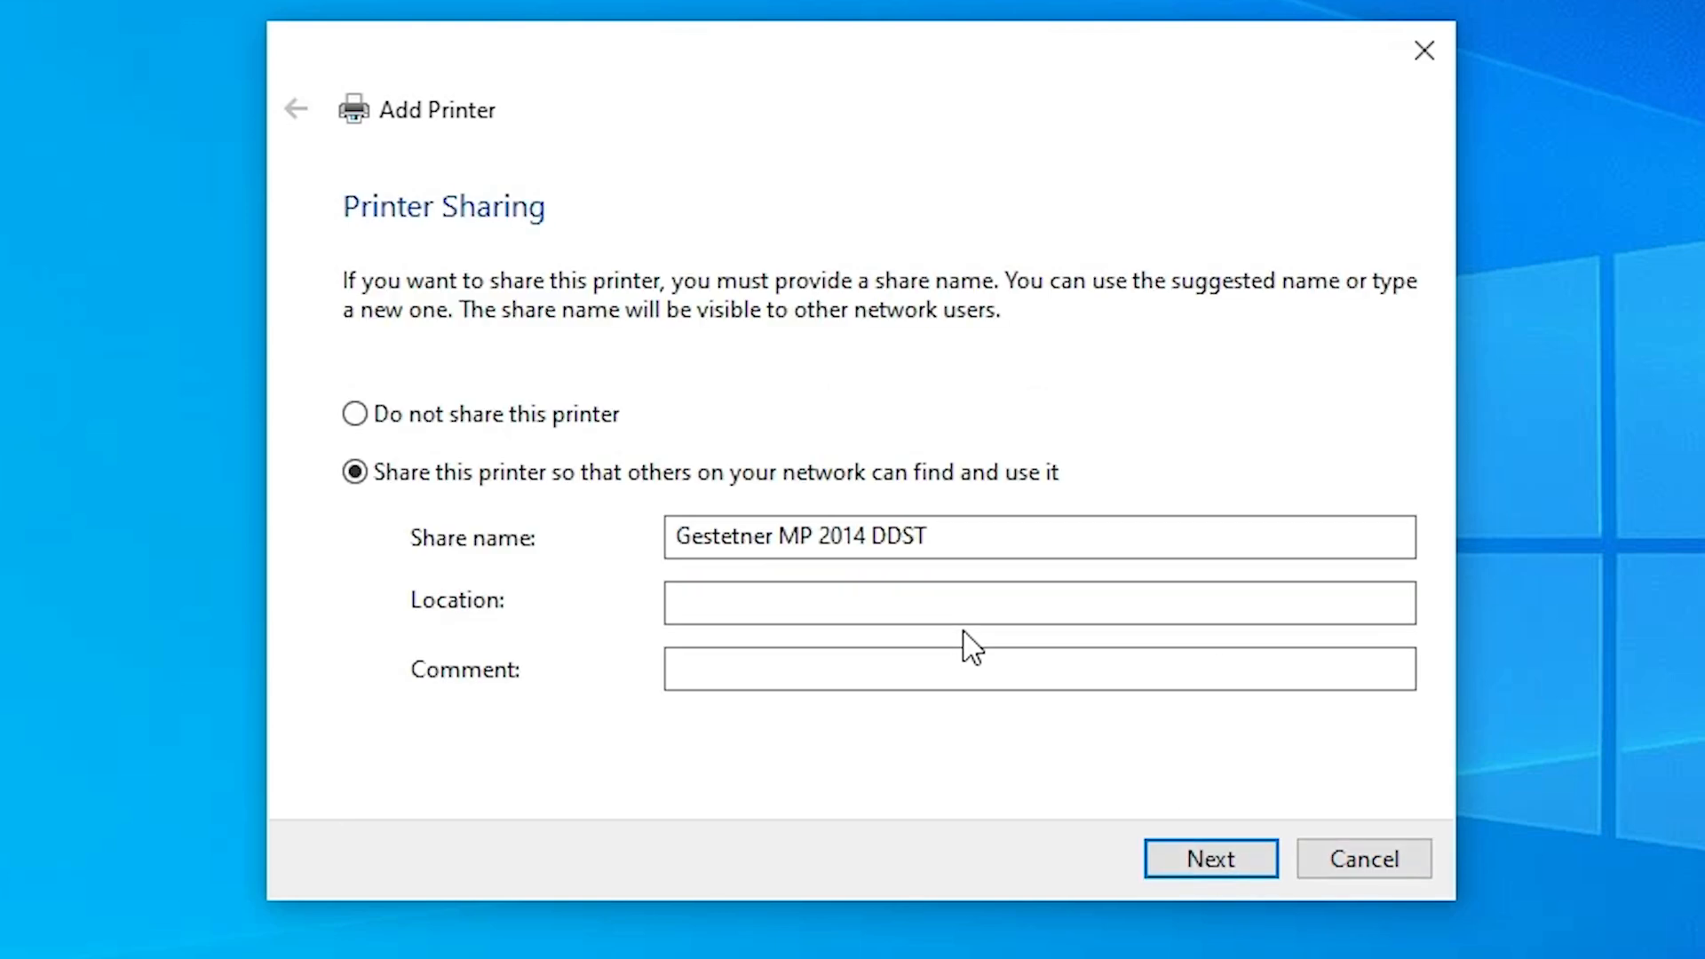
pyautogui.moveTo(549, 457)
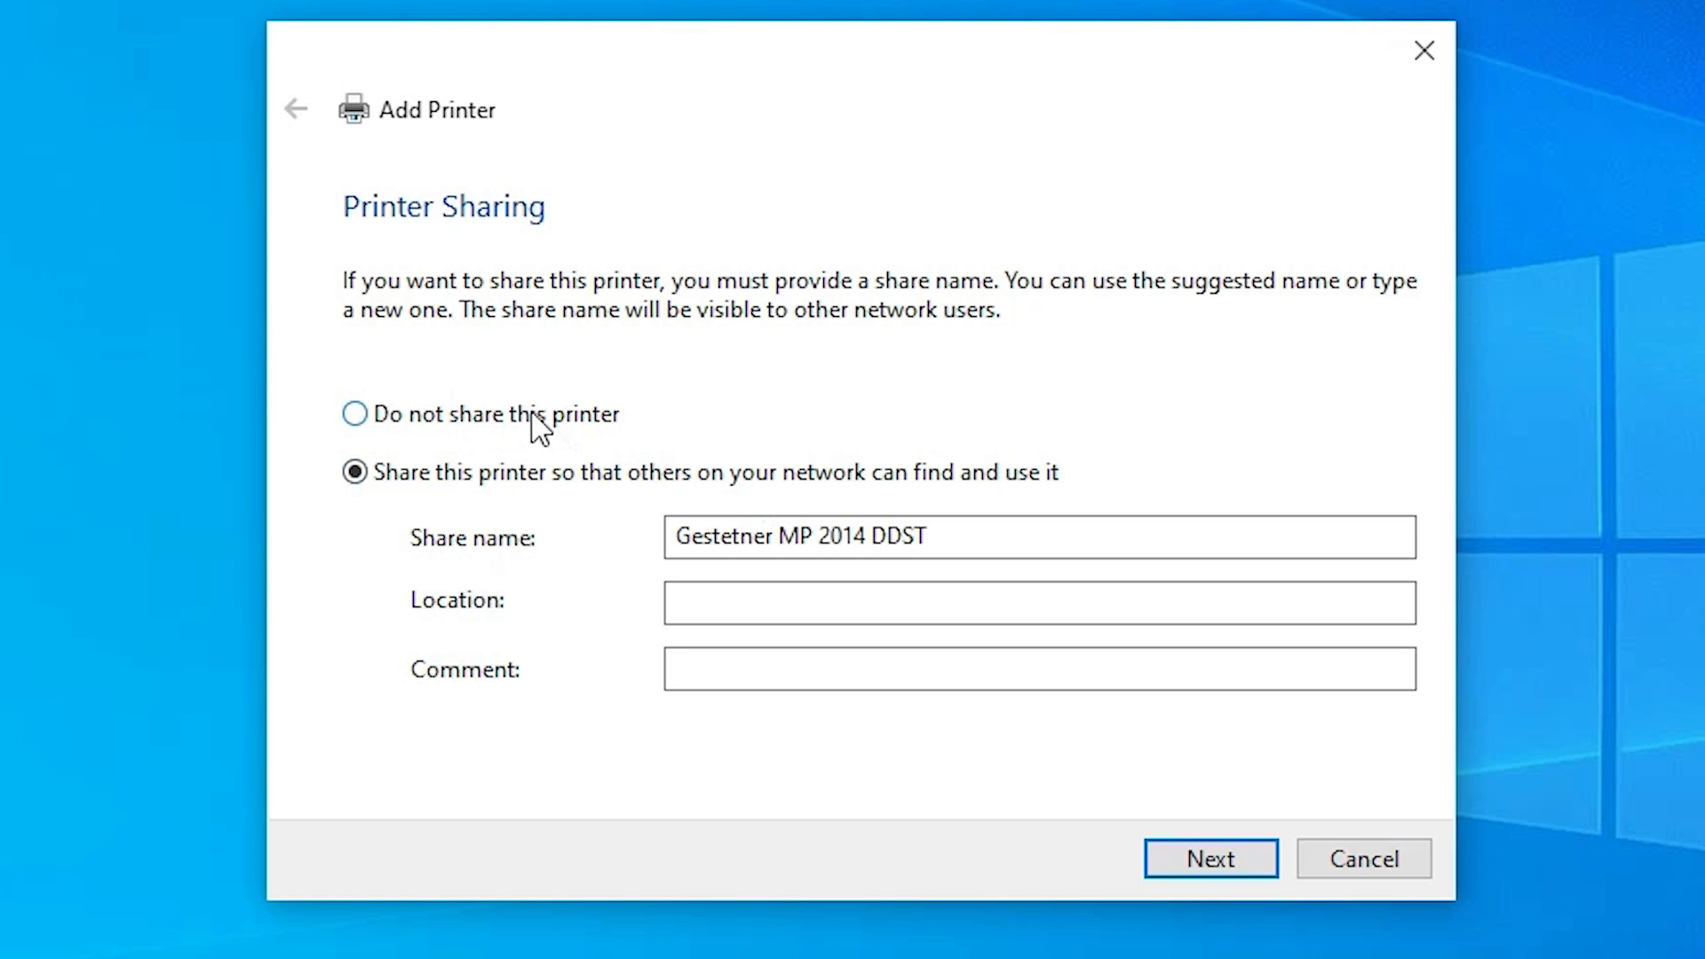
pyautogui.click(1210, 857)
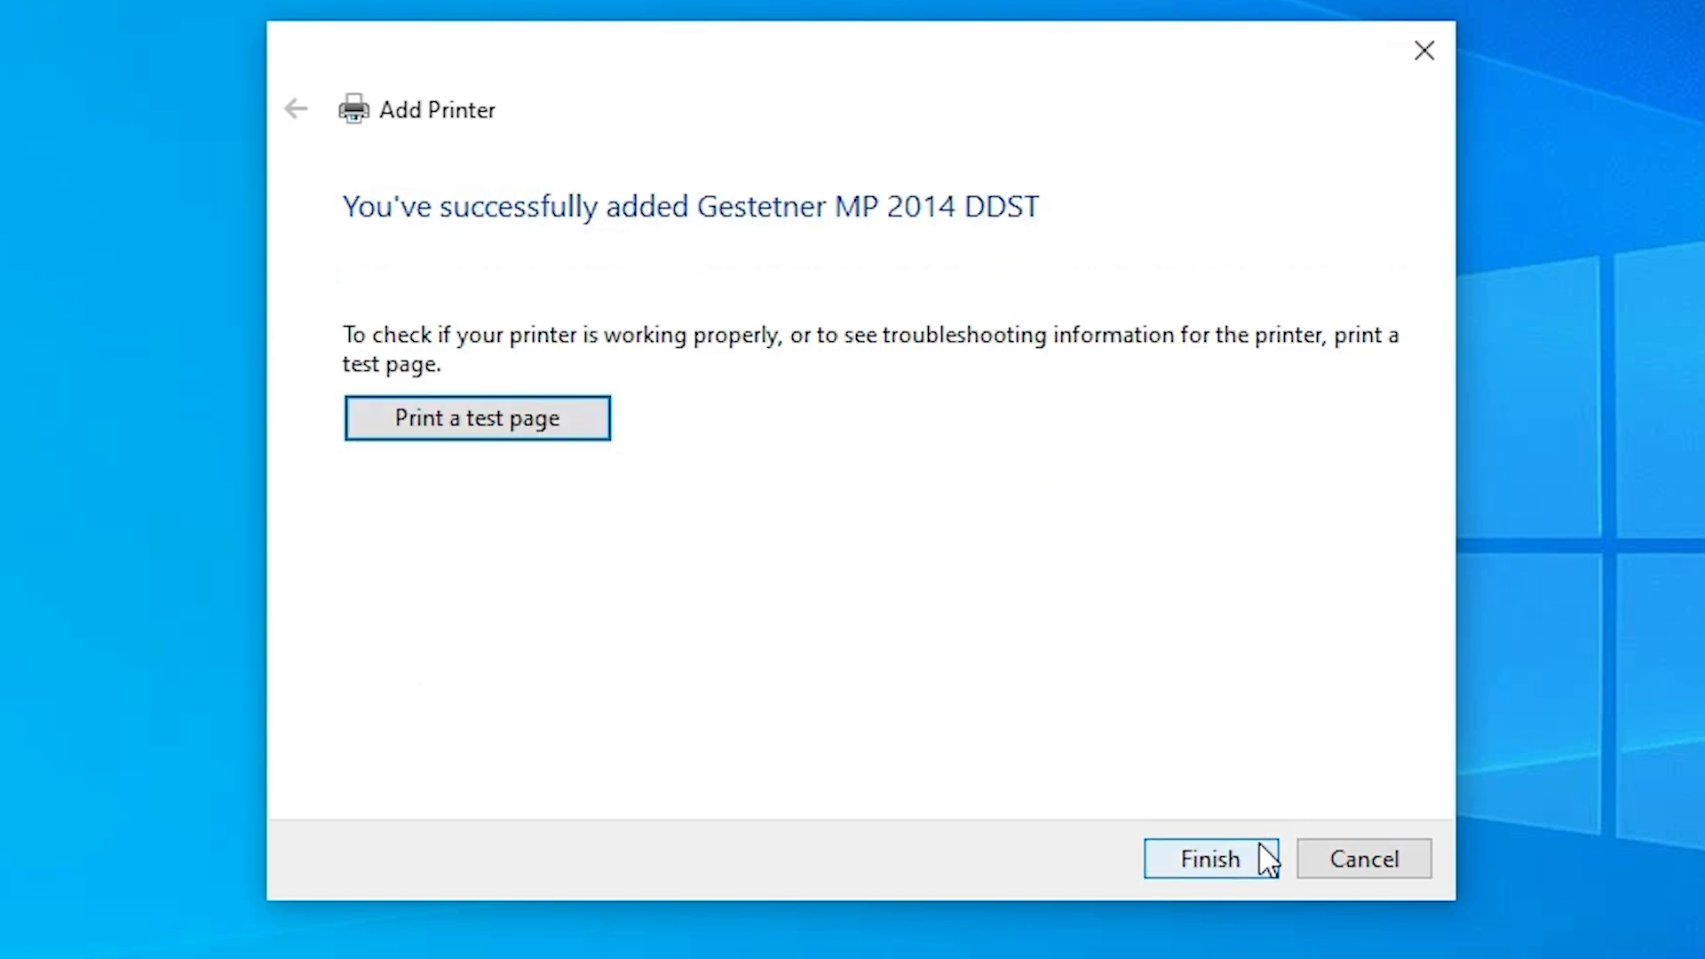
pyautogui.moveTo(512, 461)
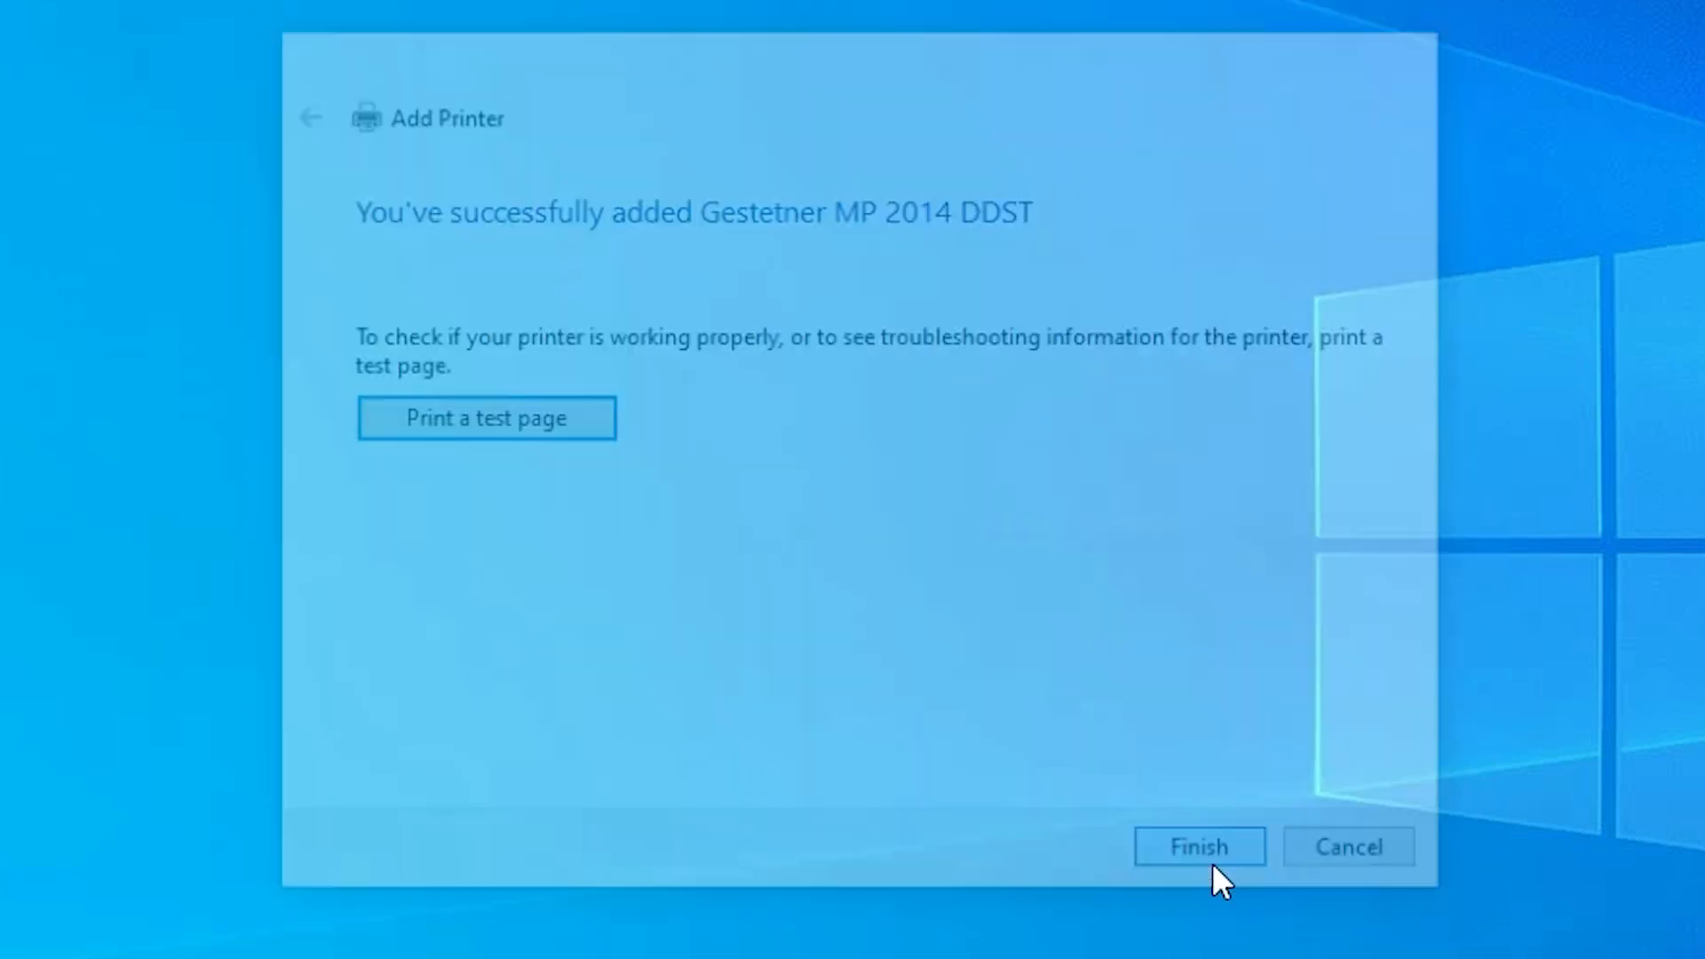
# - Finish the wizard, confirm Gestetner MP 2014 DDST appears in Printers & scanners, and close Settings
pyautogui.click(1197, 845)
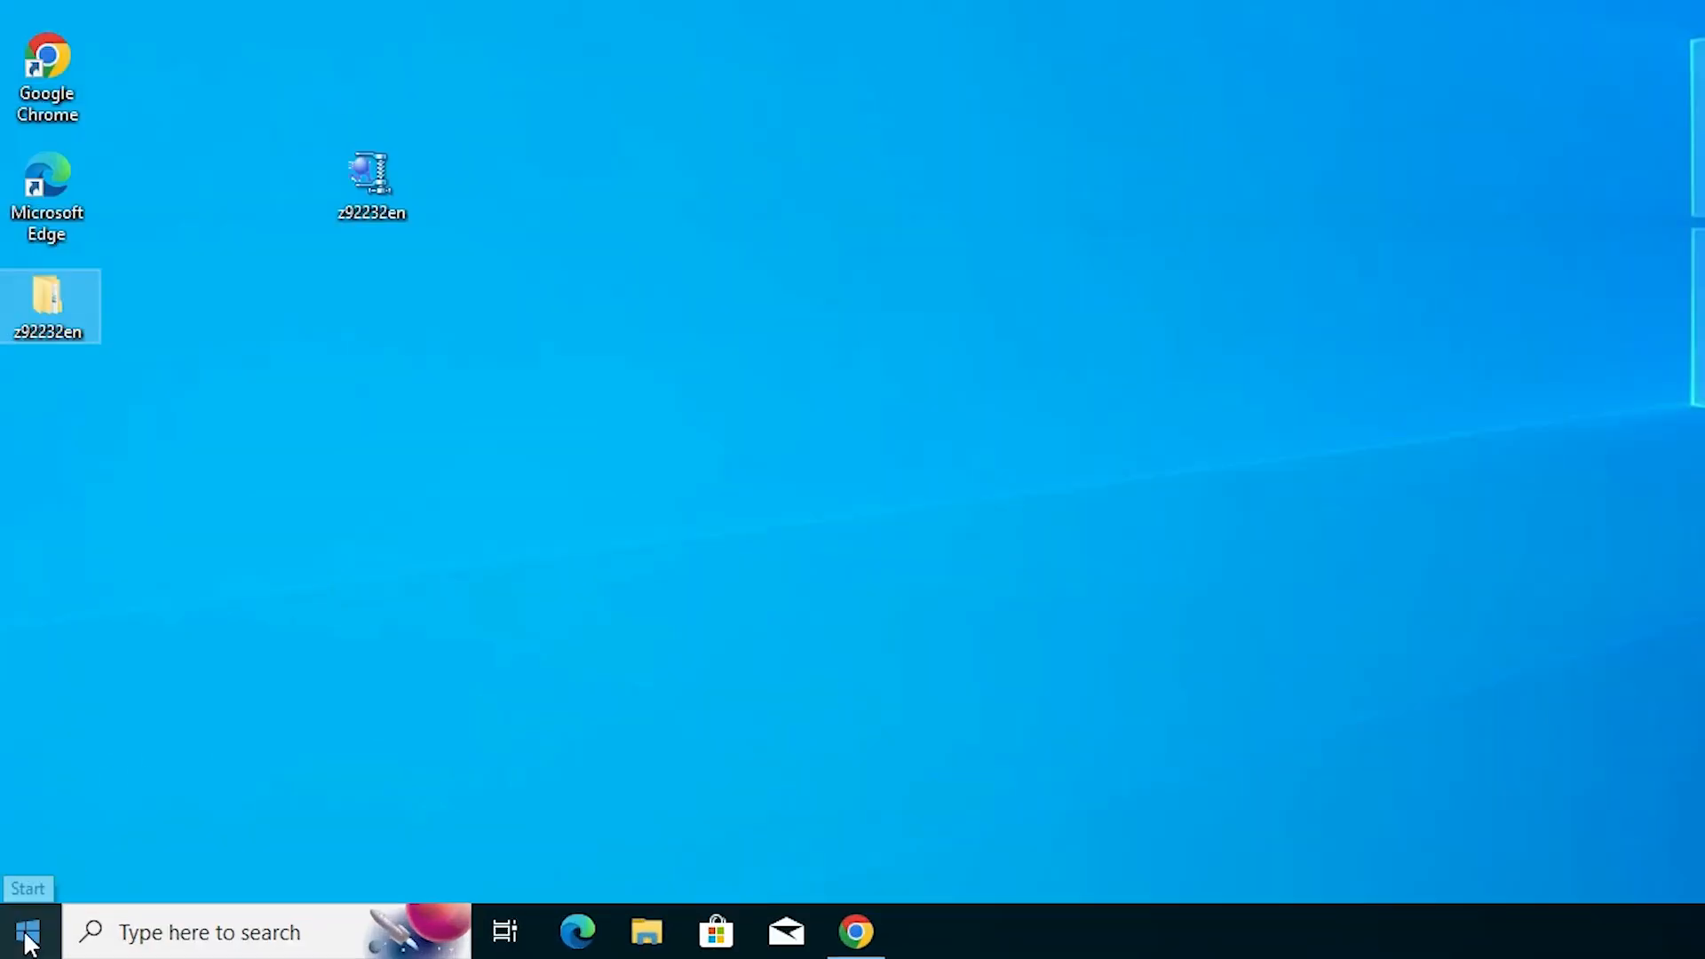
pyautogui.click(27, 932)
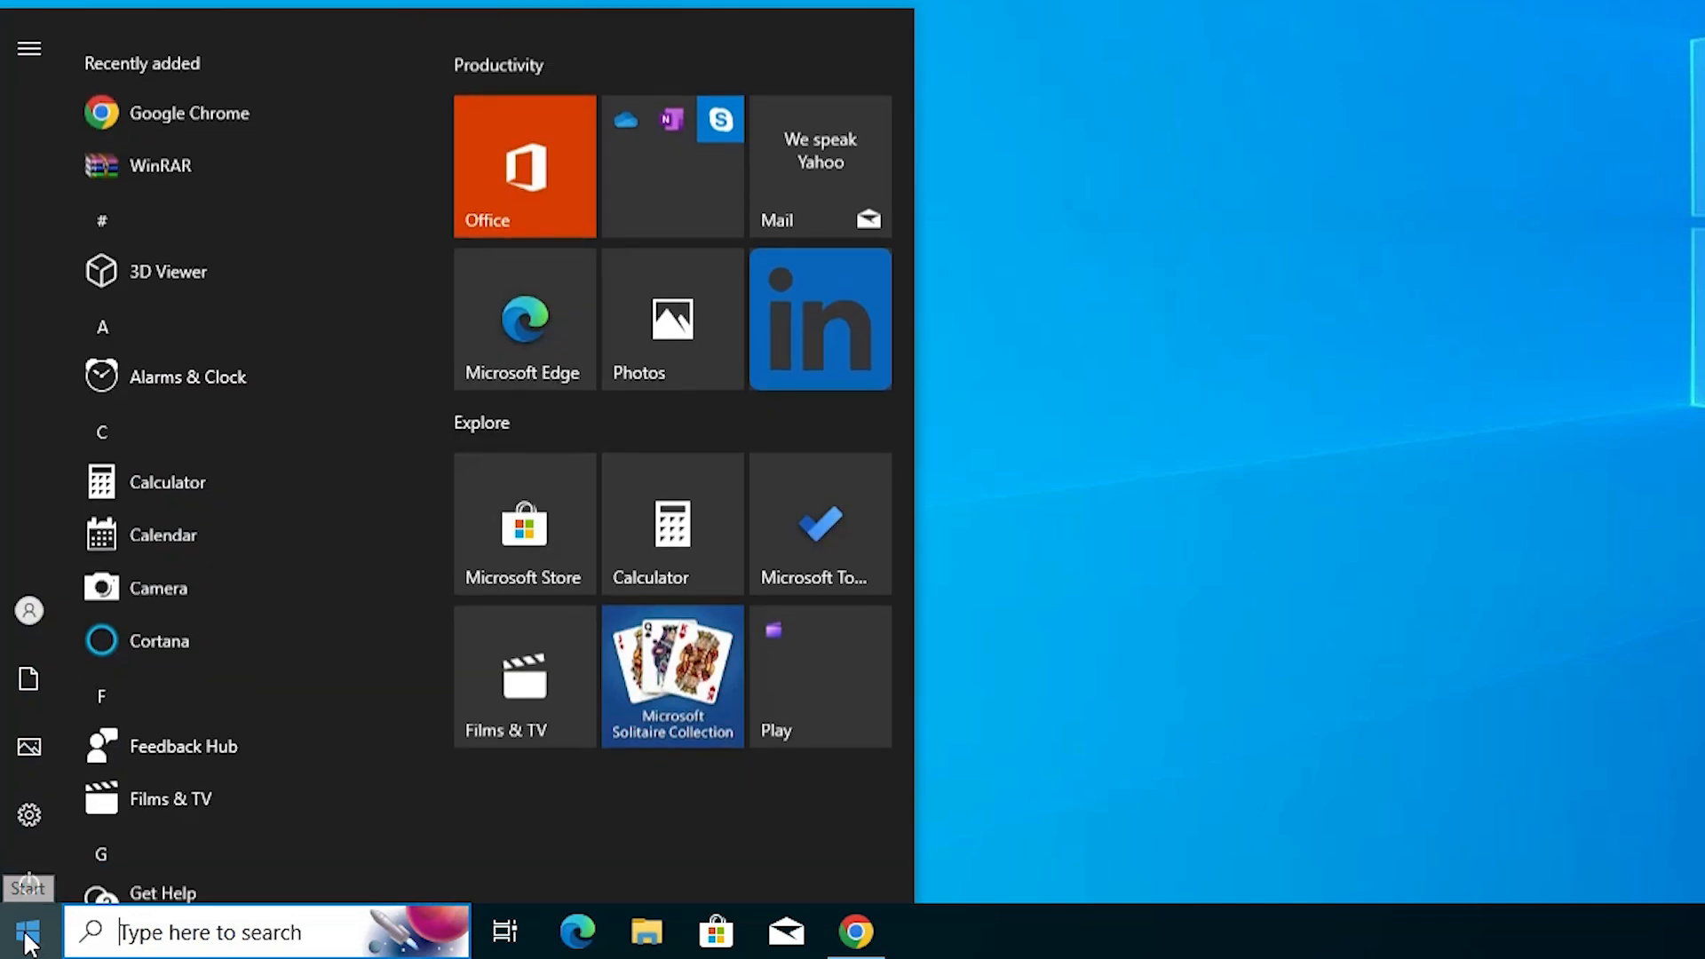
pyautogui.write('pri')
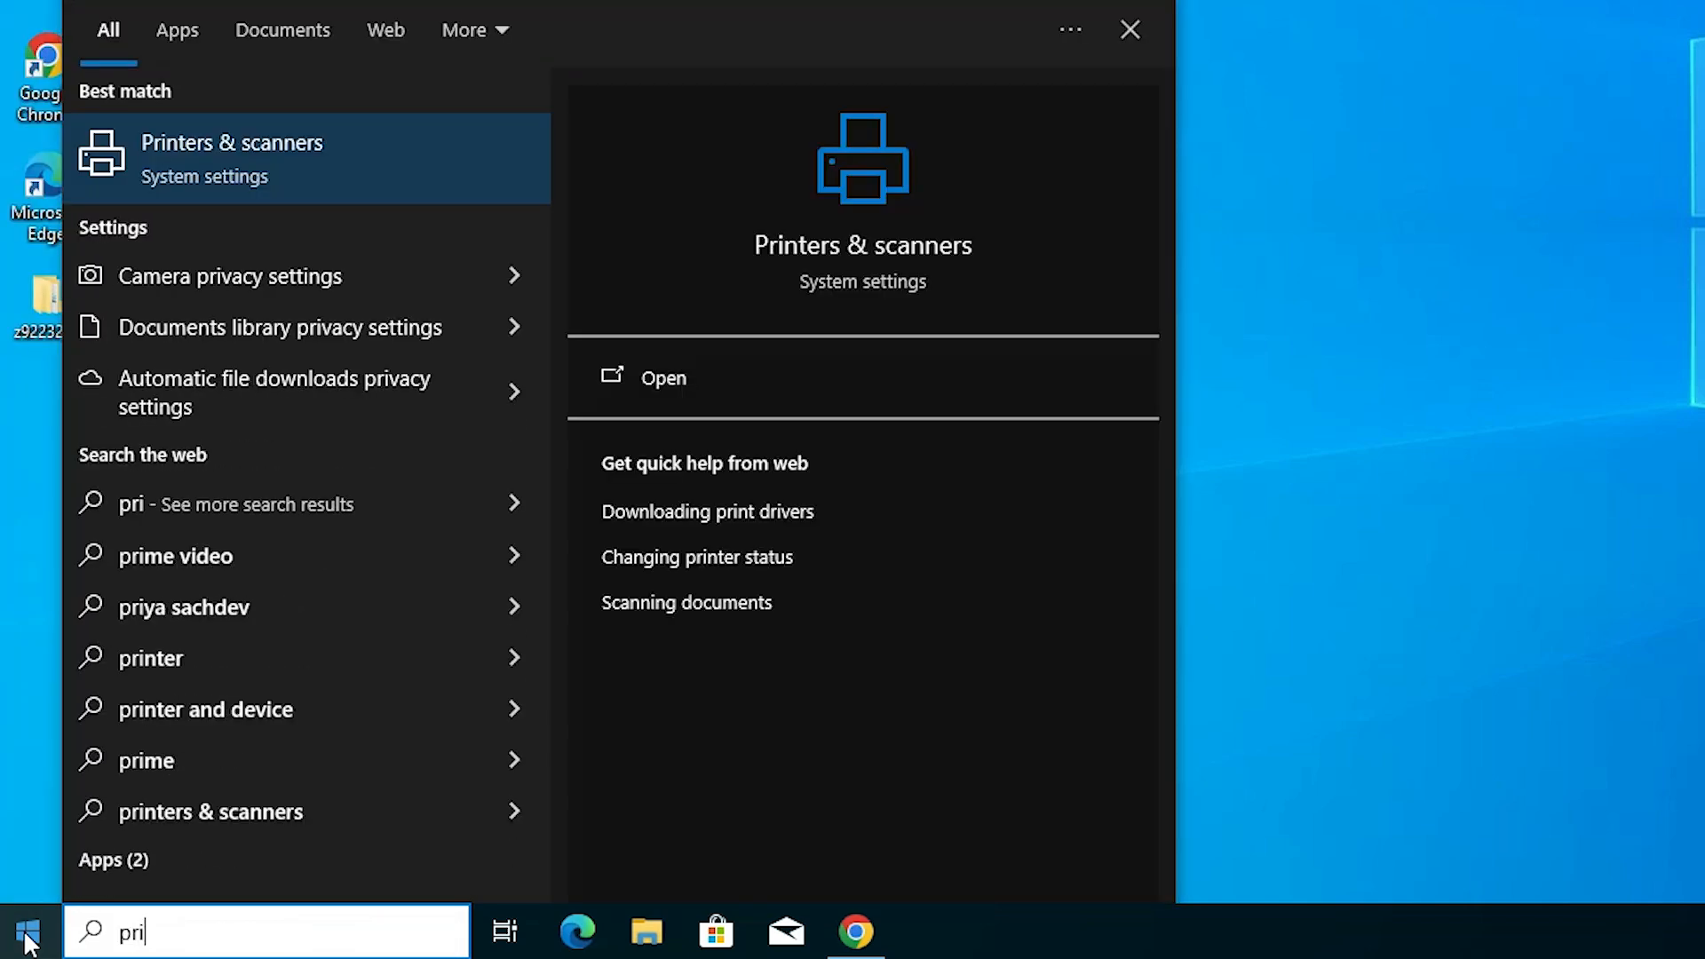
pyautogui.click(662, 376)
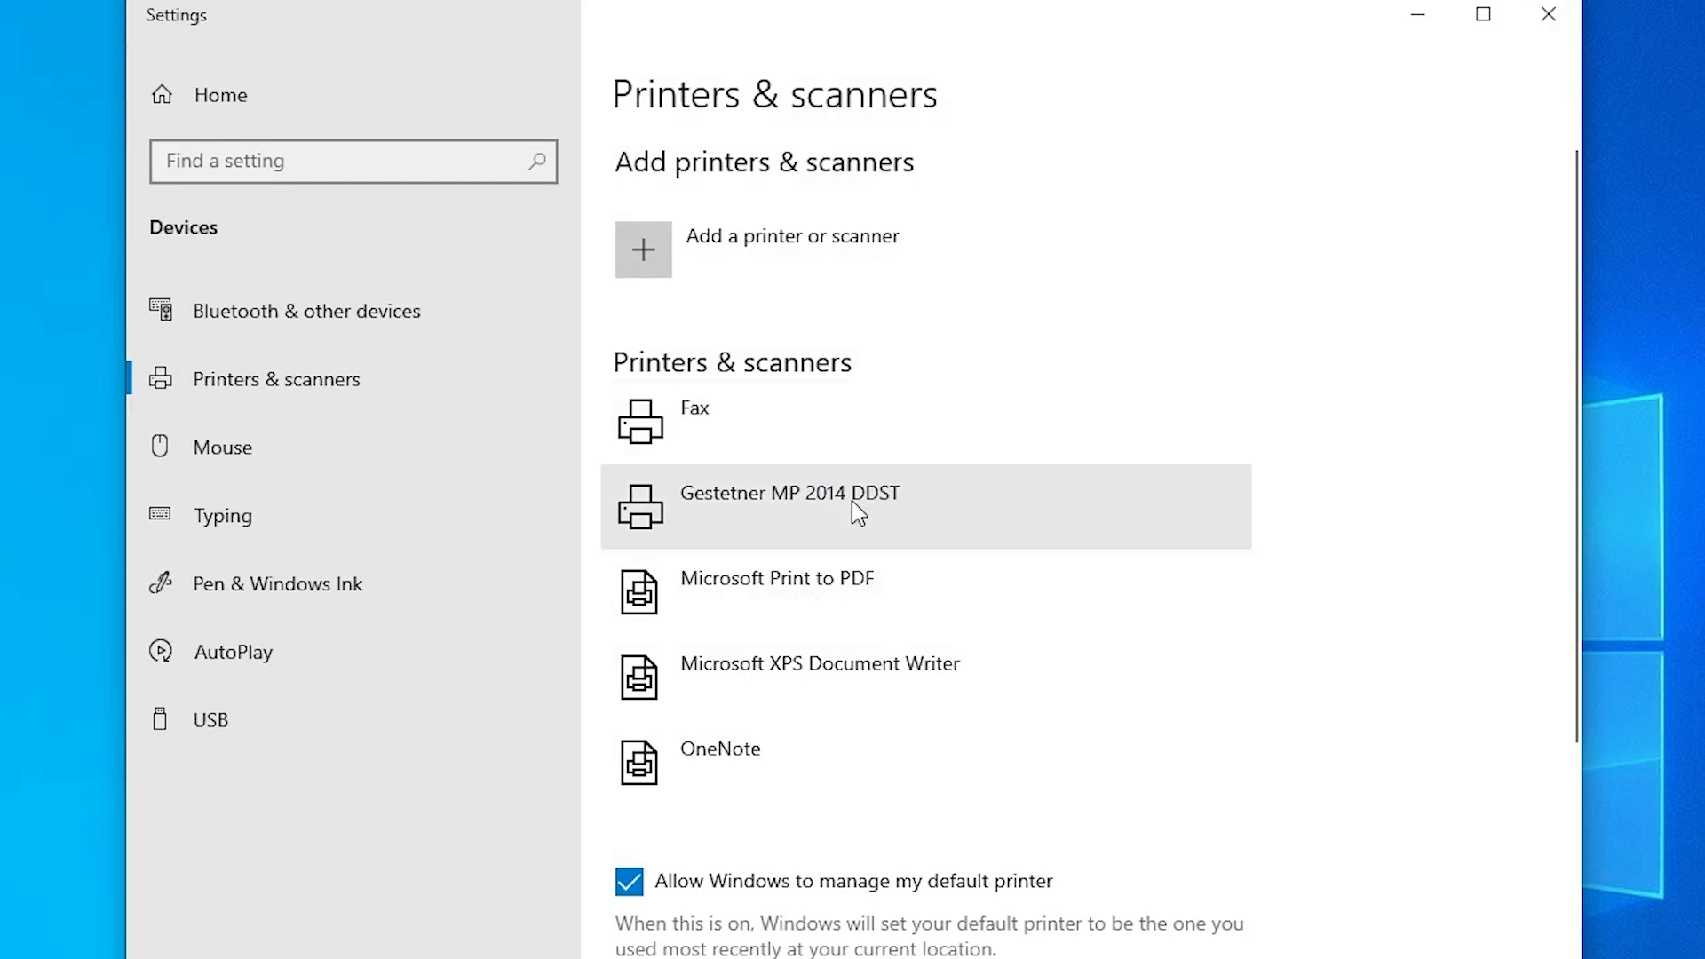
pyautogui.scroll(-3)
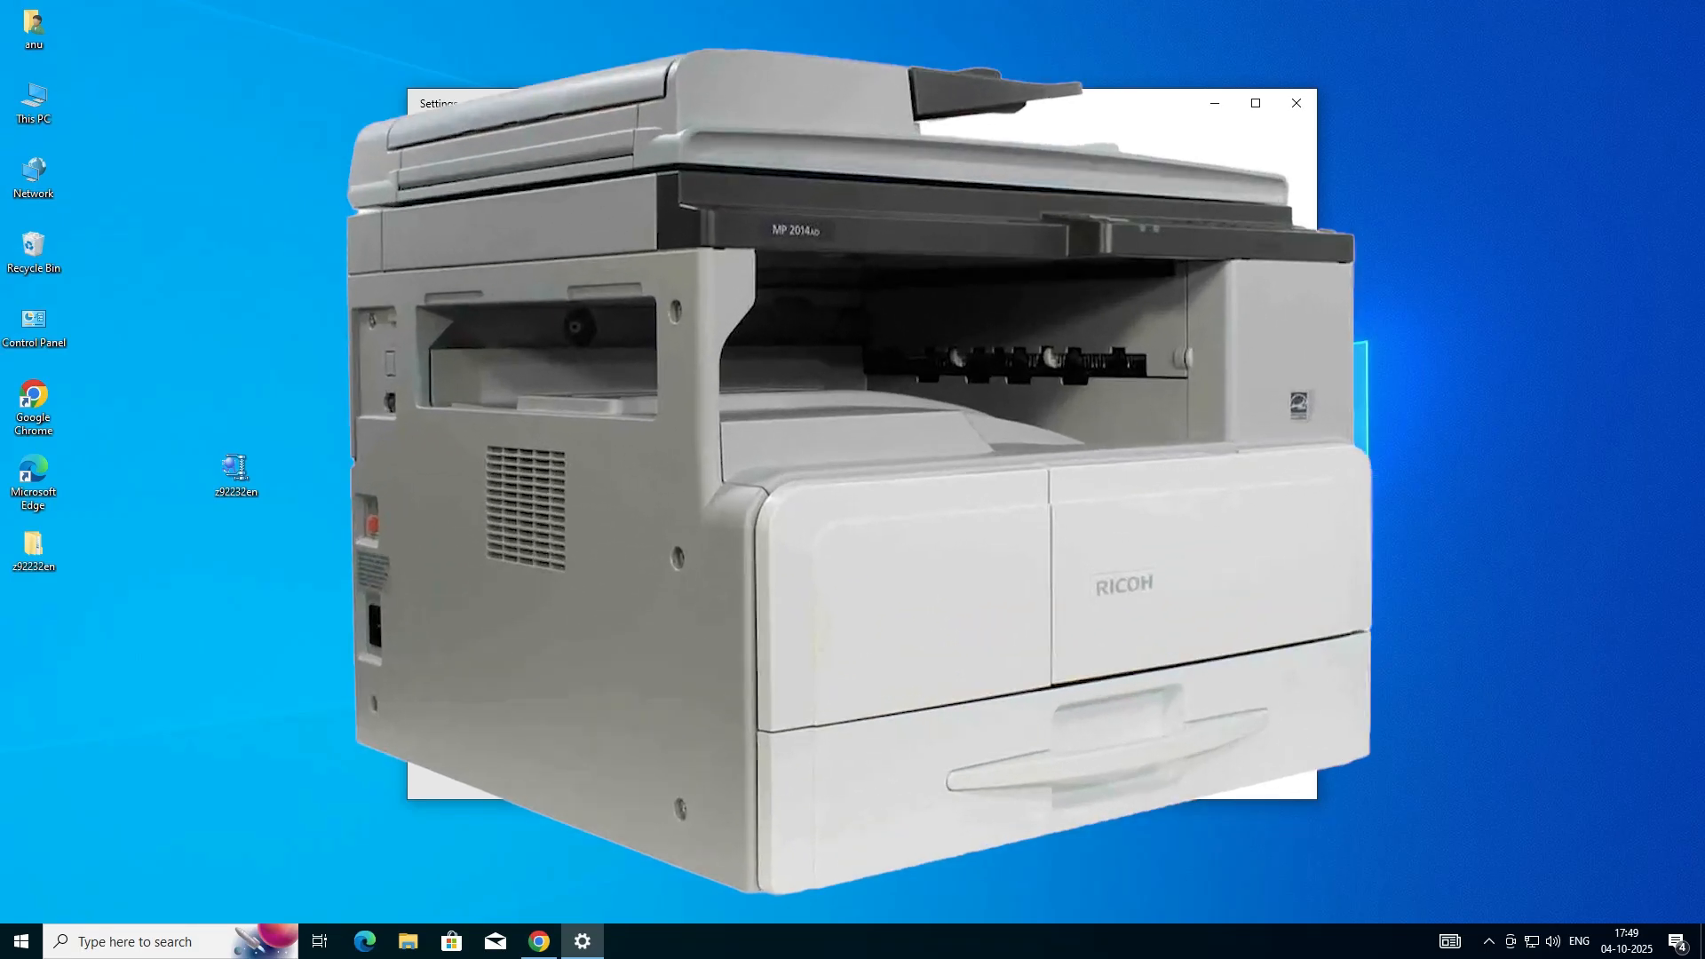
pyautogui.click(1295, 103)
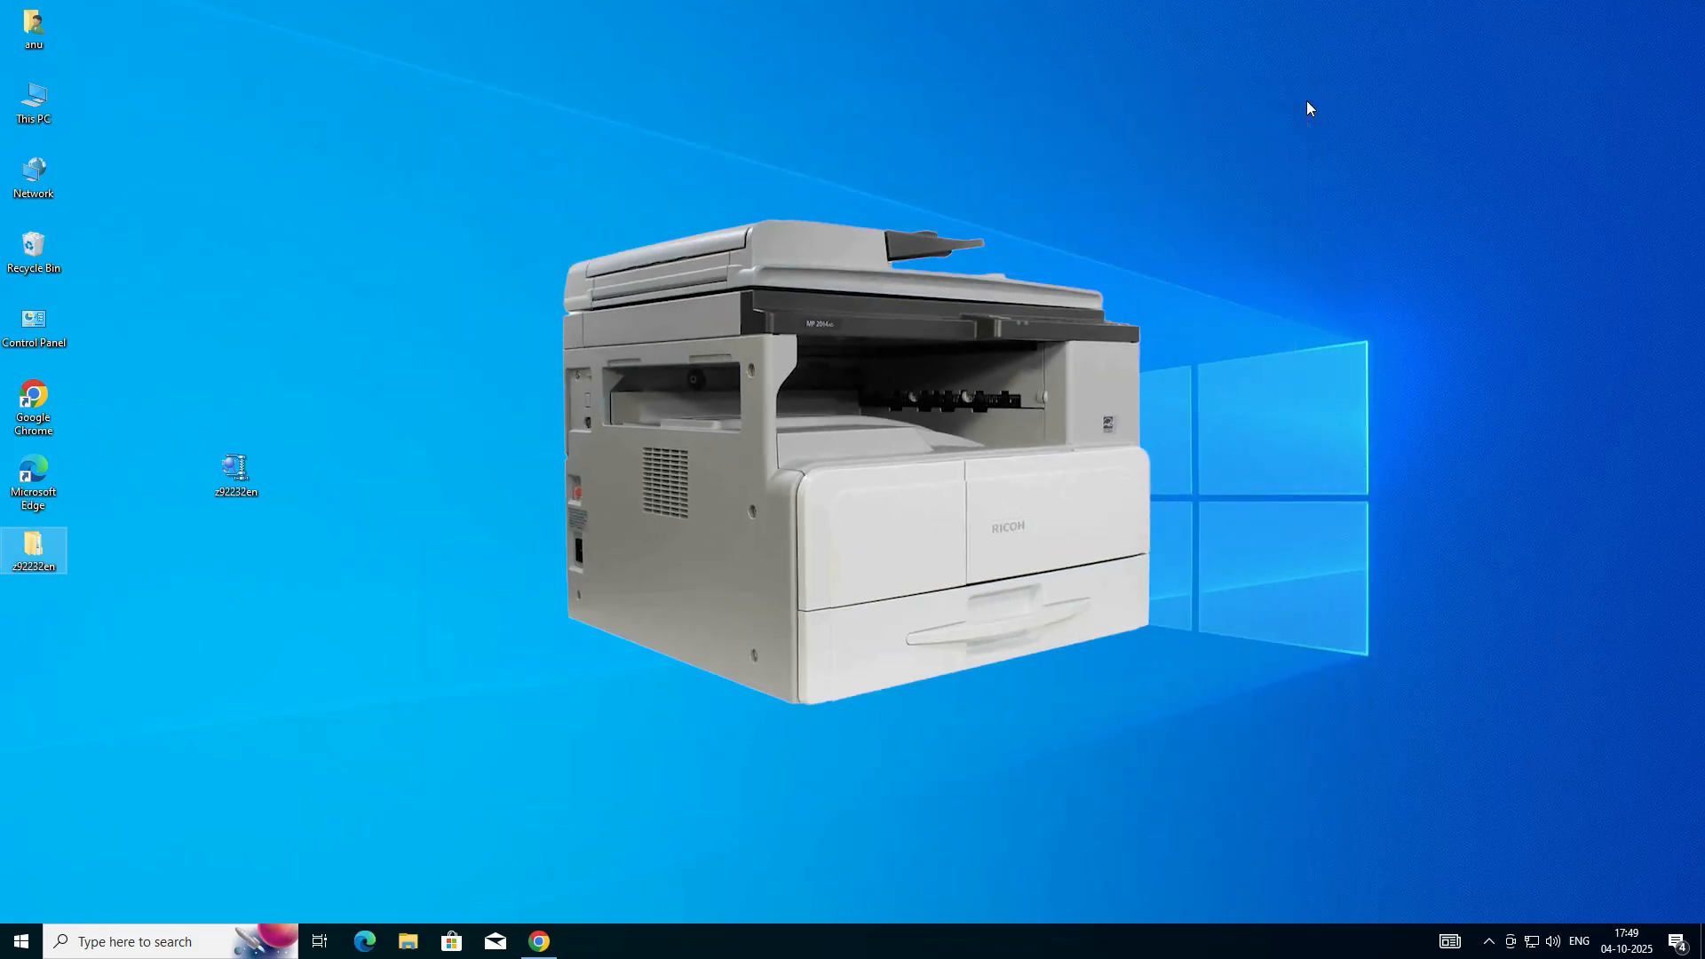